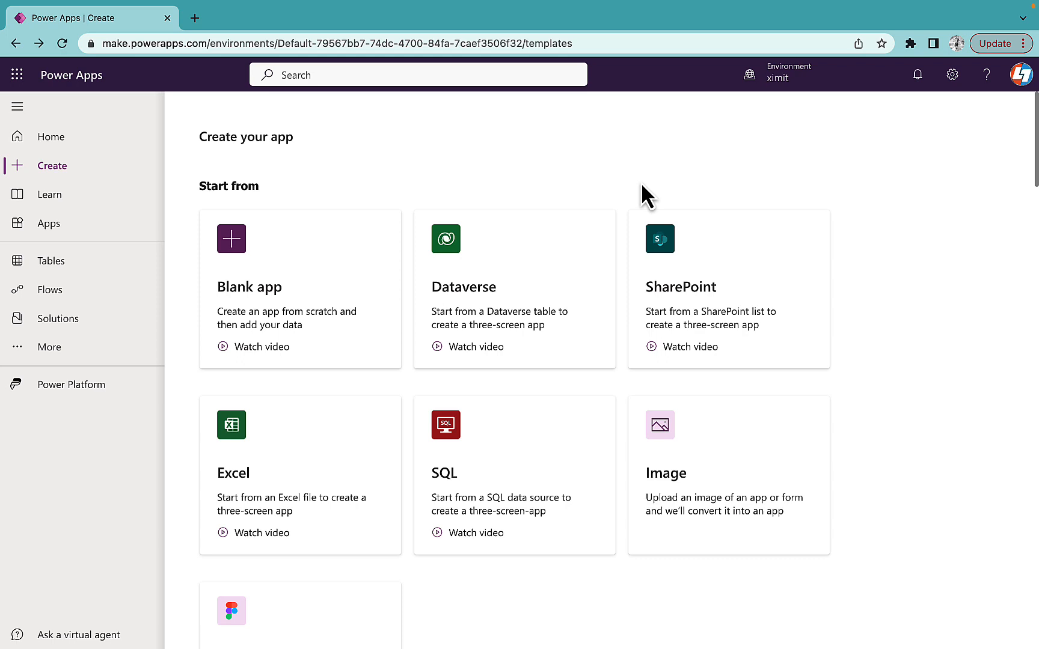
{"action": "mouse_move", "coordinate": [189, 152]}
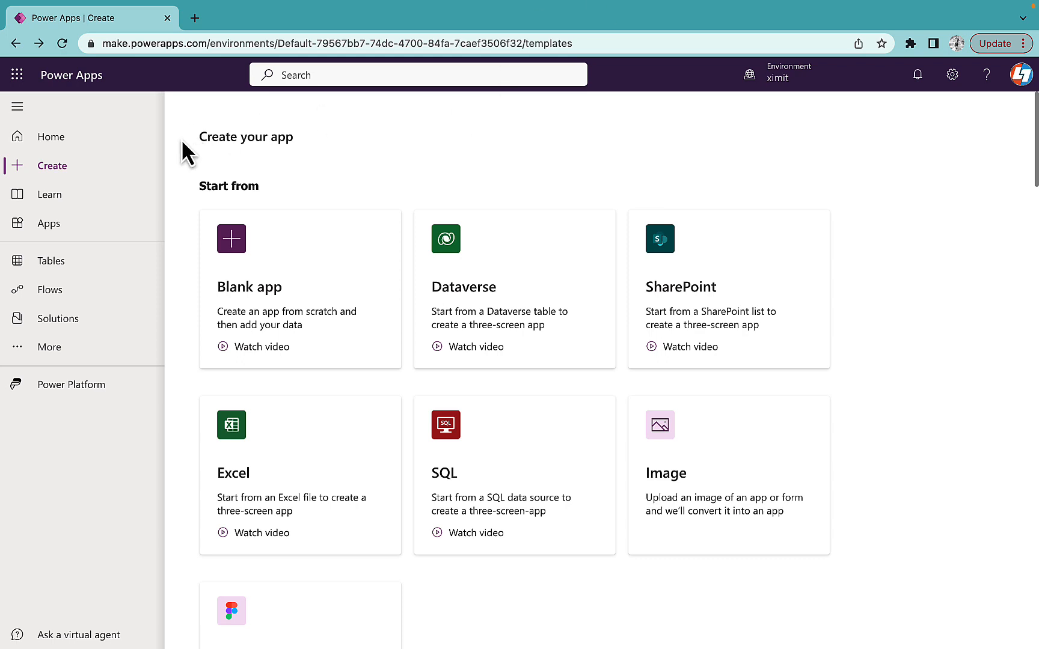
{"action": "mouse_move", "coordinate": [79, 186]}
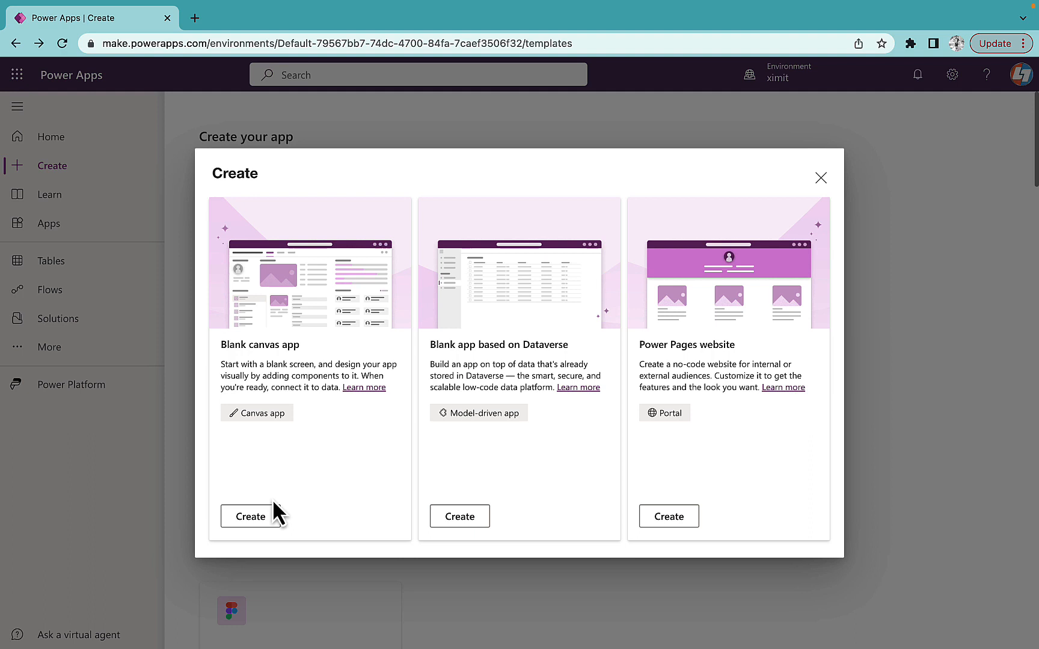
Start a blank tablet canvas app, name it DemoApp, and create it
{"action": "left_click", "coordinate": [248, 516]}
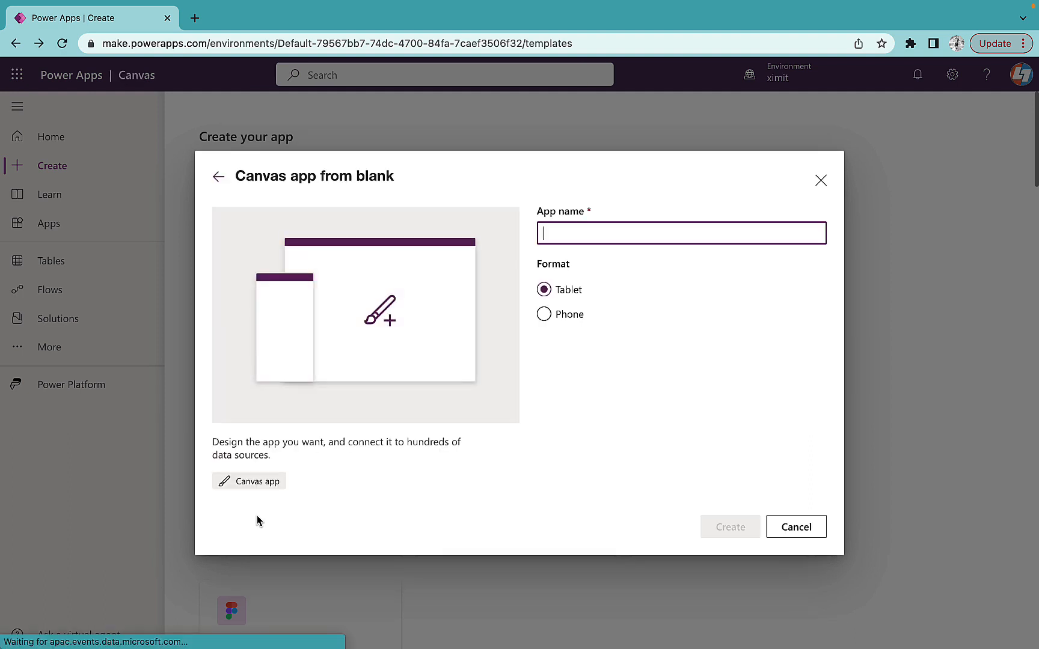
{"action": "type", "text": "DemoApp"}
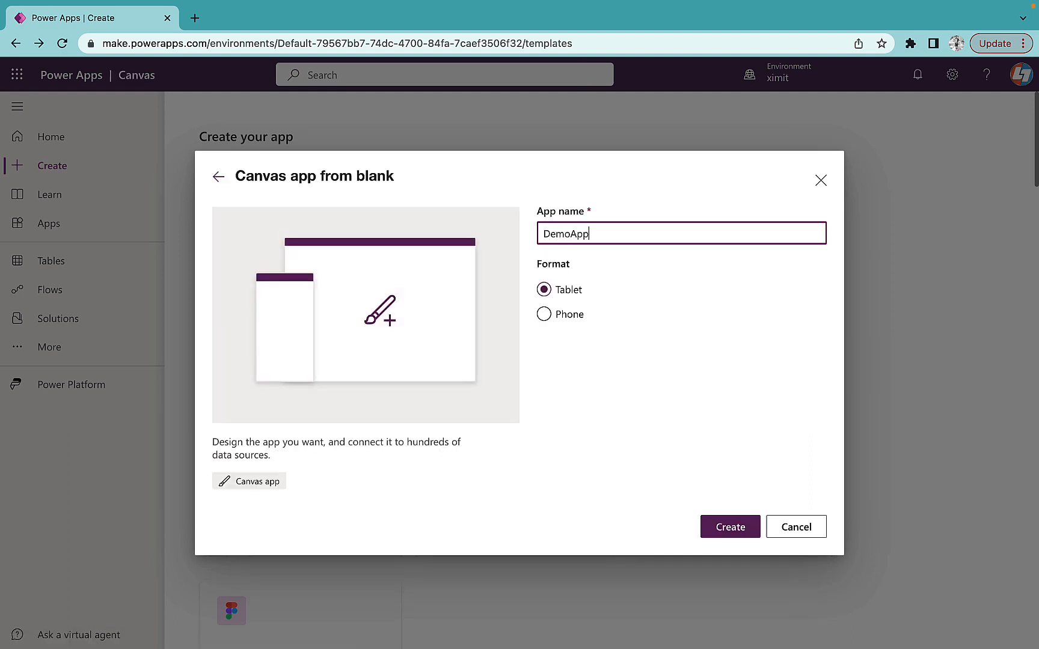
{"action": "mouse_move", "coordinate": [729, 527]}
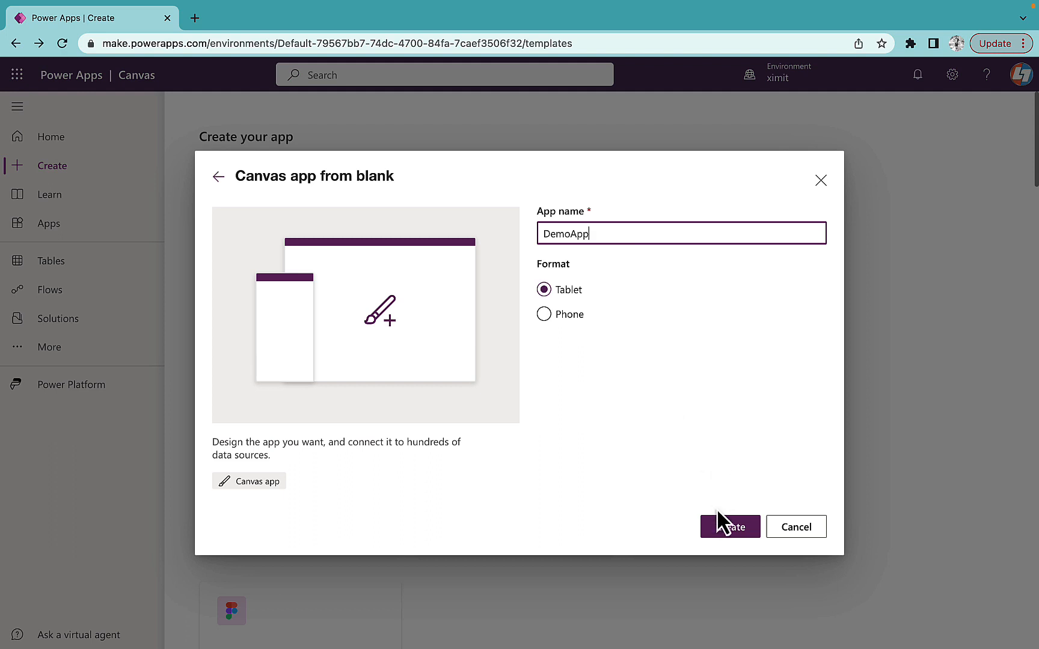
{"action": "left_click", "coordinate": [729, 526]}
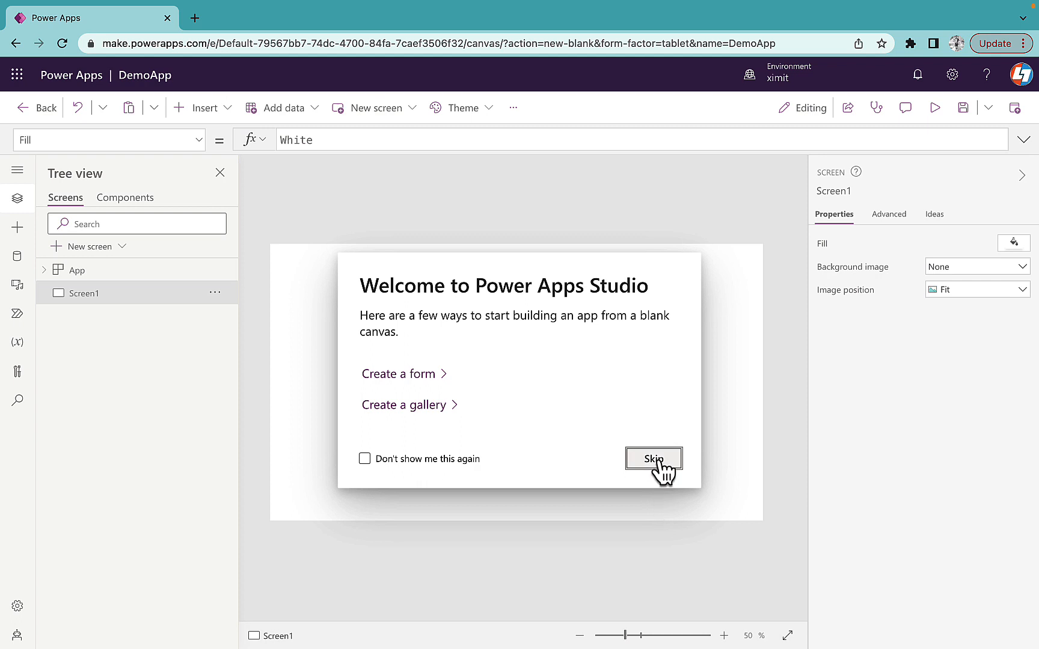
Skip the welcome prompt, search Insert for 'tab' then clear it, and show the overflow menu
{"action": "left_click", "coordinate": [202, 108]}
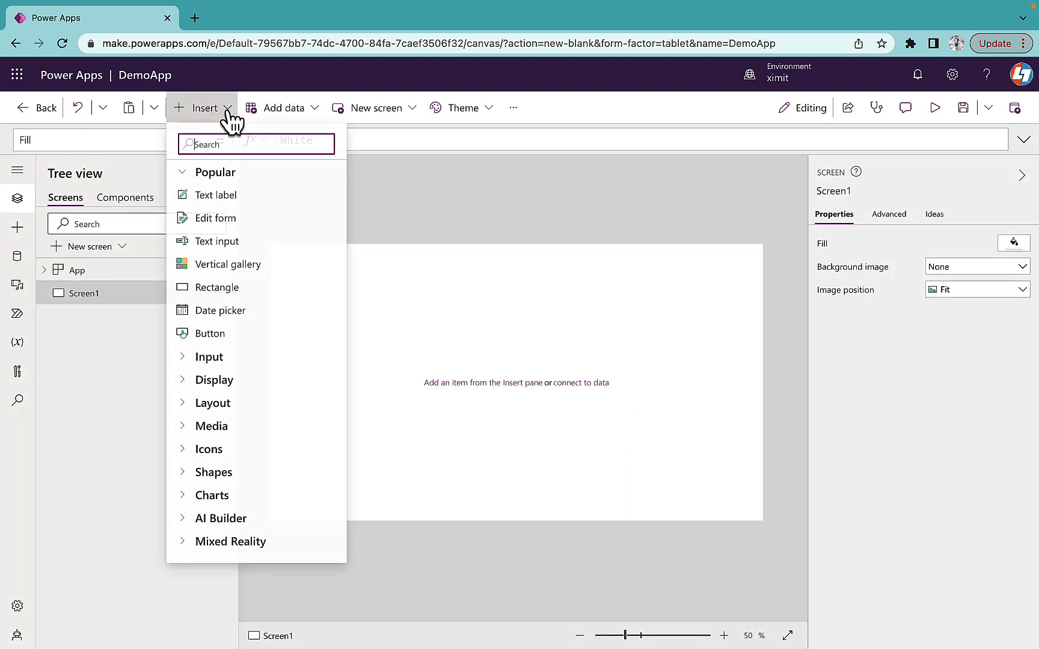
{"action": "type", "text": "tab"}
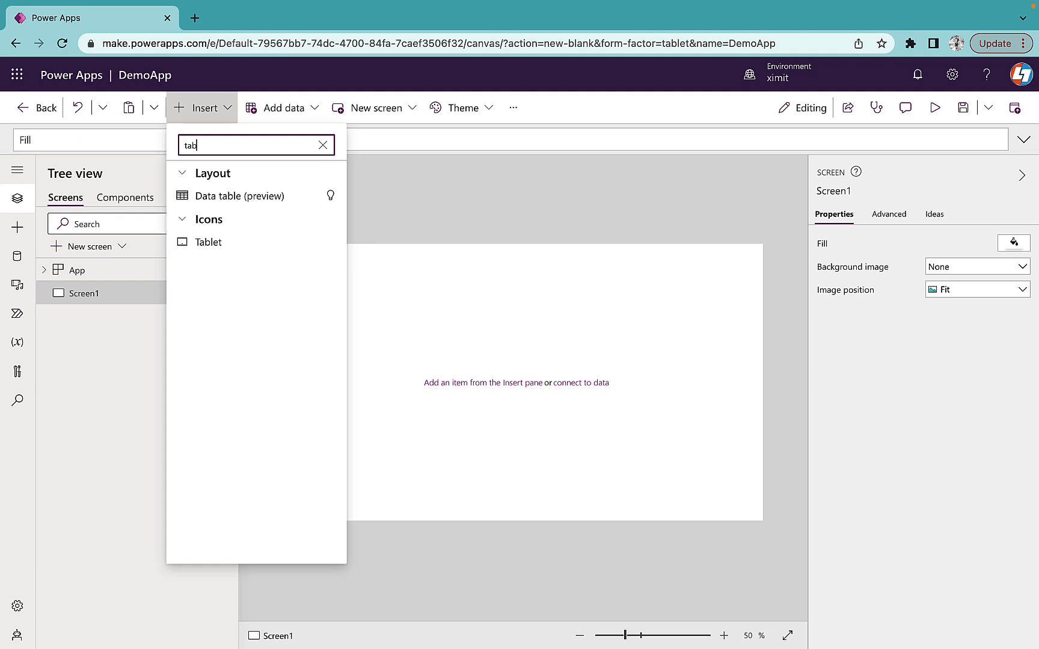
{"action": "left_click", "coordinate": [323, 144]}
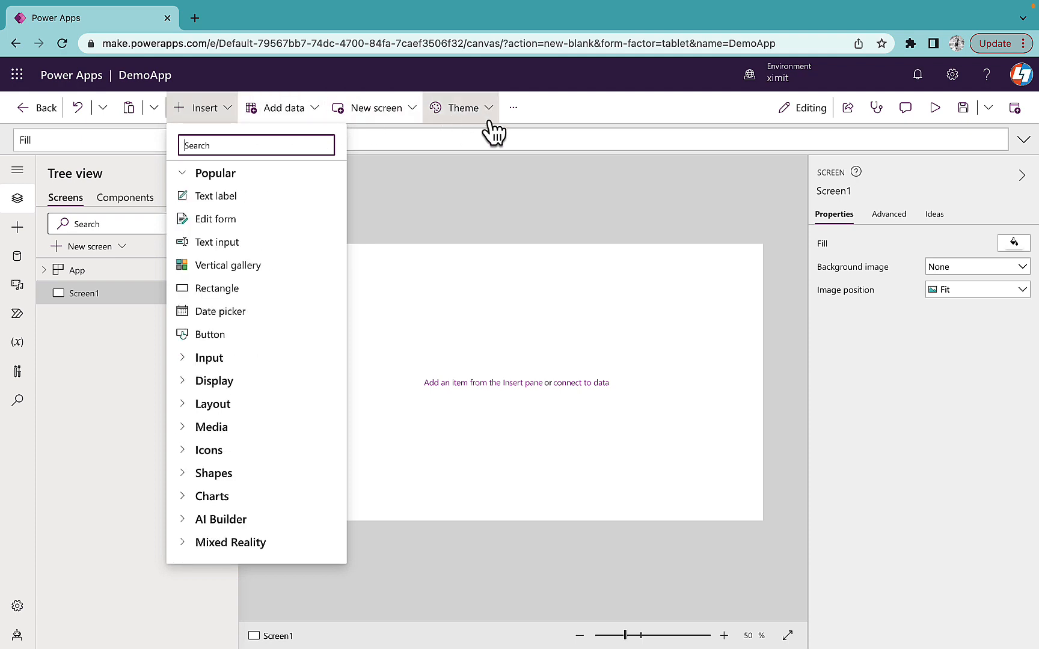
{"action": "left_click", "coordinate": [513, 107]}
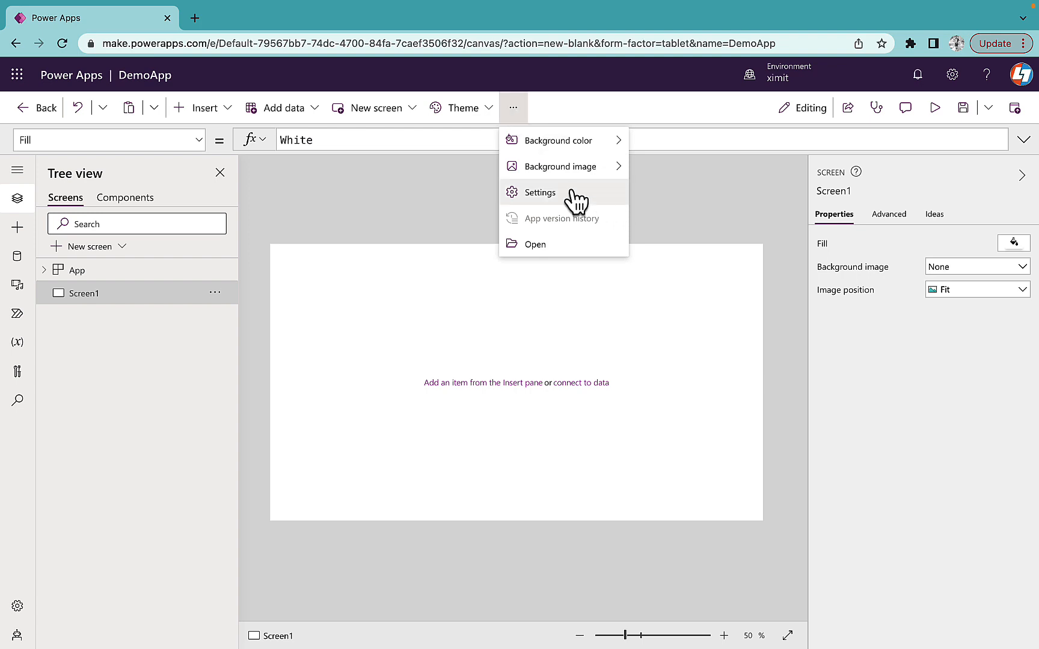
Switch on Modern controls and themes in Settings > Upcoming features, found by searching 'mode'
{"action": "left_click", "coordinate": [539, 193]}
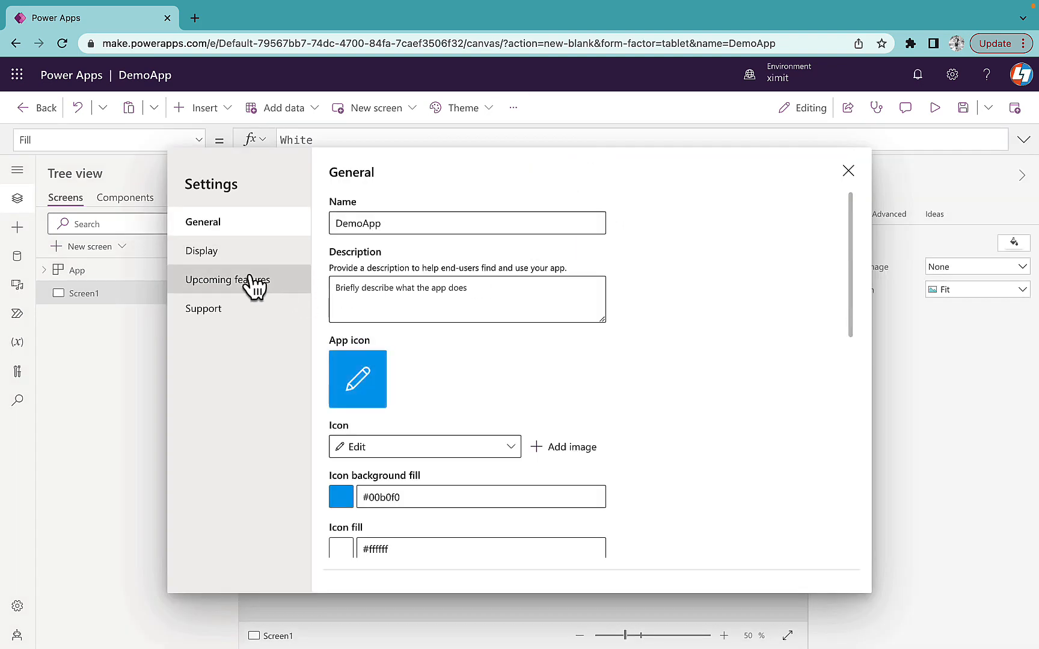
{"action": "left_click", "coordinate": [228, 280]}
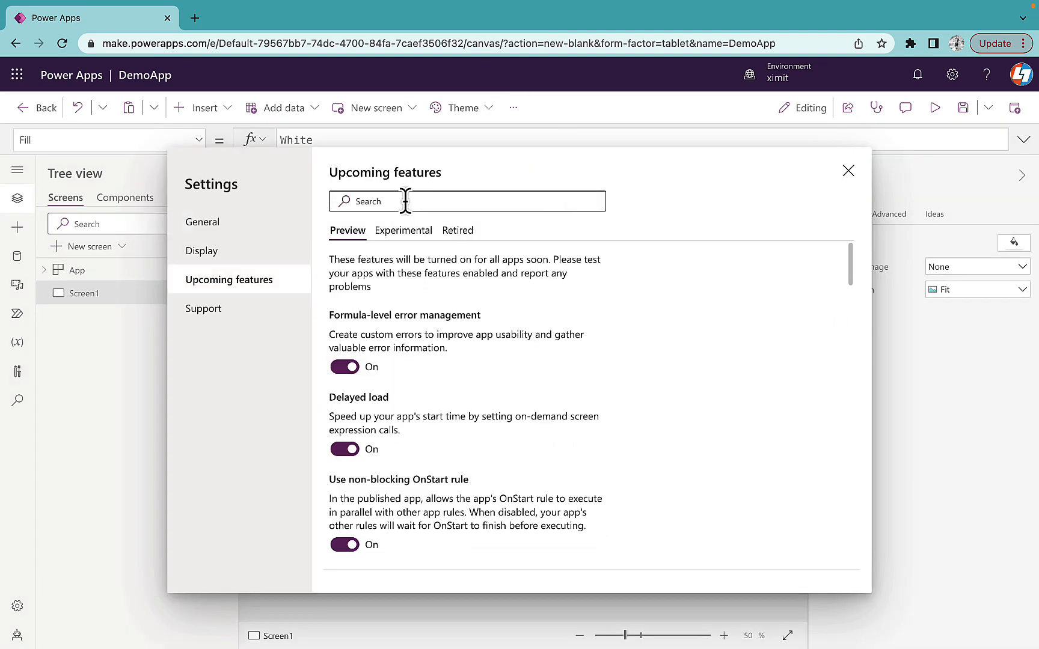
{"action": "type", "text": "mode"}
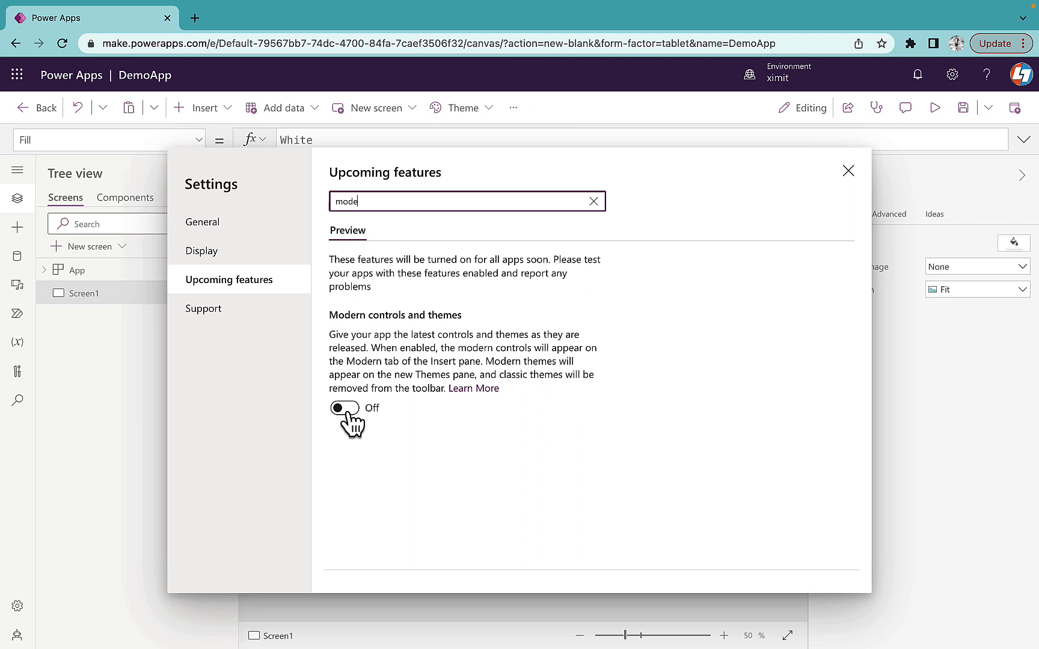
{"action": "left_click", "coordinate": [343, 407]}
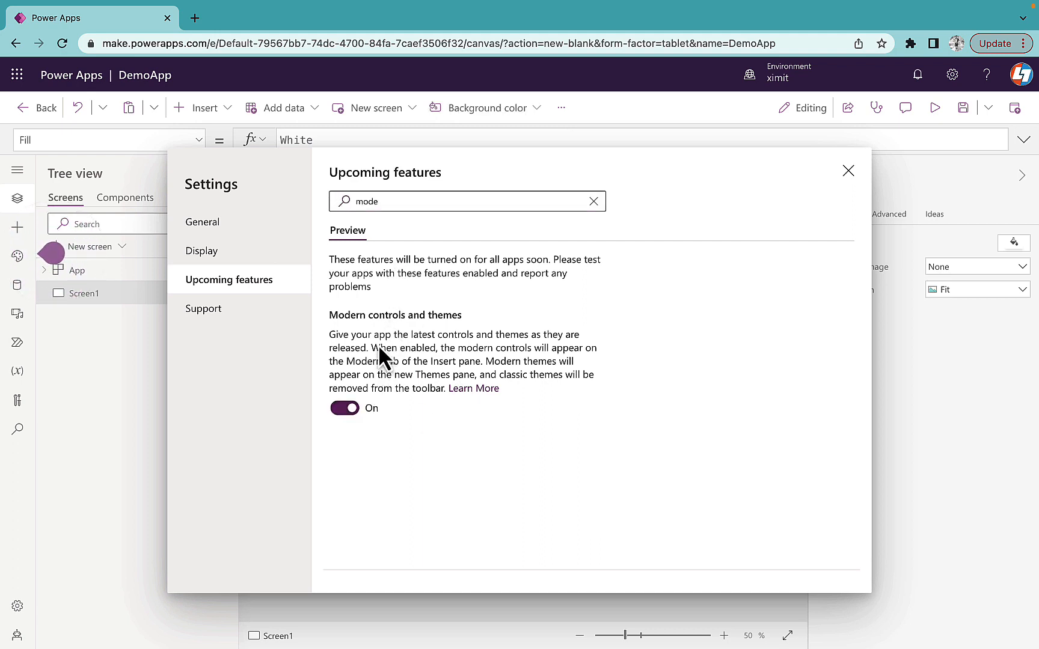
{"action": "mouse_move", "coordinate": [386, 375]}
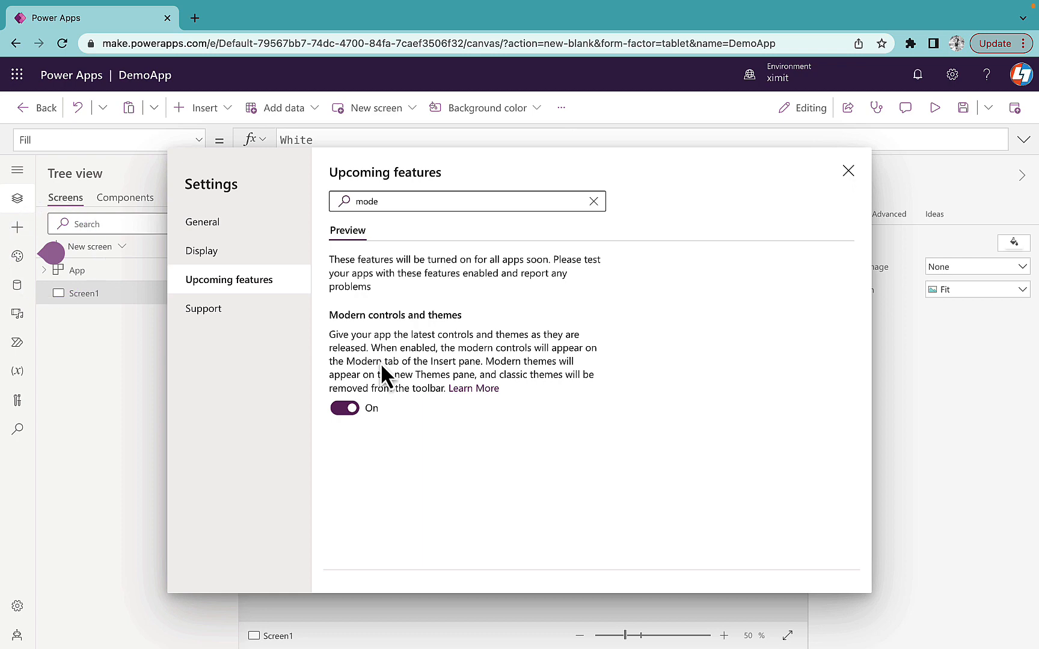
{"action": "mouse_move", "coordinate": [848, 171]}
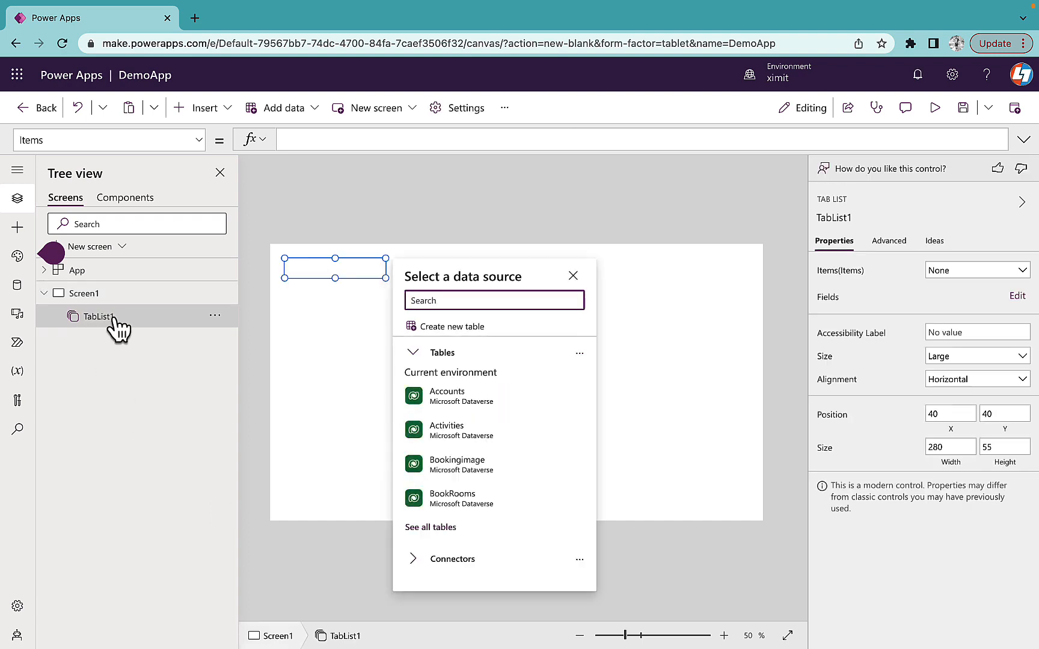
{"action": "mouse_move", "coordinate": [454, 429]}
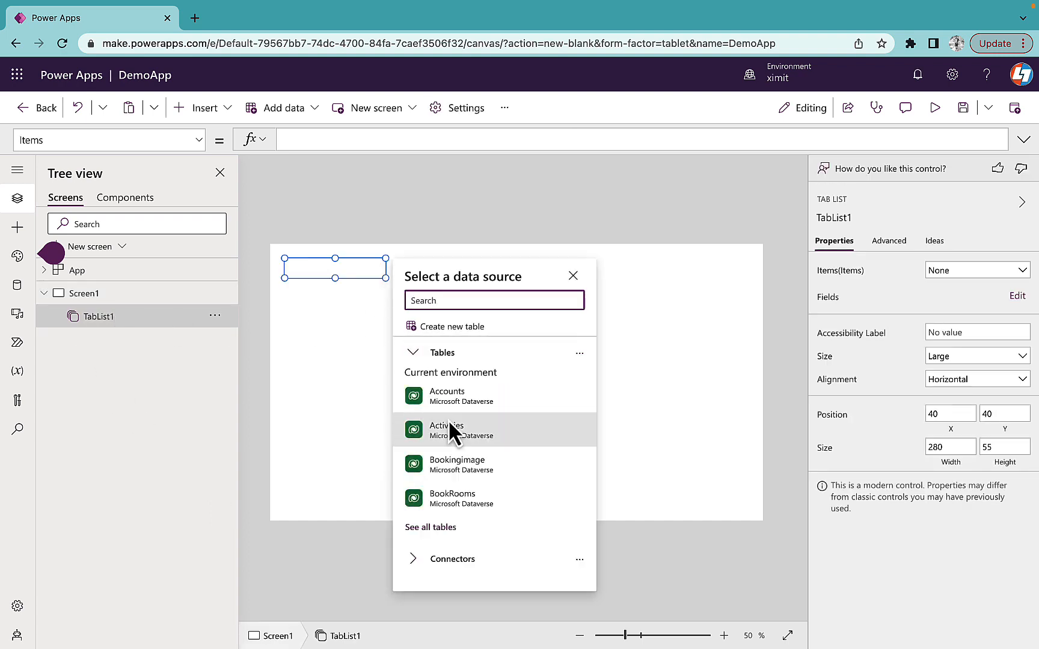
{"action": "mouse_move", "coordinate": [466, 447]}
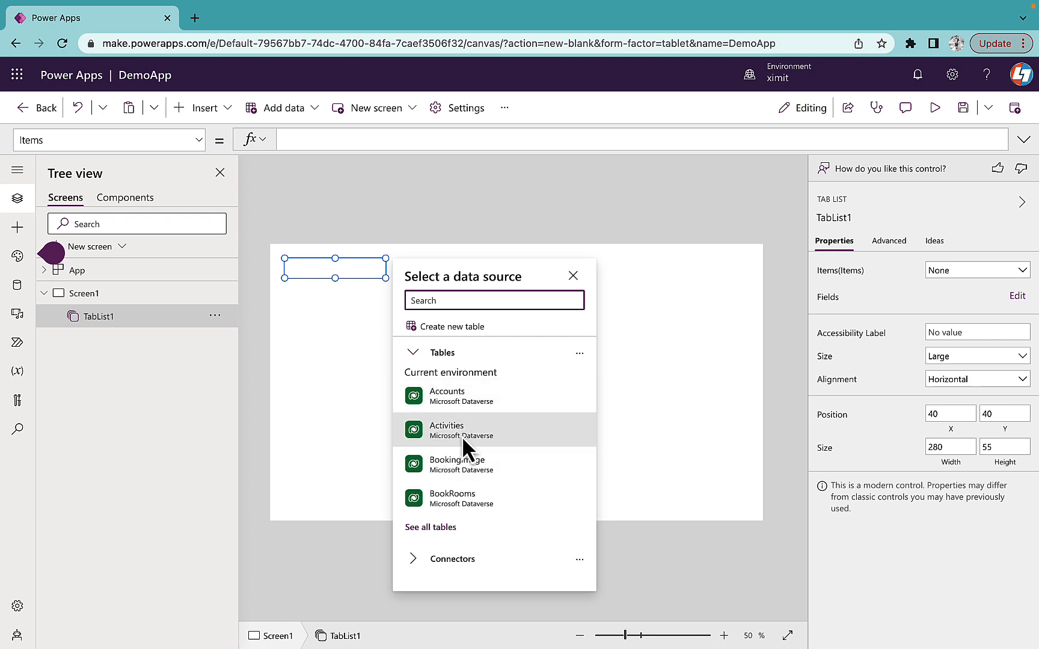
Close the Select a data source pane for the new tab list
{"action": "left_click", "coordinate": [572, 276]}
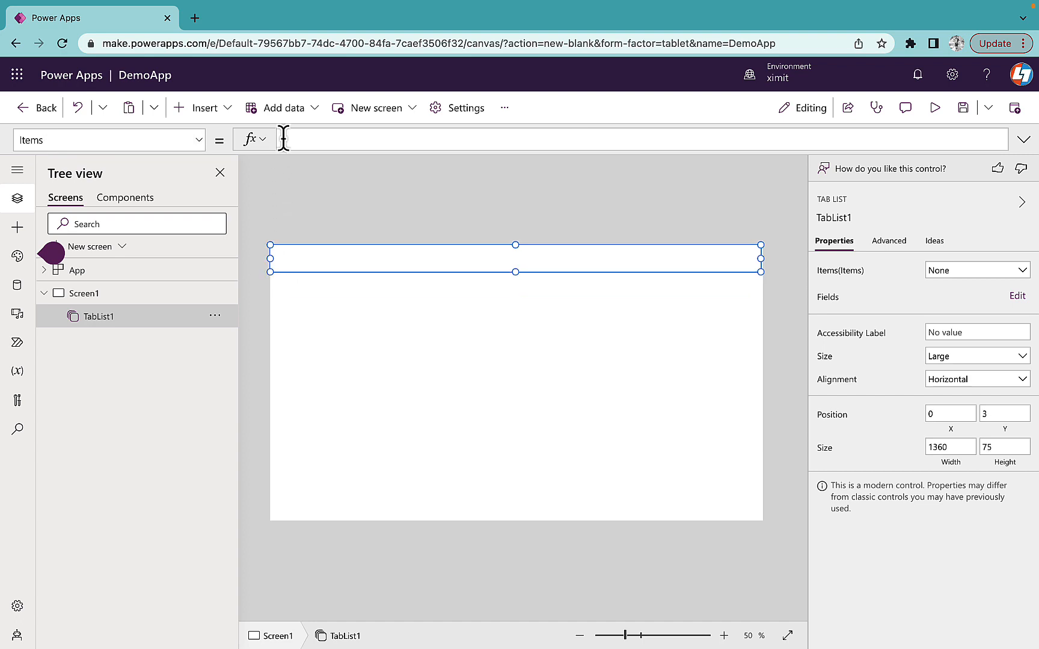
Write a Table formula in TabList1's Items with the record {Name:"General Info", ID:1}
{"action": "left_click", "coordinate": [1024, 139]}
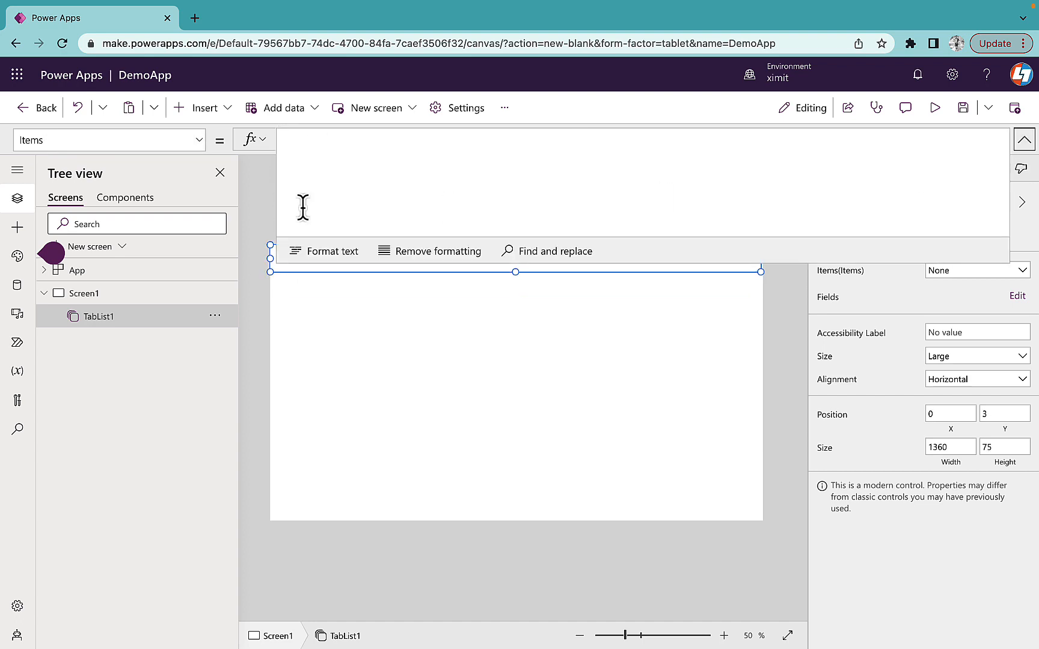
{"action": "type", "text": "tabl"}
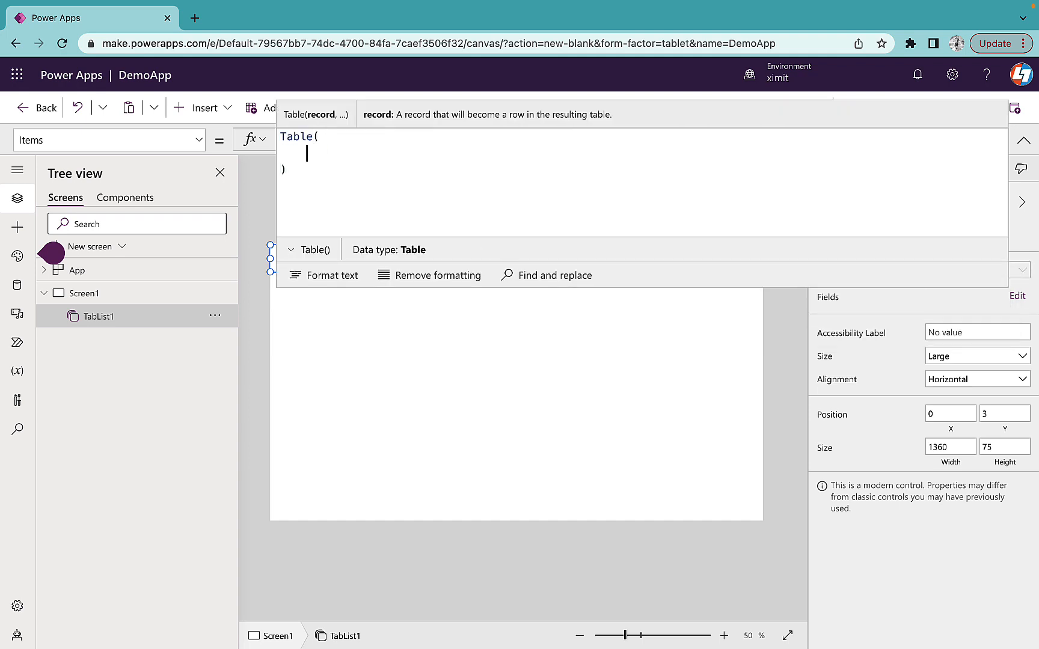
{"action": "type", "text": "{}"}
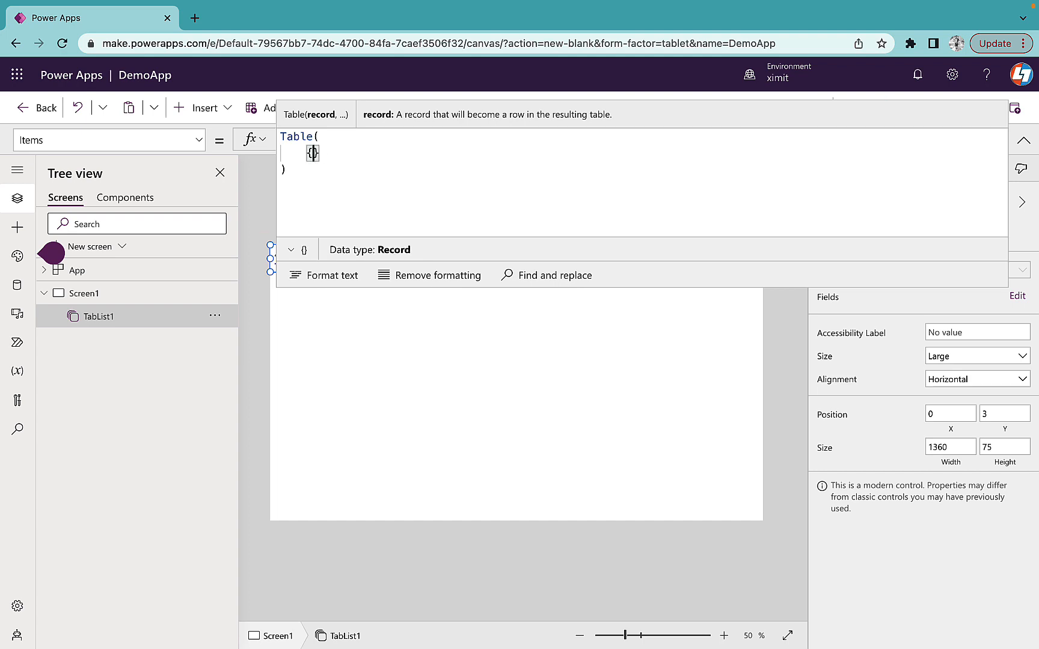
{"action": "type", "text": "Name:\"Gen"}
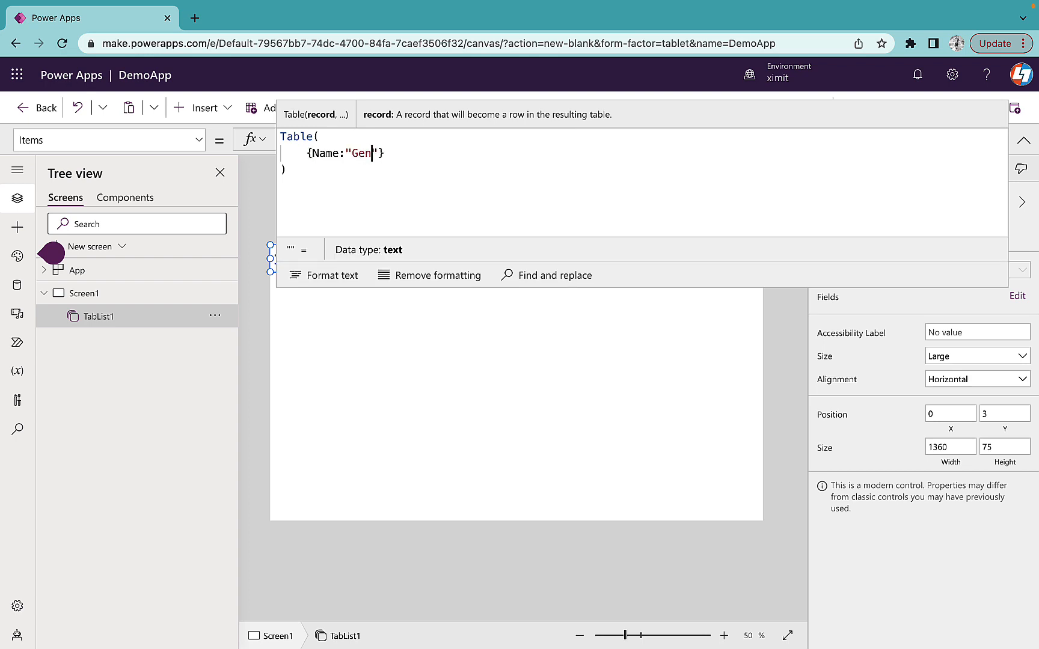
{"action": "type", "text": "eral Info"}
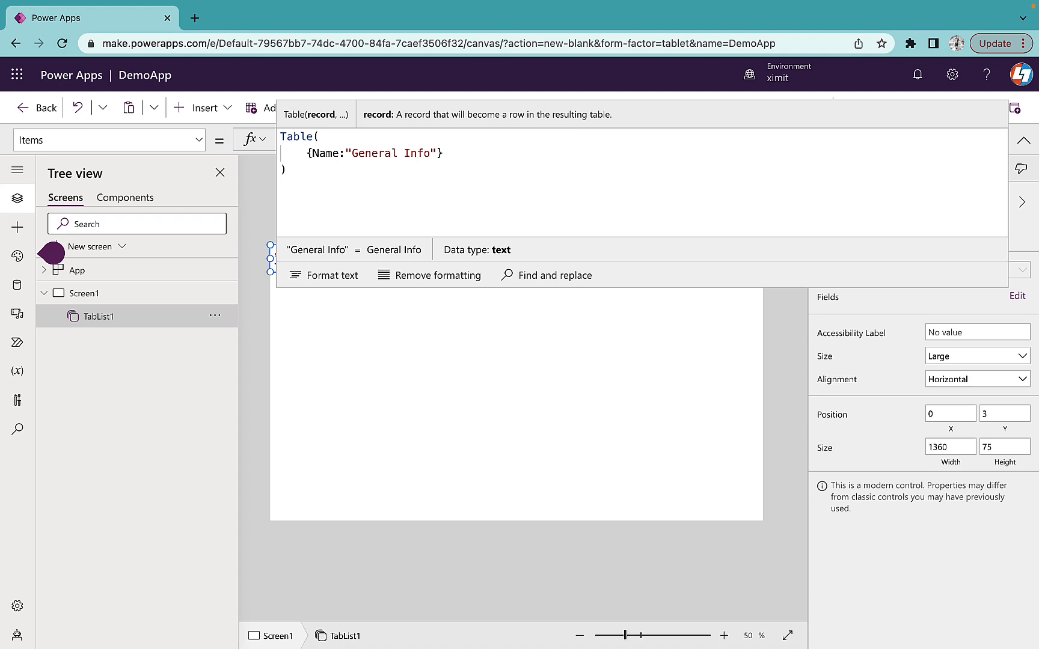
{"action": "type", "text": ", ID"}
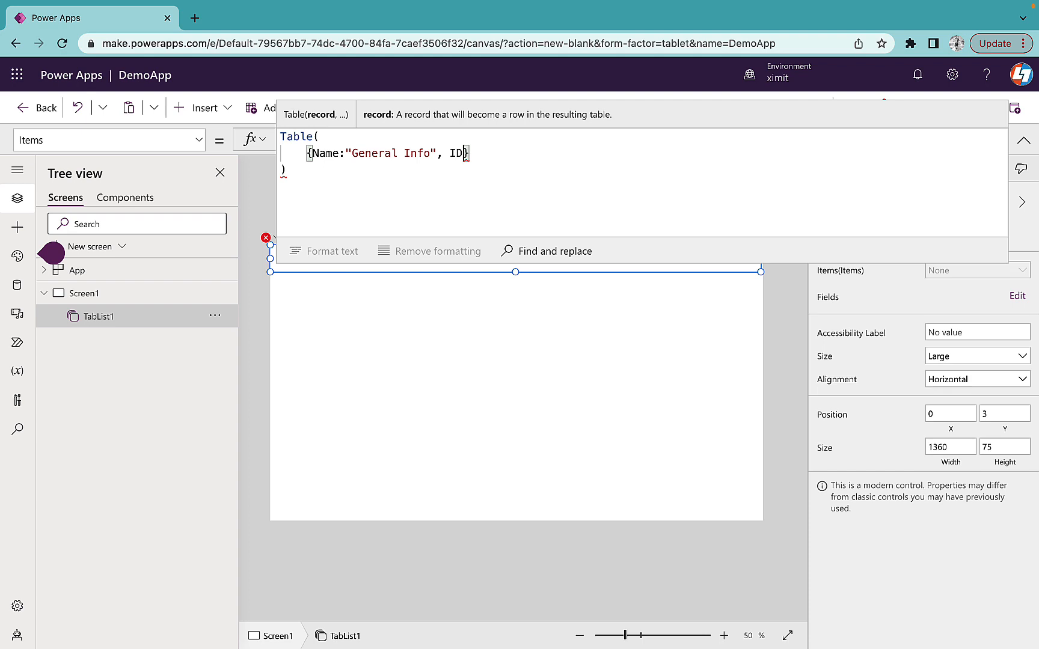
{"action": "type", "text": "1"}
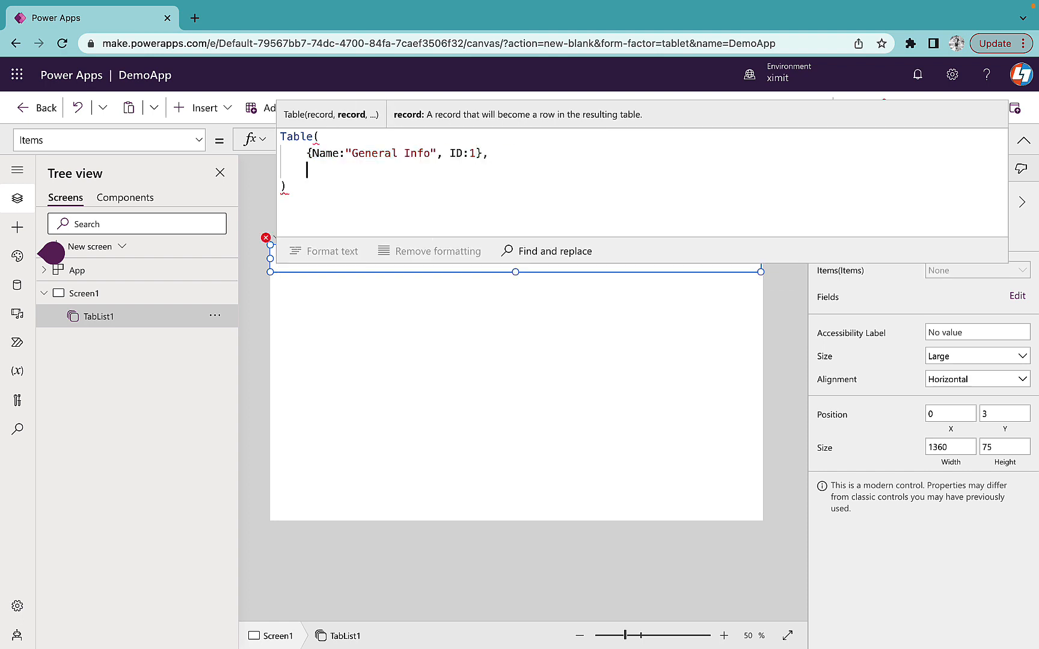
{"action": "type", "text": "{Name:\"General Info\", ID:1}"}
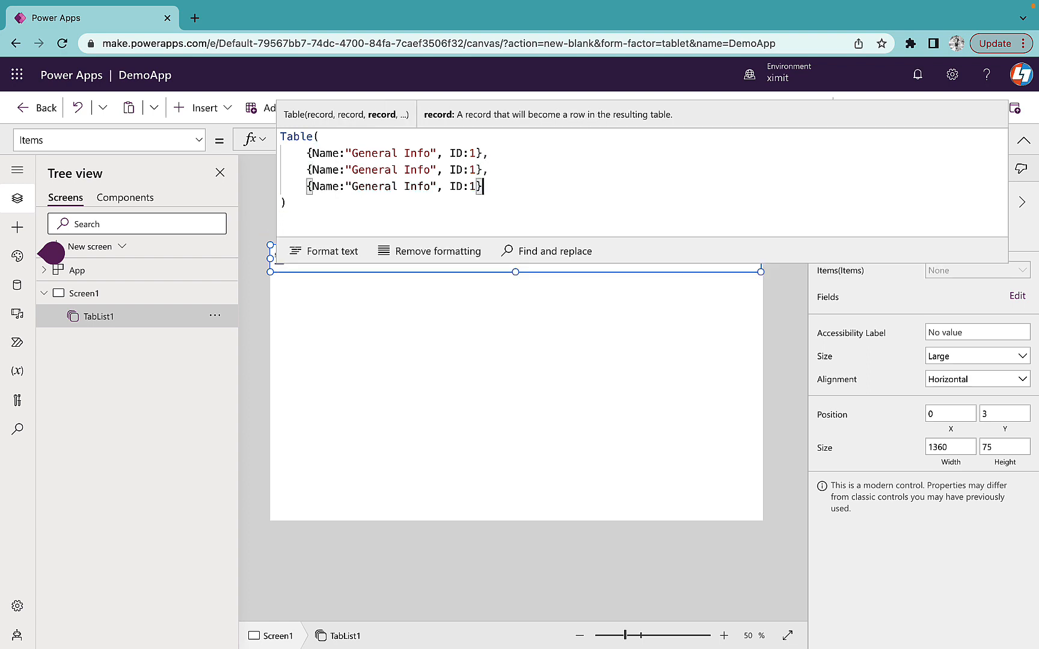
Rename the second and third records to 'Detailed info' and 'Summery'
{"action": "type", "text": "3"}
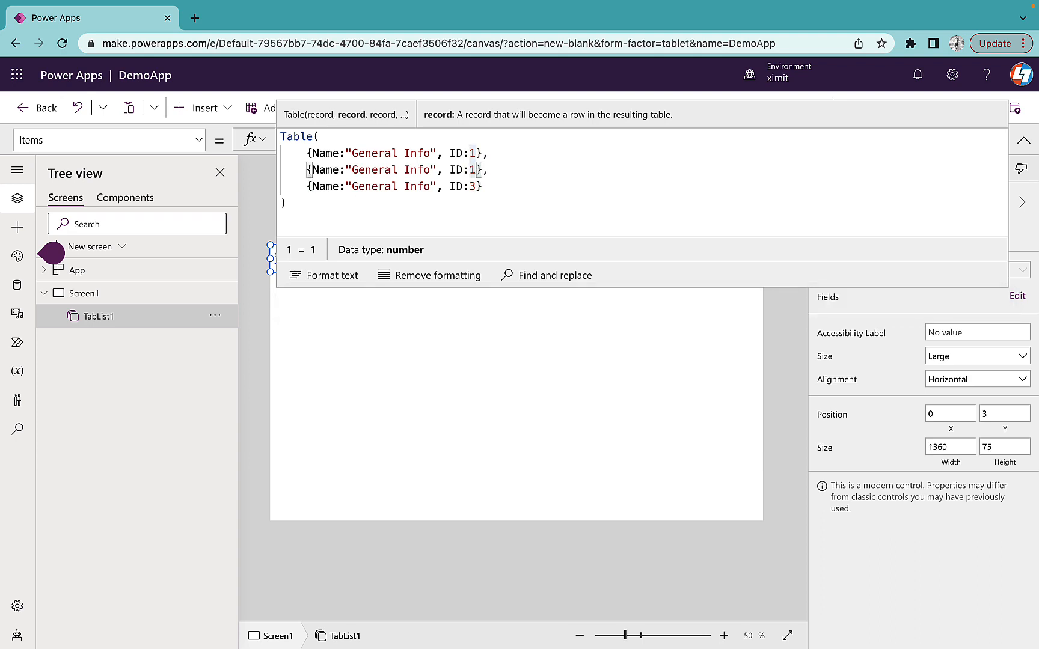
{"action": "type", "text": "2"}
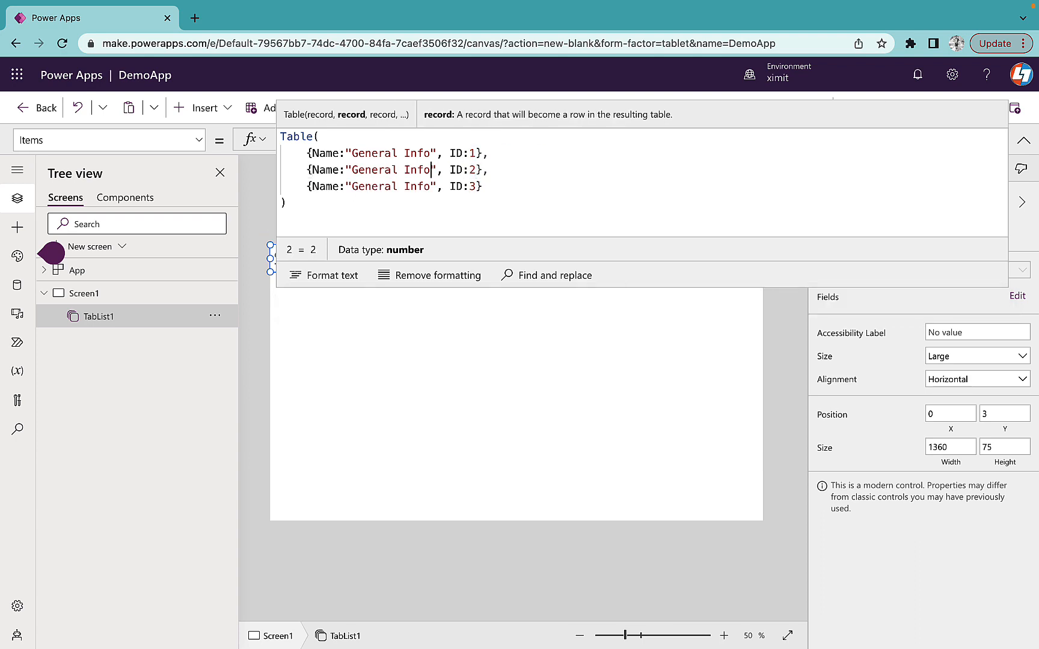
{"action": "key", "text": "Backspace"}
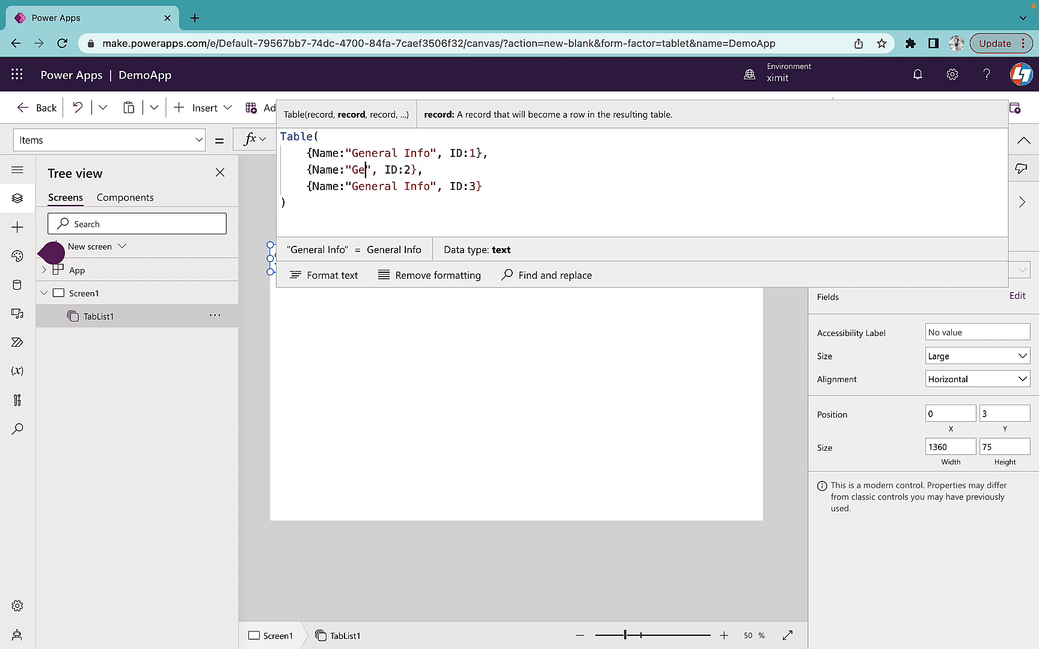
{"action": "type", "text": "D"}
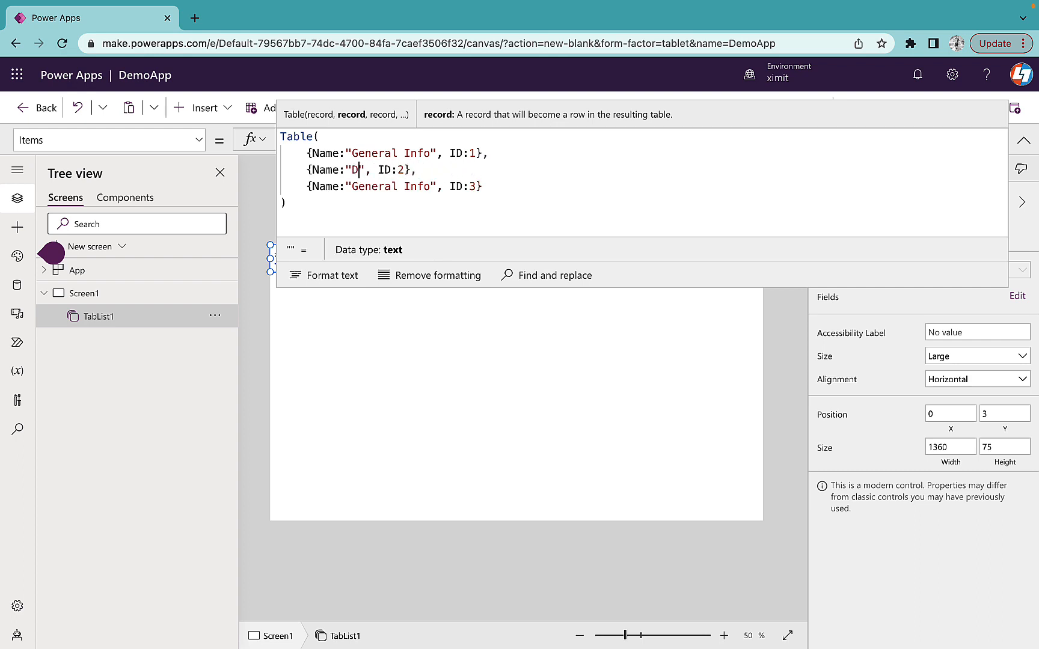
{"action": "type", "text": "etailed info"}
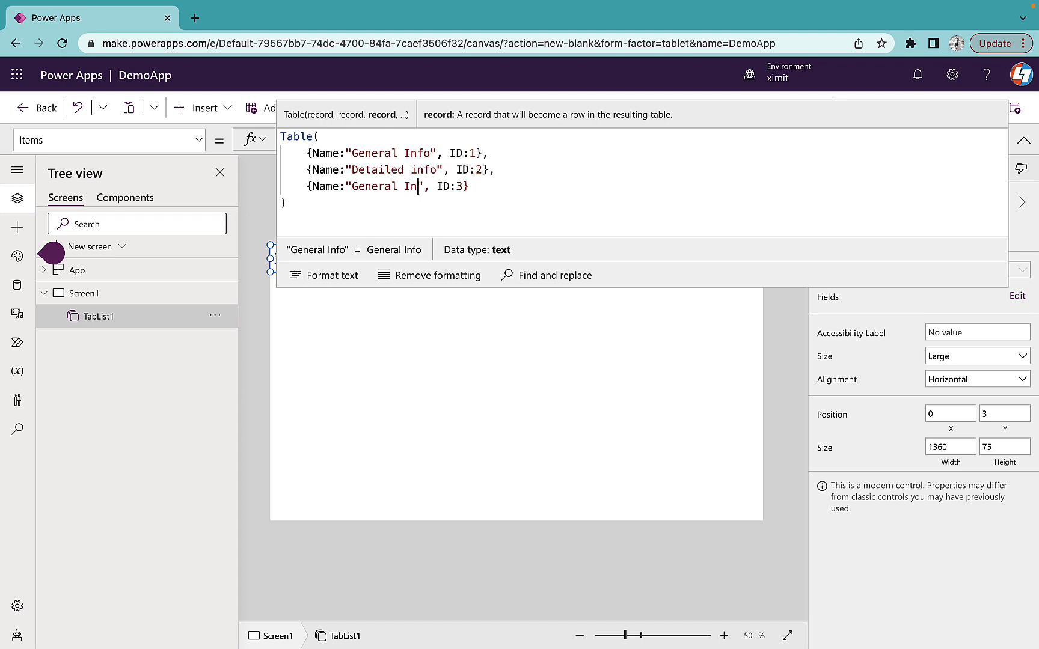
{"action": "key", "text": "Backspace"}
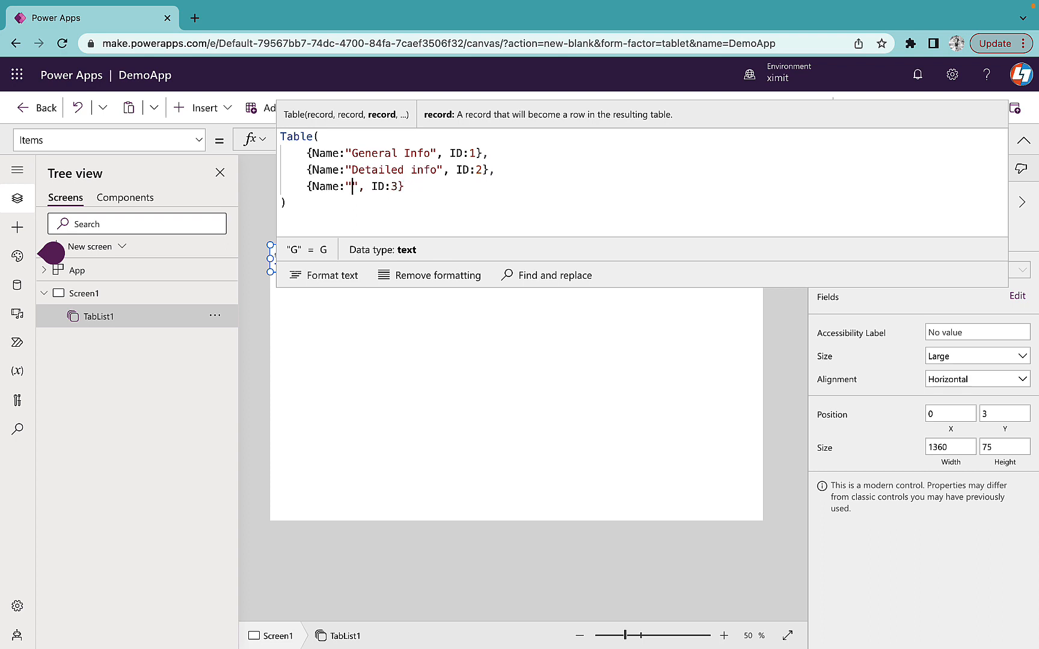
{"action": "type", "text": "Summery"}
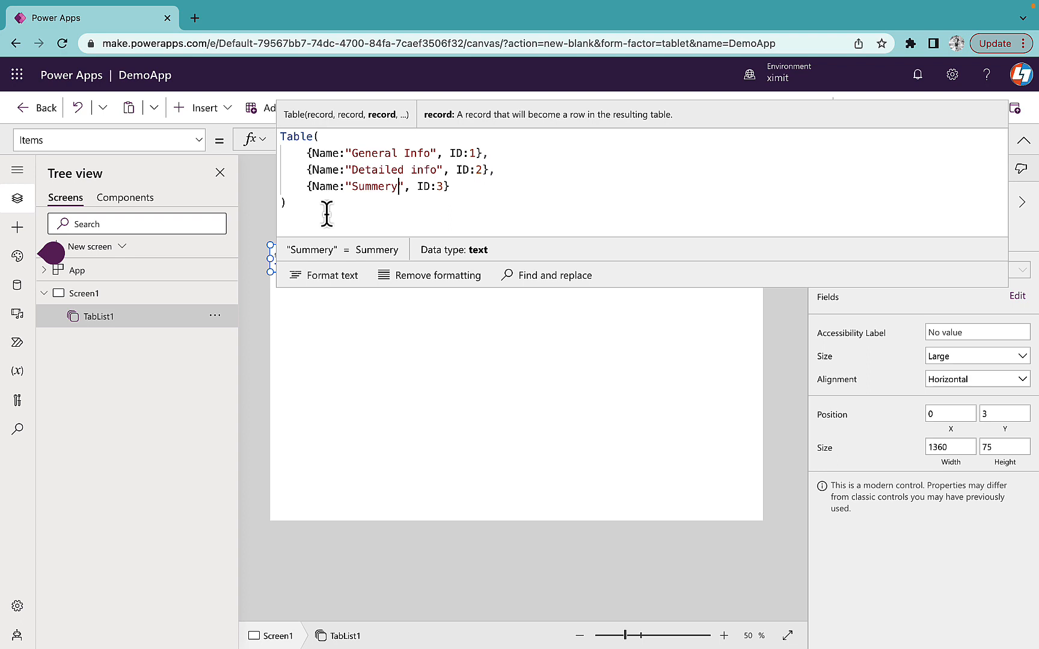
{"action": "mouse_move", "coordinate": [806, 164]}
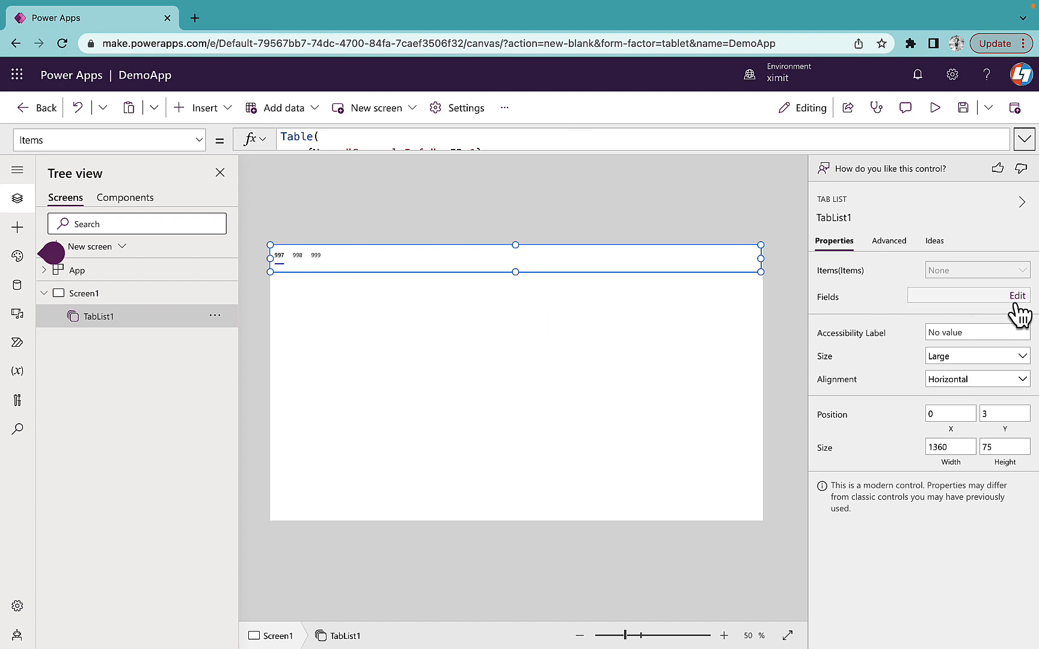
Add the Name field to the tab list's Fields
{"action": "left_click", "coordinate": [1017, 296]}
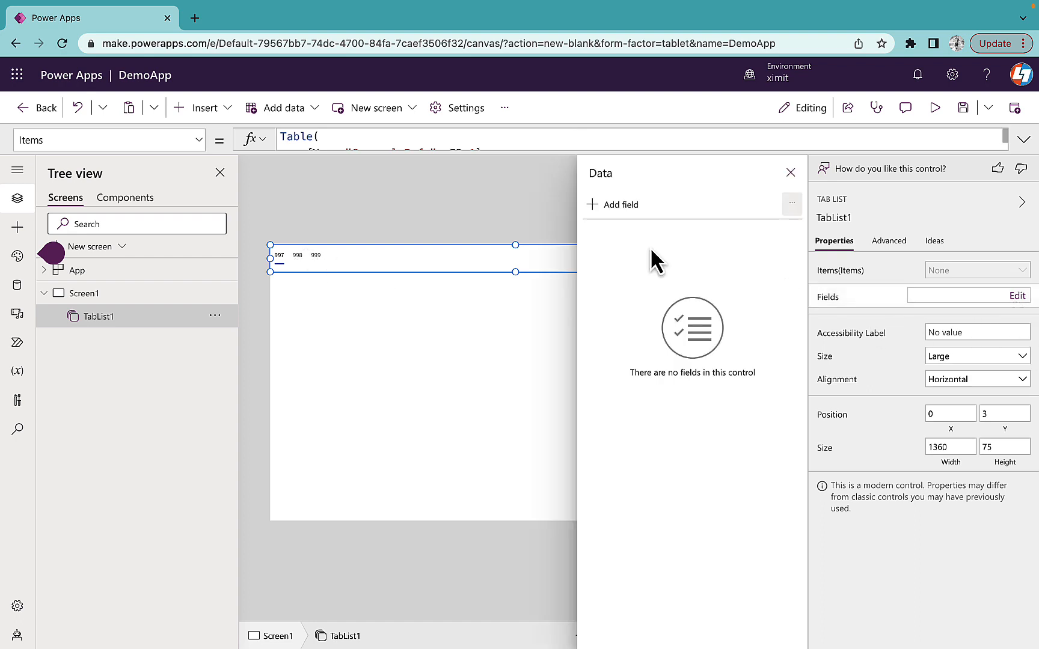
{"action": "left_click", "coordinate": [613, 204]}
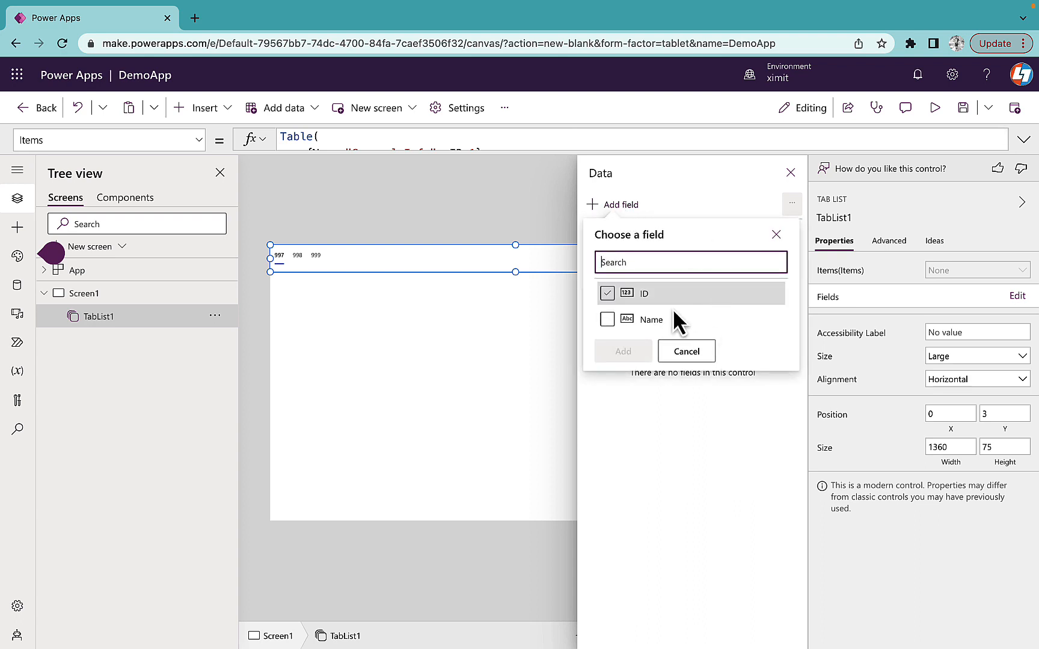
{"action": "left_click", "coordinate": [606, 319]}
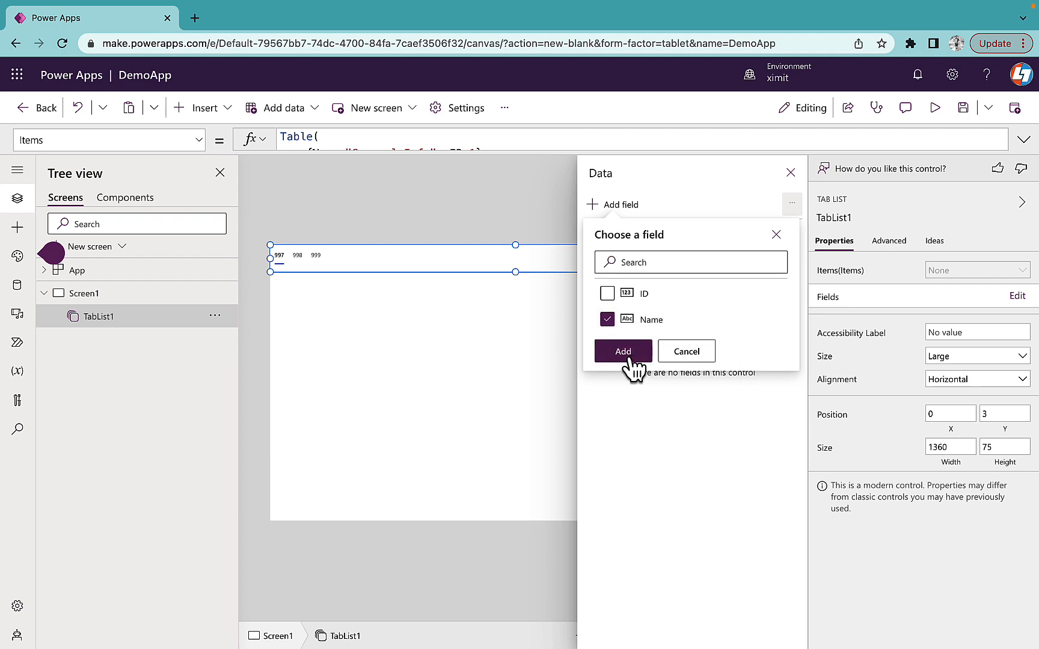
{"action": "left_click", "coordinate": [622, 351]}
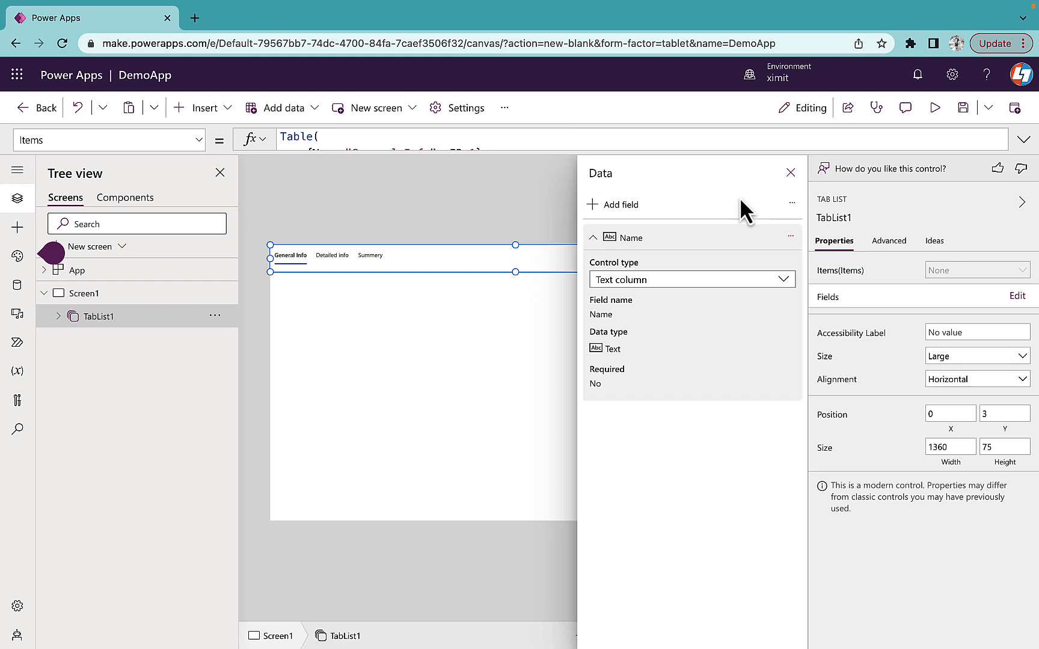
{"action": "left_click", "coordinate": [790, 173]}
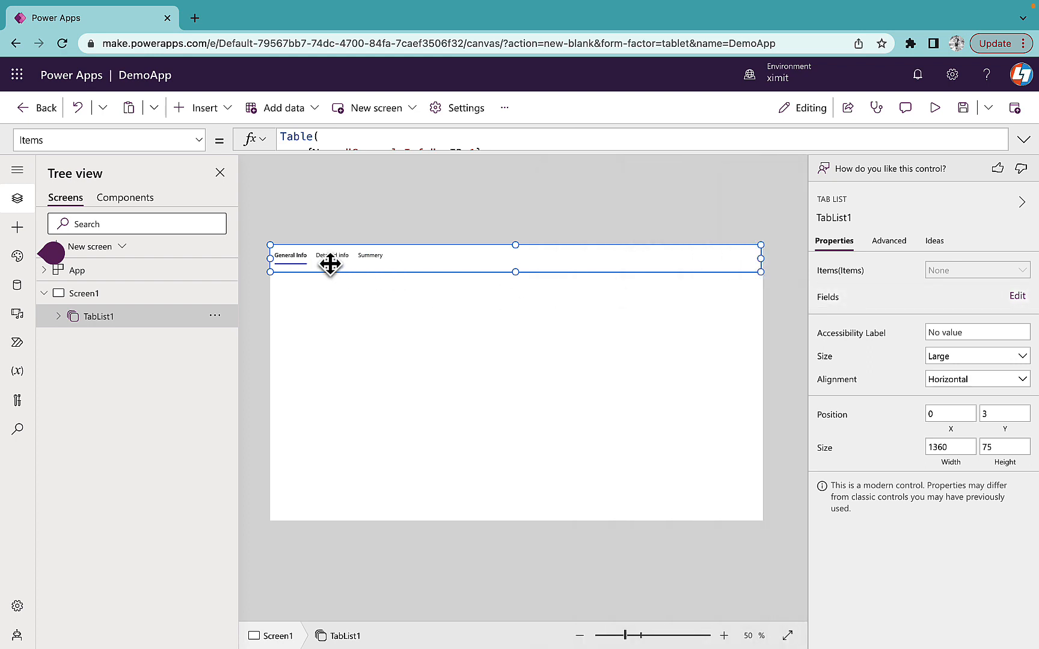
{"action": "mouse_move", "coordinate": [527, 255]}
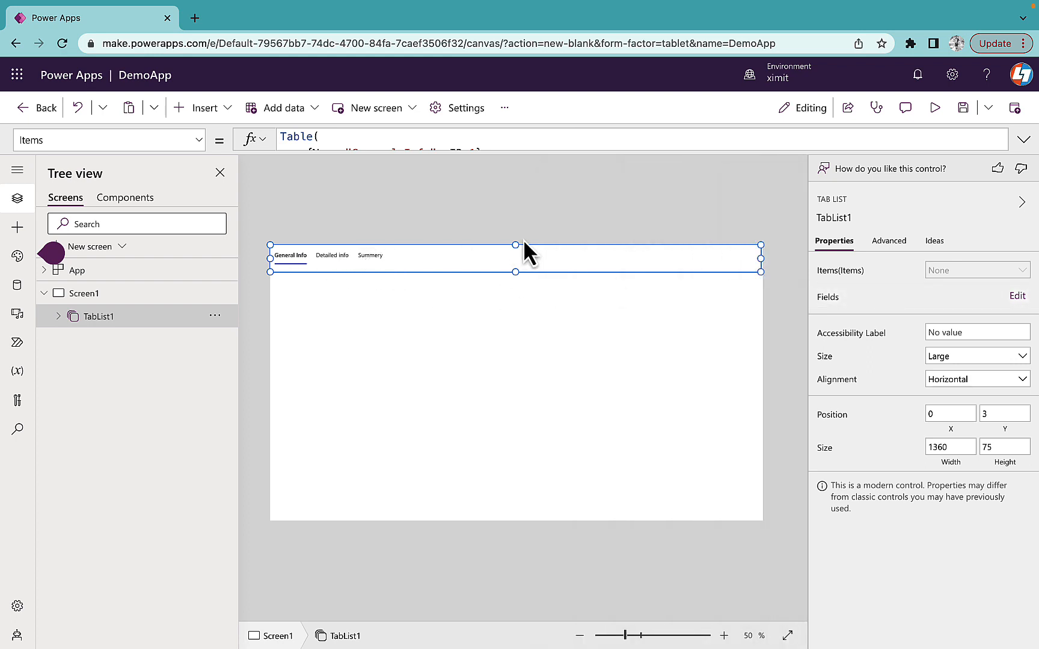
Preview the app, switch to the Detailed info and Summery tabs, then exit
{"action": "left_click", "coordinate": [934, 108]}
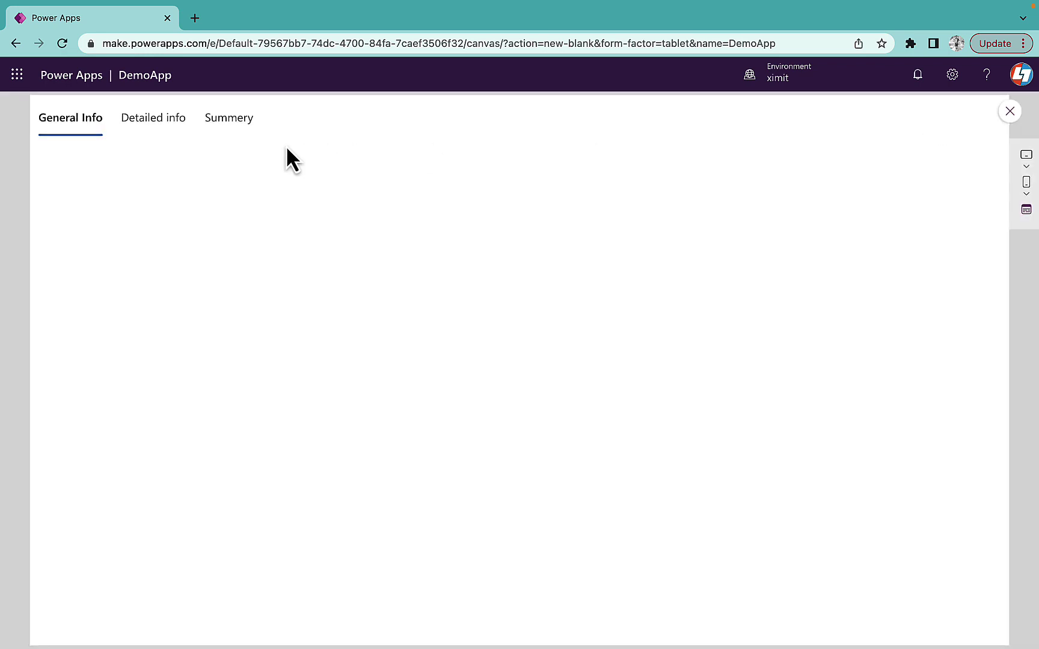
{"action": "left_click", "coordinate": [153, 118]}
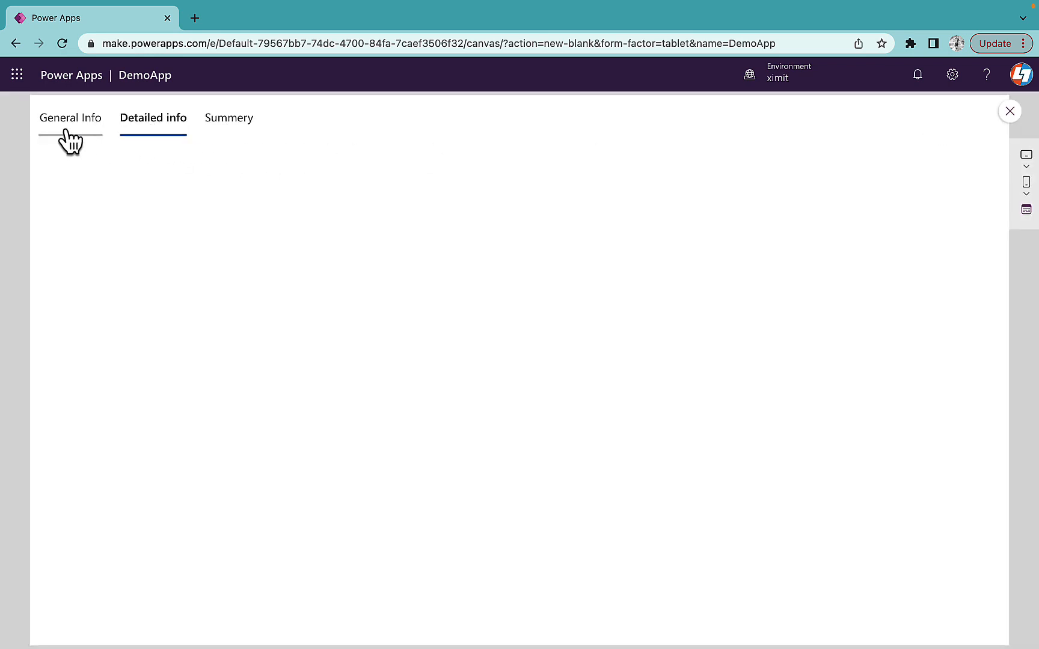
{"action": "left_click", "coordinate": [228, 118]}
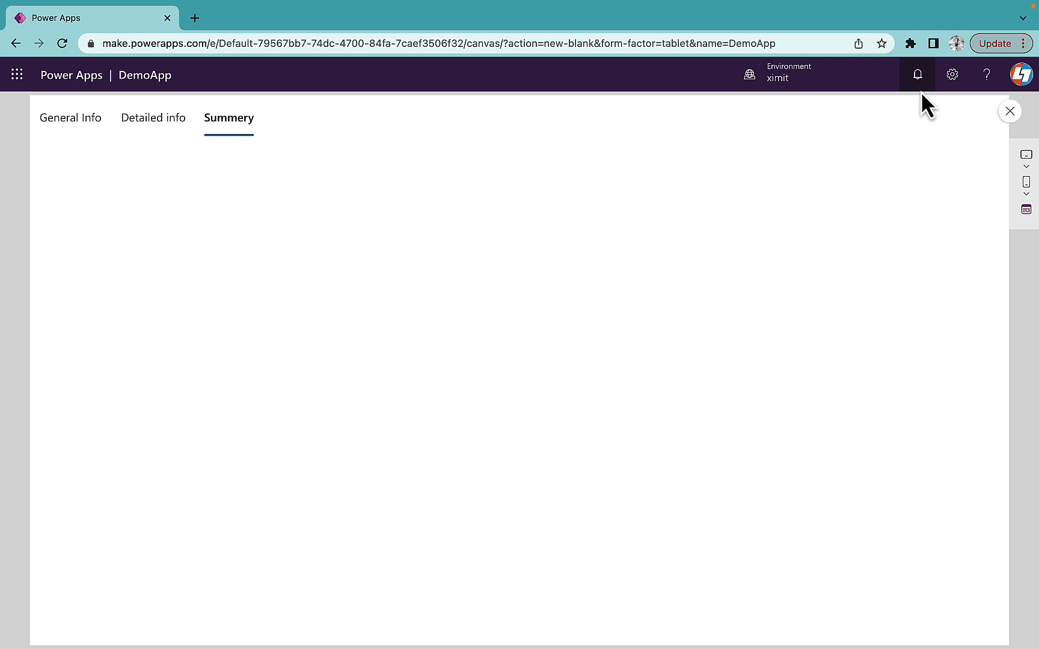
{"action": "left_click", "coordinate": [1008, 110]}
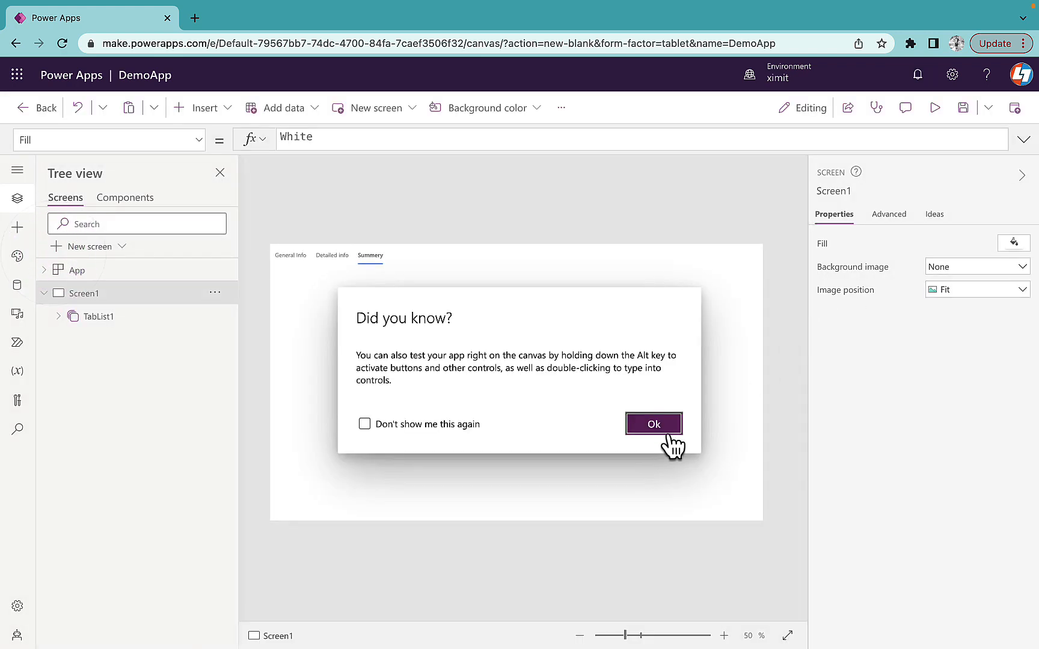
{"action": "left_click", "coordinate": [654, 424]}
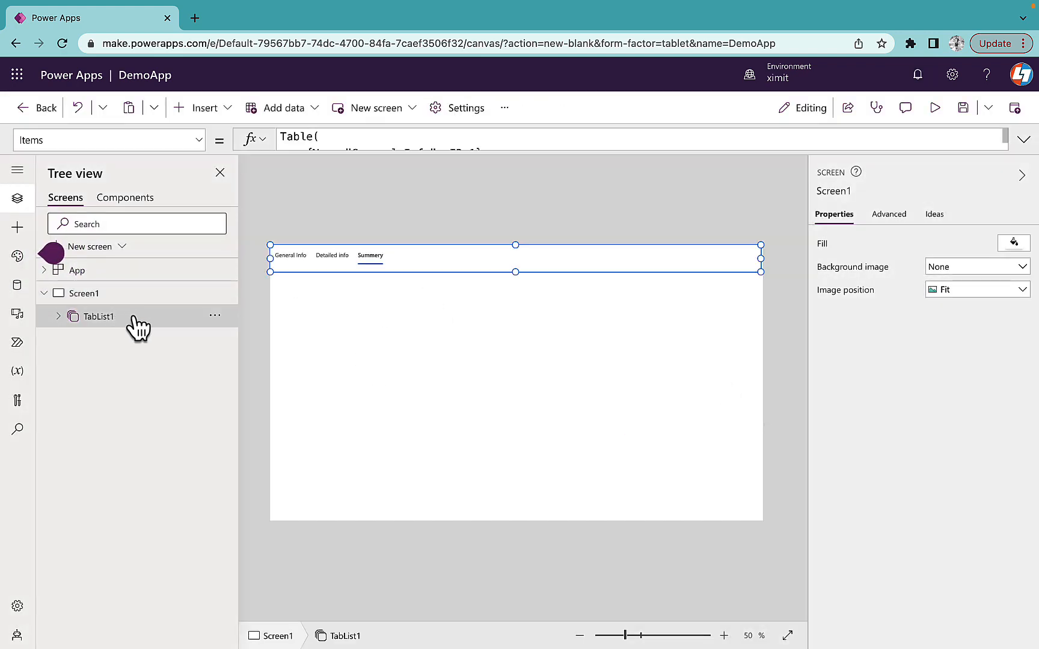
Try Medium and Small tab sizes, keep Large, and set TabList1 alignment to Vertical
{"action": "left_click", "coordinate": [97, 316]}
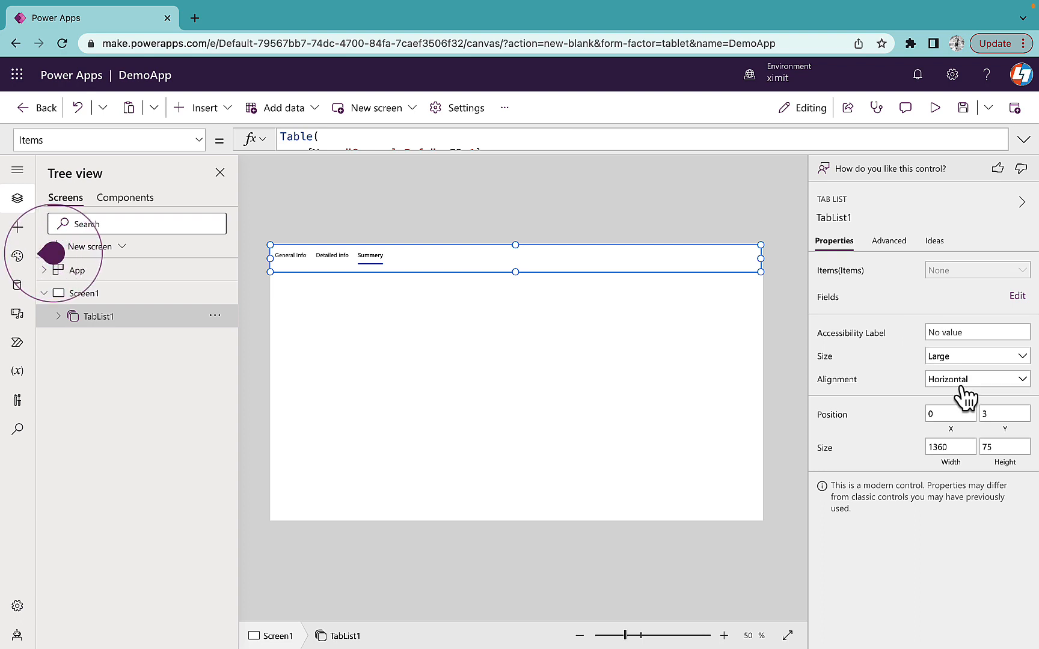
{"action": "mouse_move", "coordinate": [870, 402]}
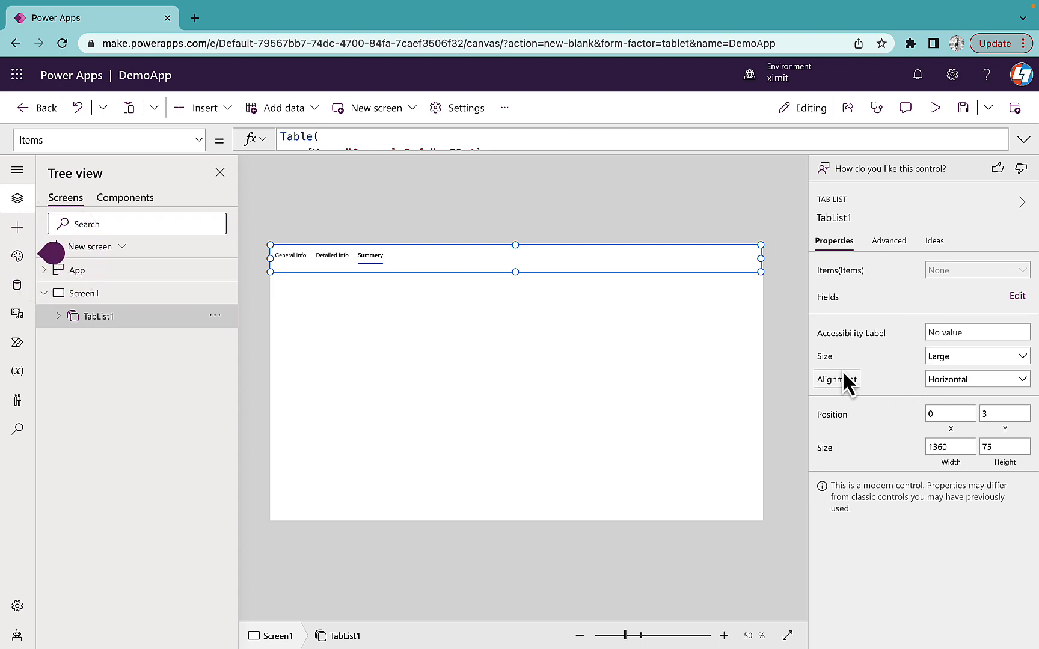
{"action": "left_click", "coordinate": [975, 356]}
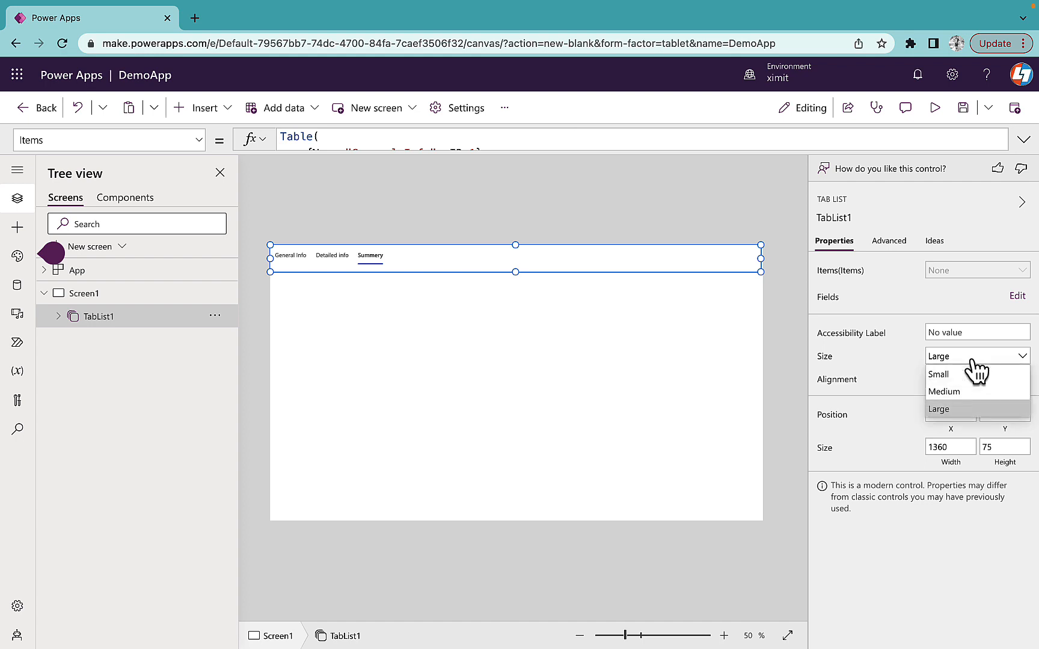
{"action": "mouse_move", "coordinate": [943, 391]}
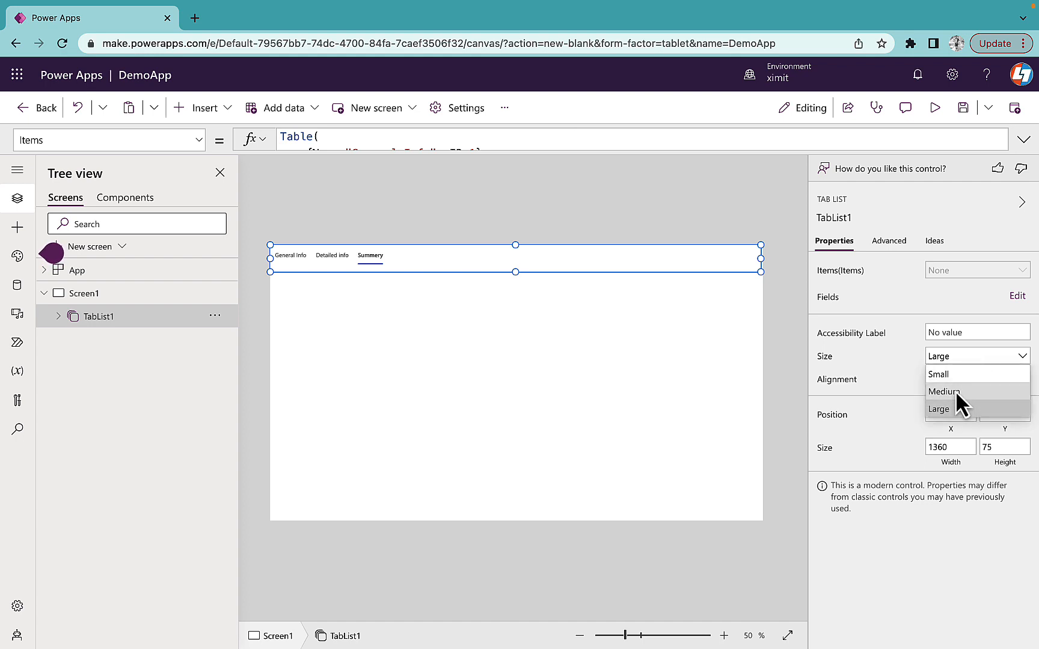
{"action": "left_click", "coordinate": [942, 391]}
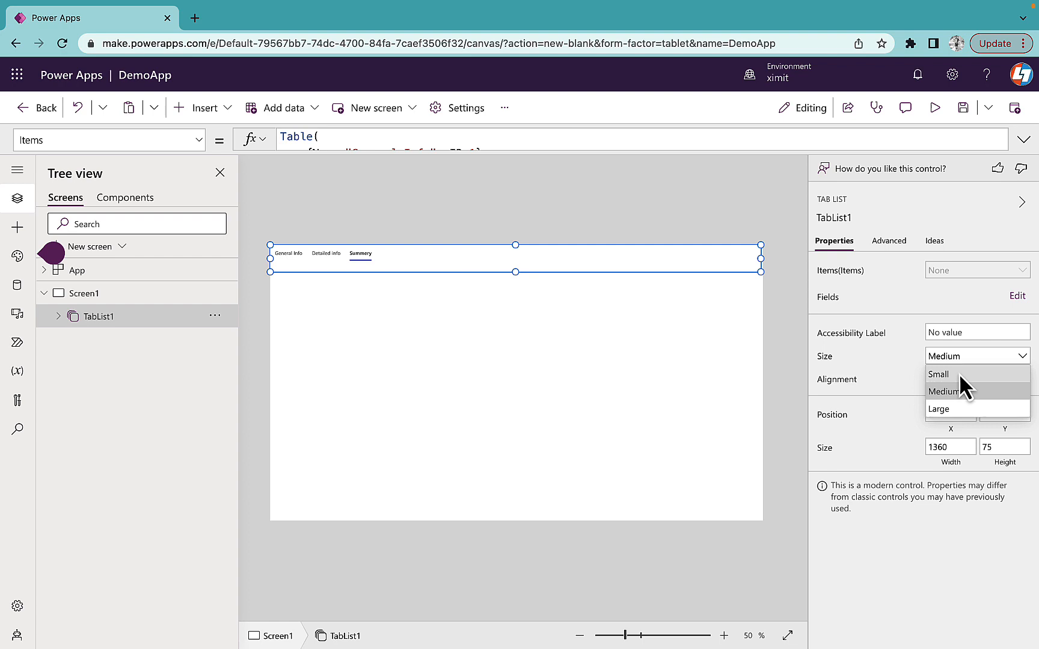
{"action": "left_click", "coordinate": [938, 374]}
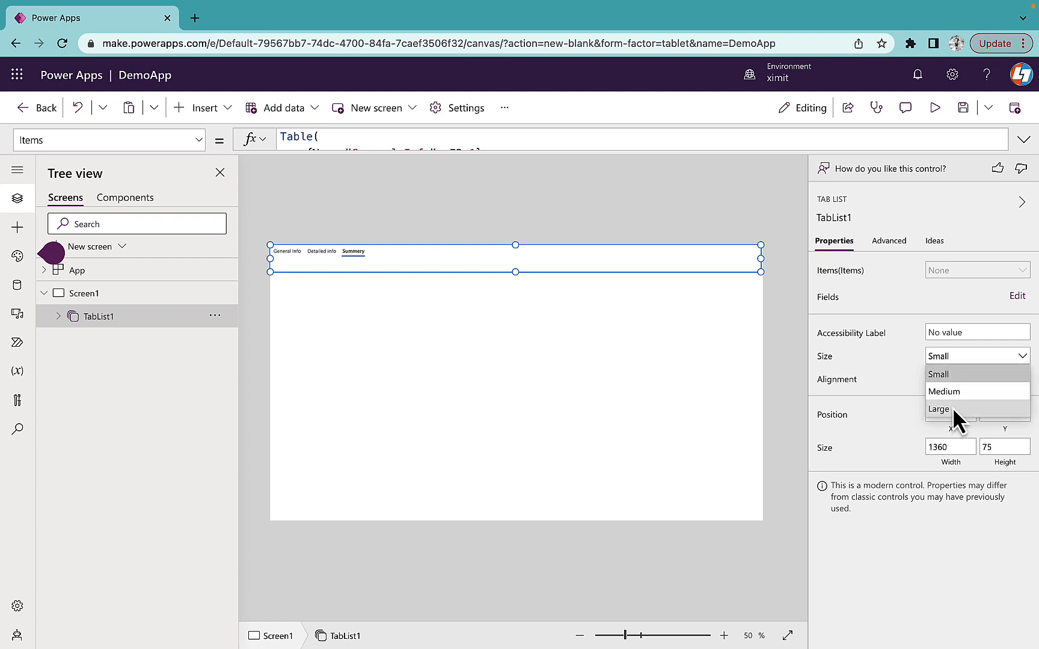
{"action": "left_click", "coordinate": [938, 409]}
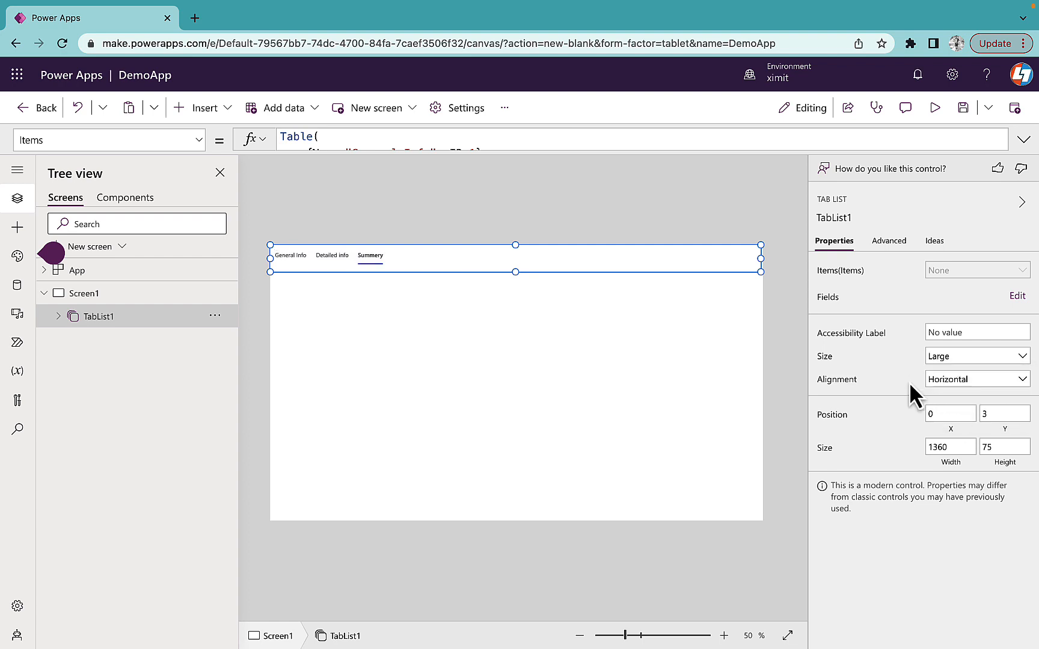
{"action": "mouse_move", "coordinate": [992, 397]}
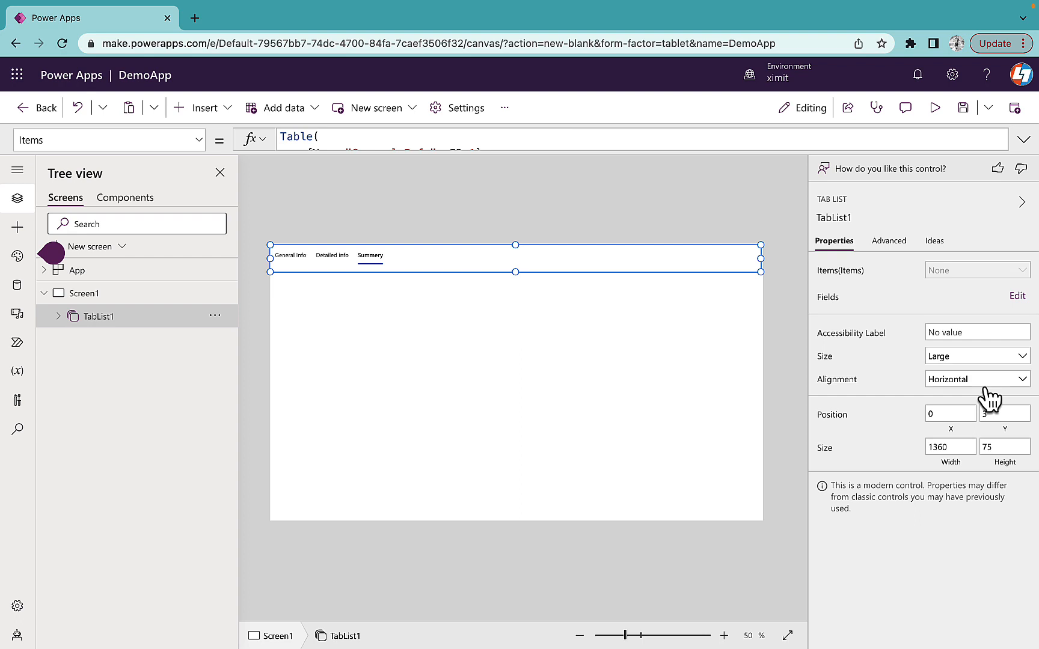
{"action": "left_click", "coordinate": [975, 378]}
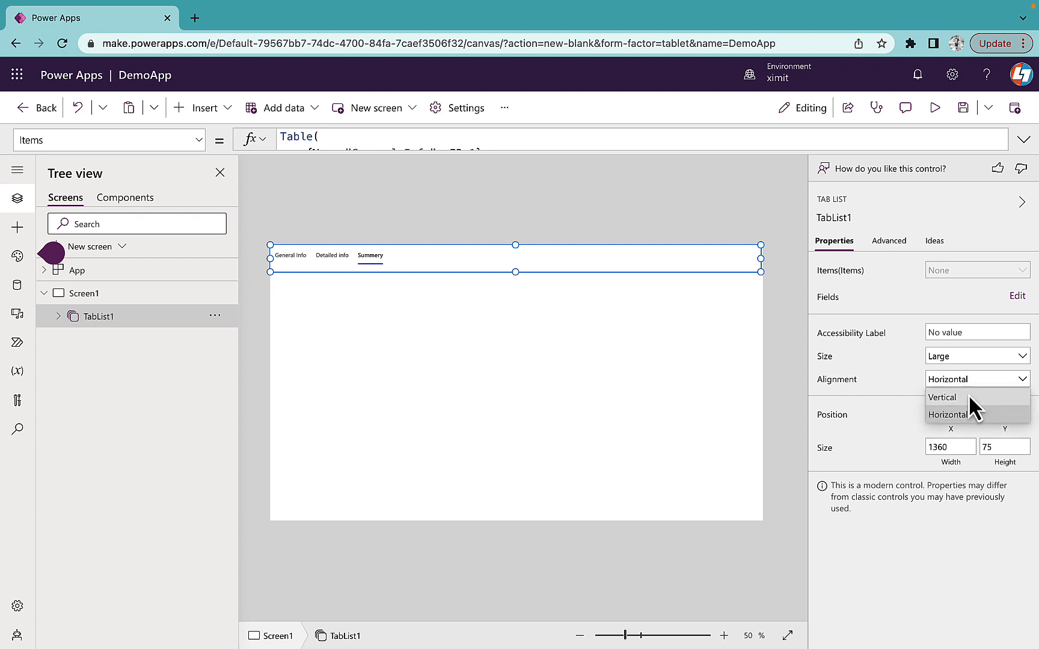
{"action": "left_click", "coordinate": [942, 396]}
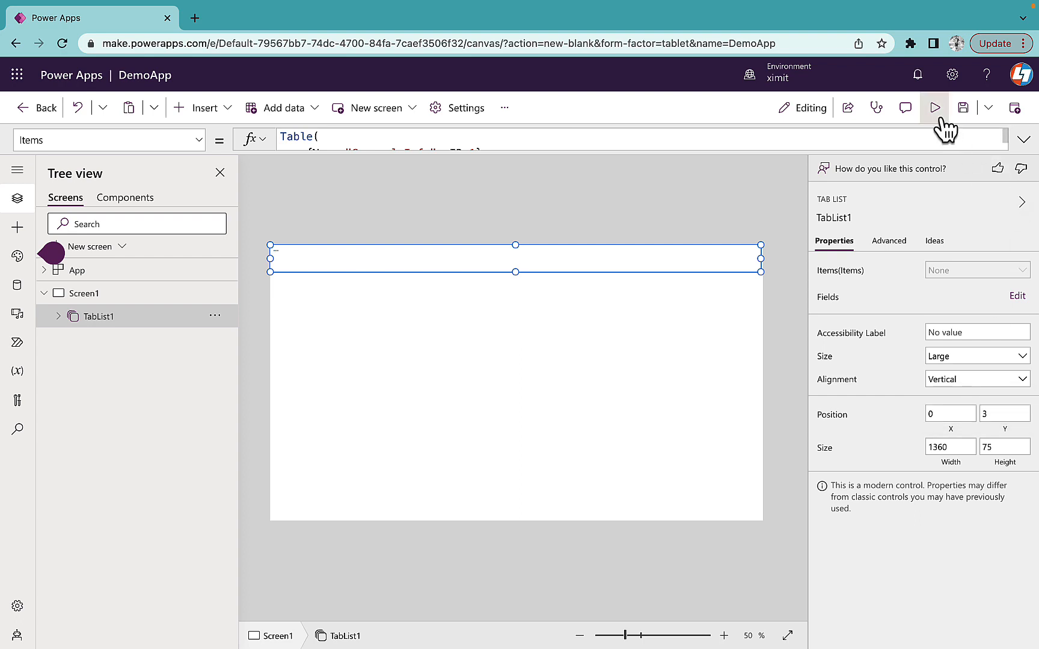
Preview the vertical tabs, then set TabList1 alignment back to Horizontal
{"action": "left_click", "coordinate": [934, 107]}
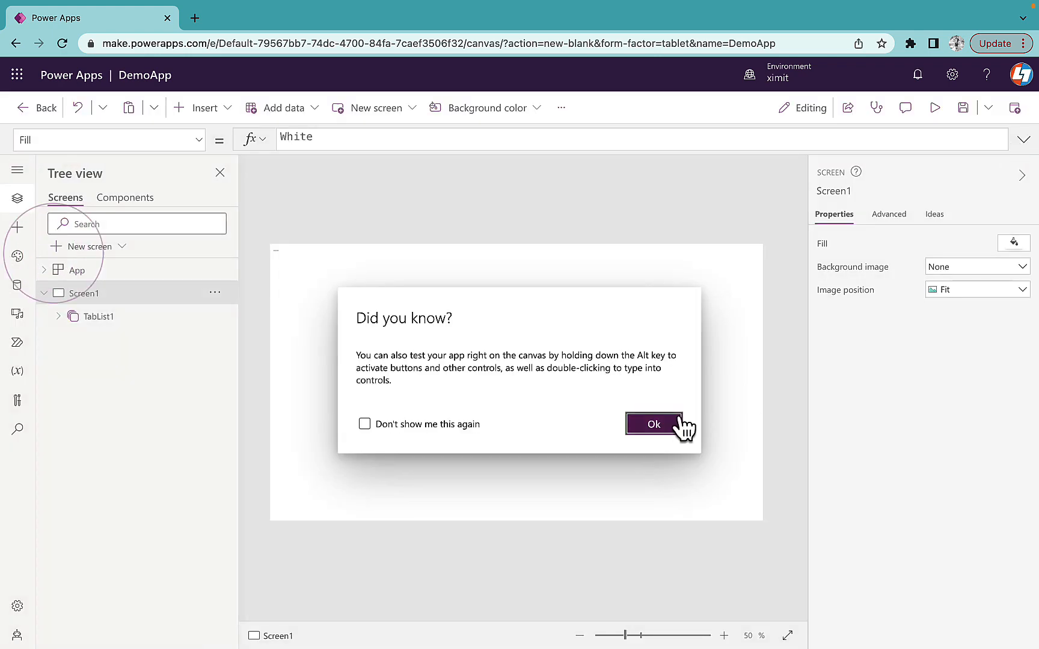
{"action": "left_click", "coordinate": [654, 424]}
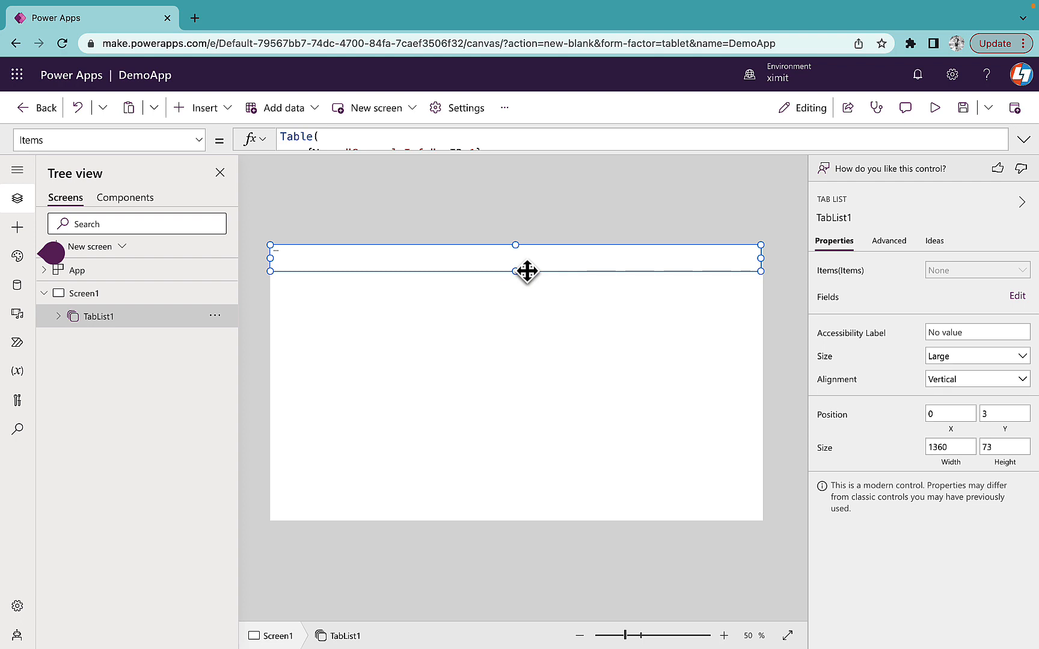
{"action": "left_click", "coordinate": [976, 356]}
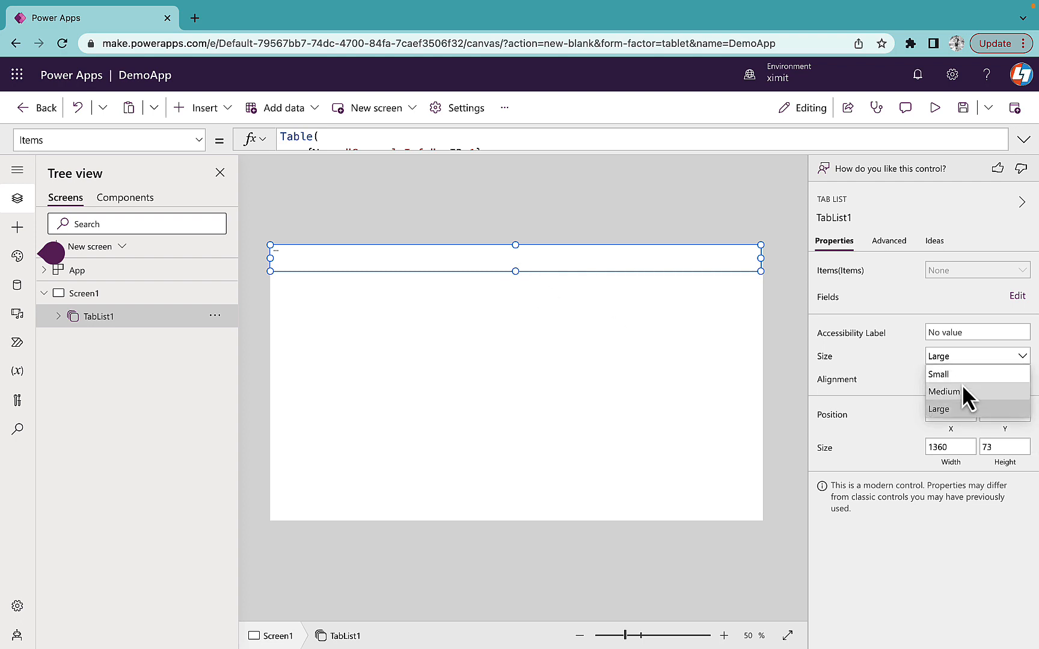
{"action": "left_click", "coordinate": [938, 409]}
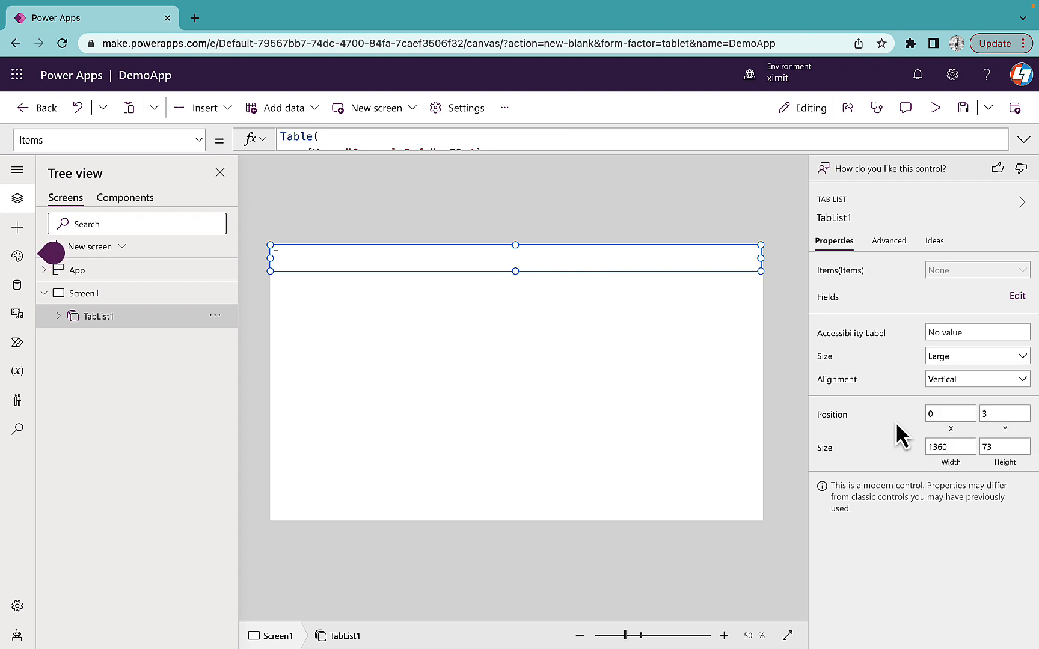
{"action": "left_click", "coordinate": [976, 379]}
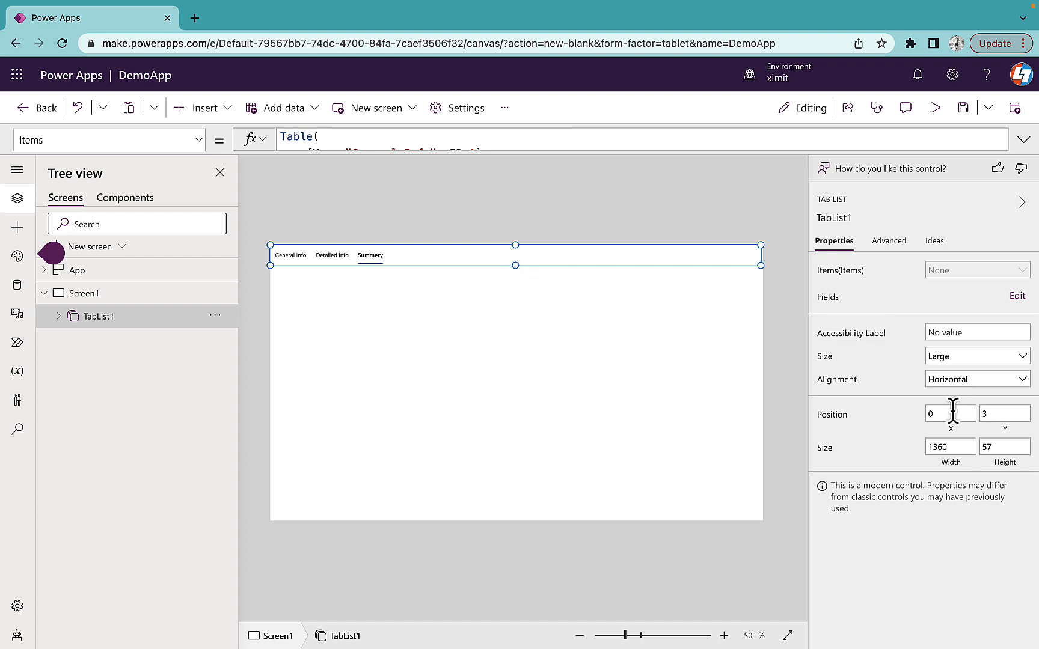
{"action": "mouse_move", "coordinate": [880, 459]}
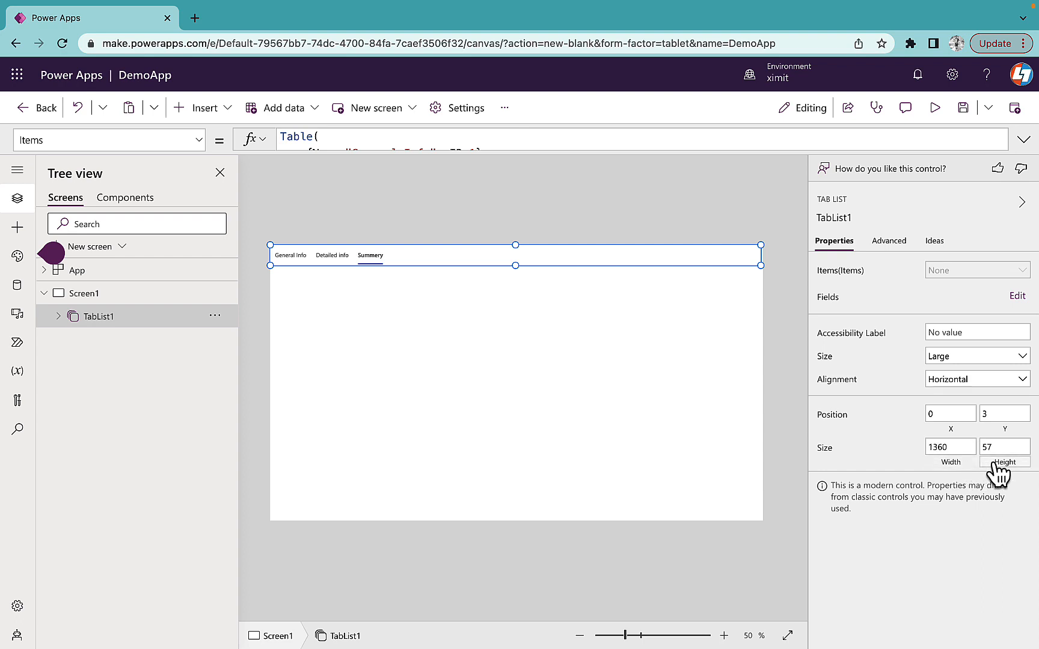
{"action": "mouse_move", "coordinate": [920, 461]}
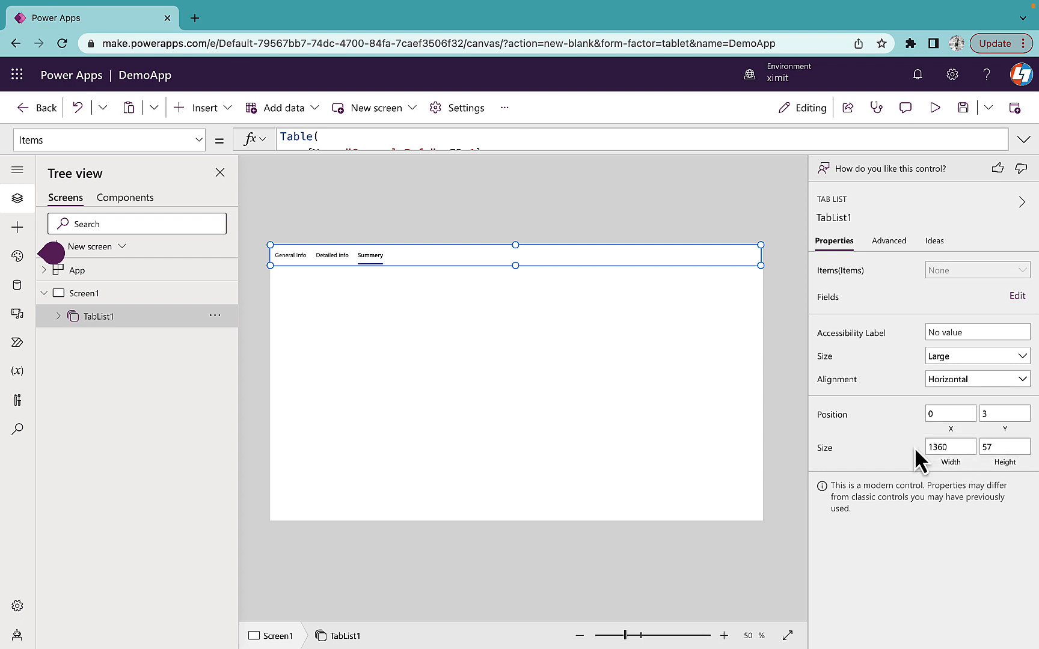
{"action": "mouse_move", "coordinate": [886, 400]}
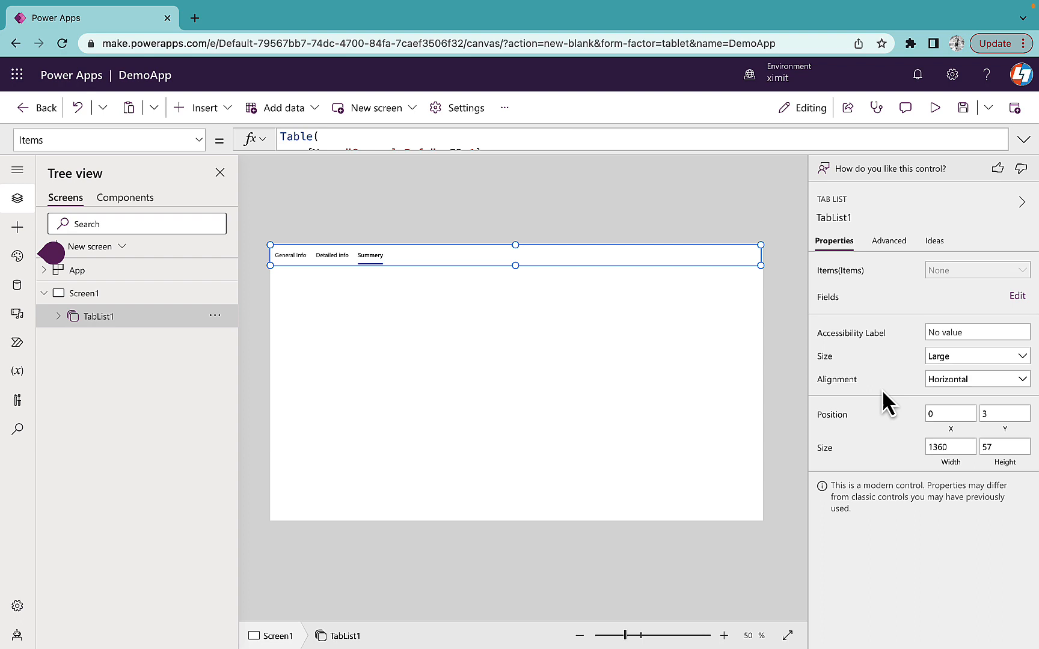
{"action": "mouse_move", "coordinate": [379, 366]}
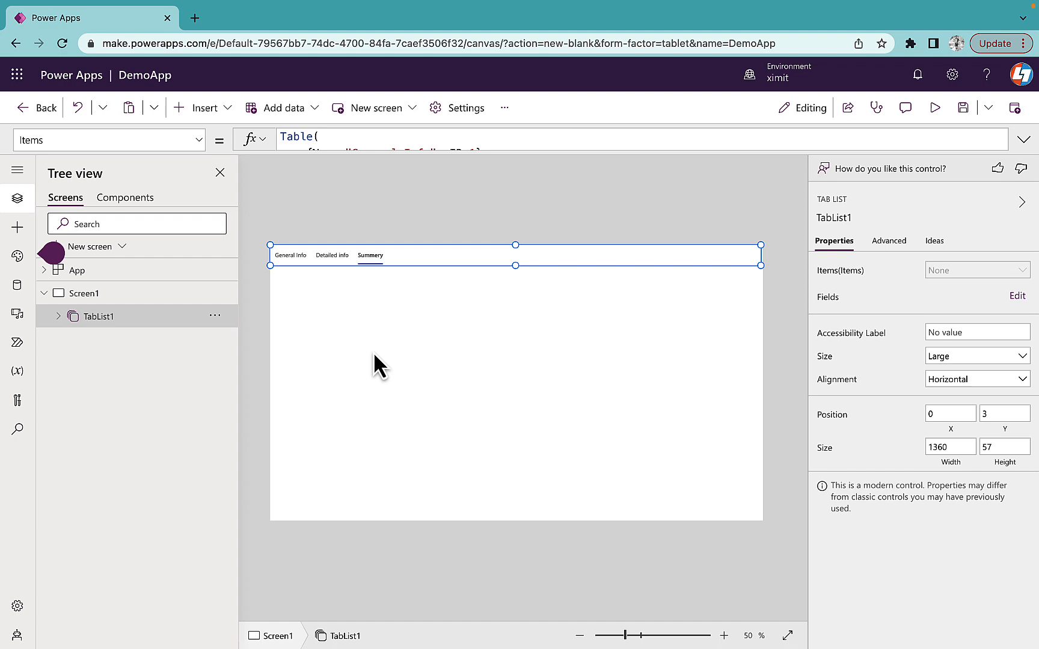
{"action": "mouse_move", "coordinate": [280, 107]}
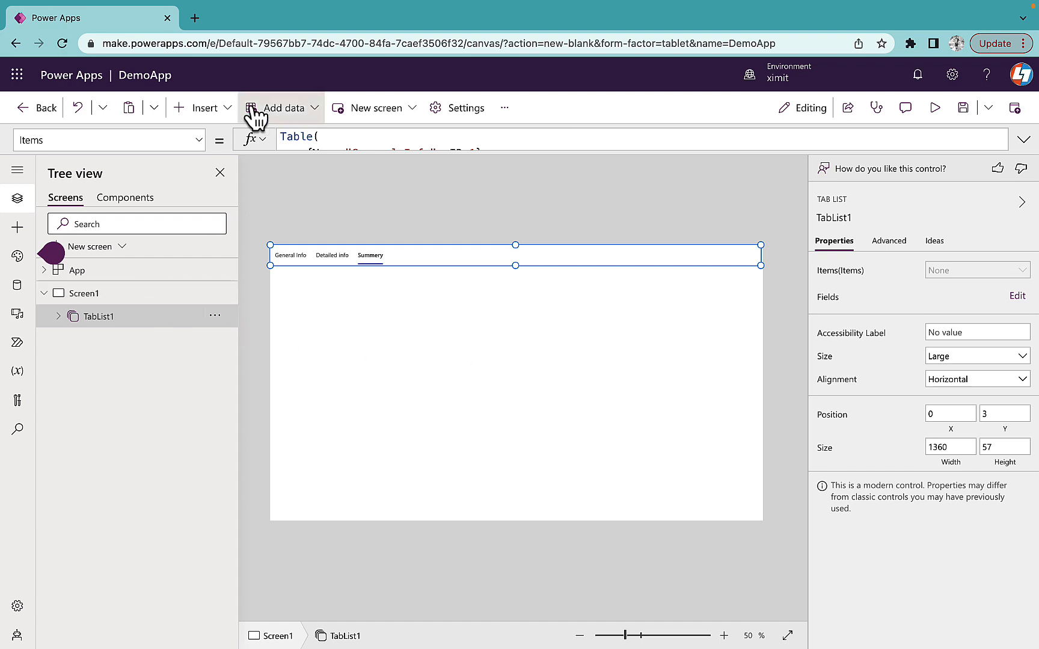
Insert a classic Container, found by searching 'cont', and move it behind TabList1
{"action": "left_click", "coordinate": [202, 107]}
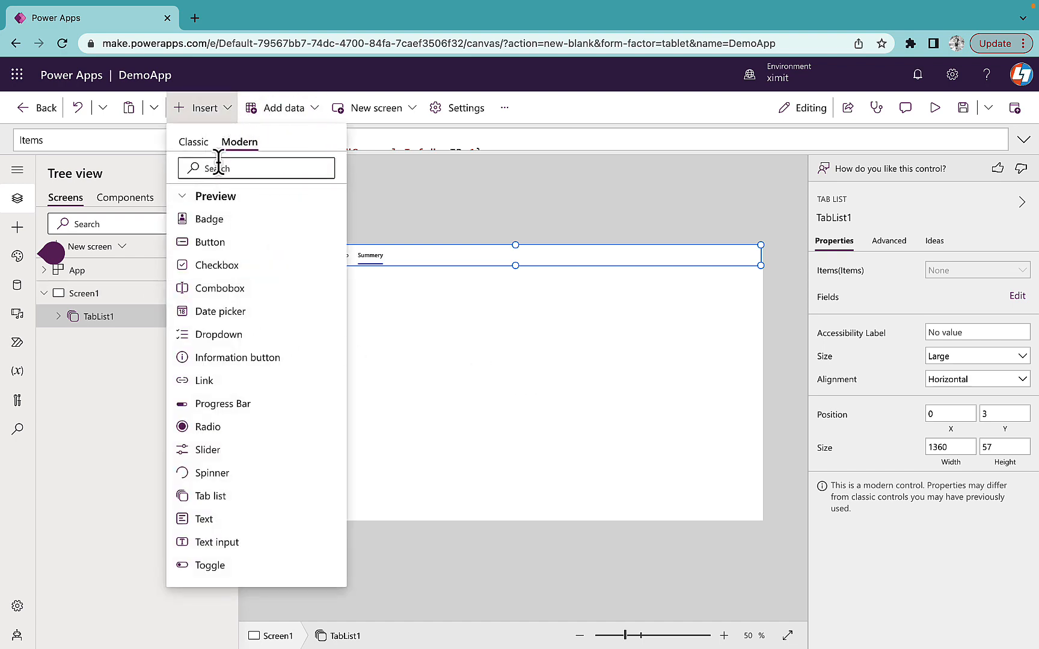
{"action": "left_click", "coordinate": [193, 141]}
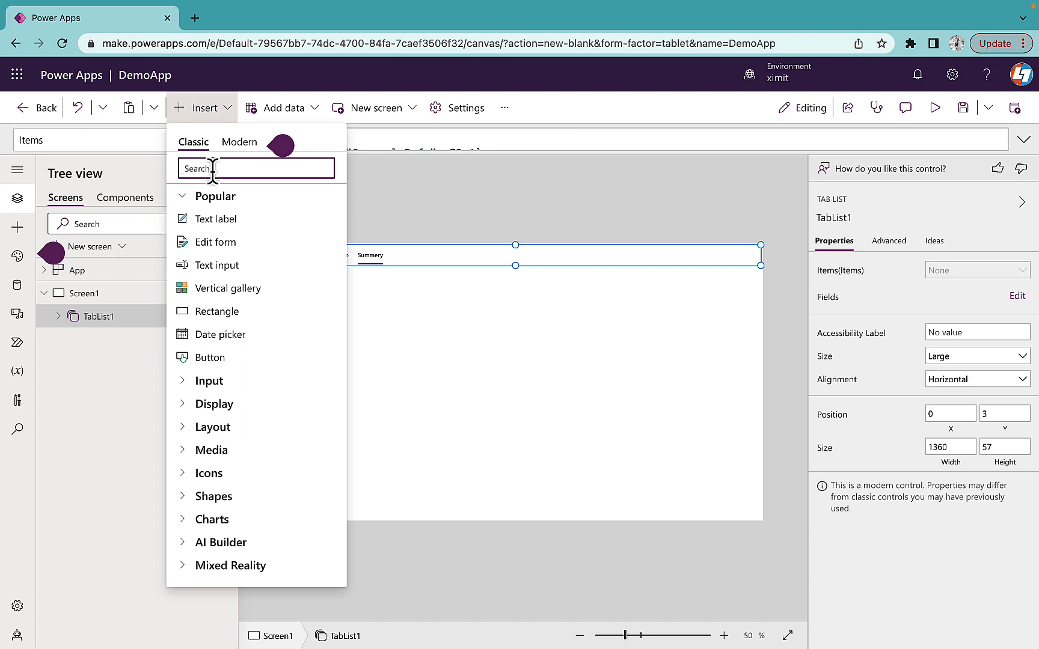
{"action": "type", "text": "cont"}
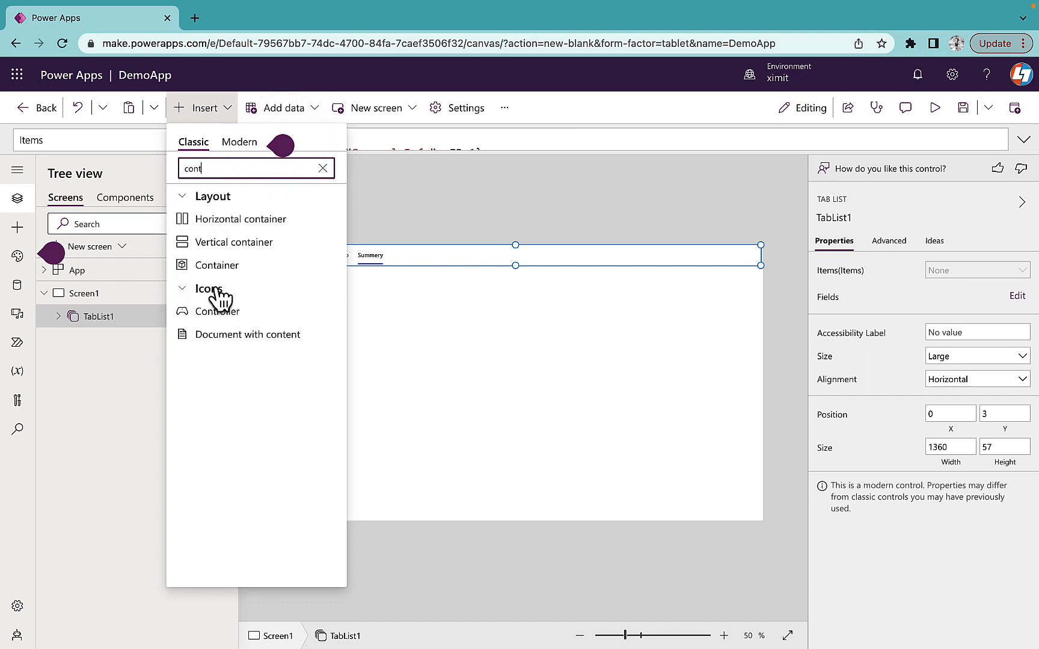
{"action": "left_click", "coordinate": [216, 265]}
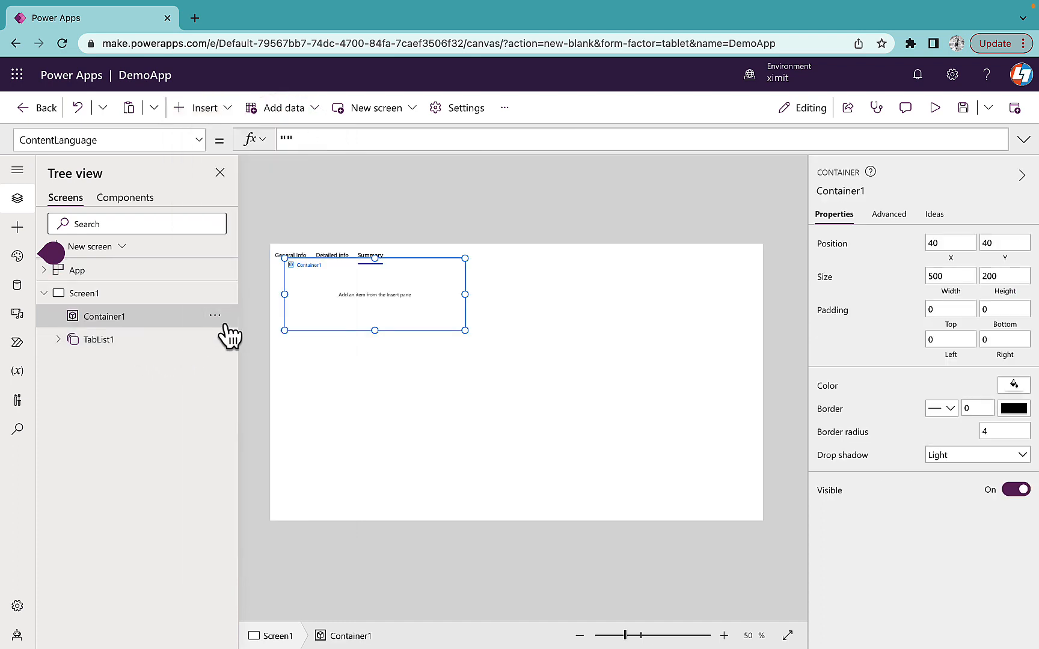
{"action": "left_click", "coordinate": [214, 315]}
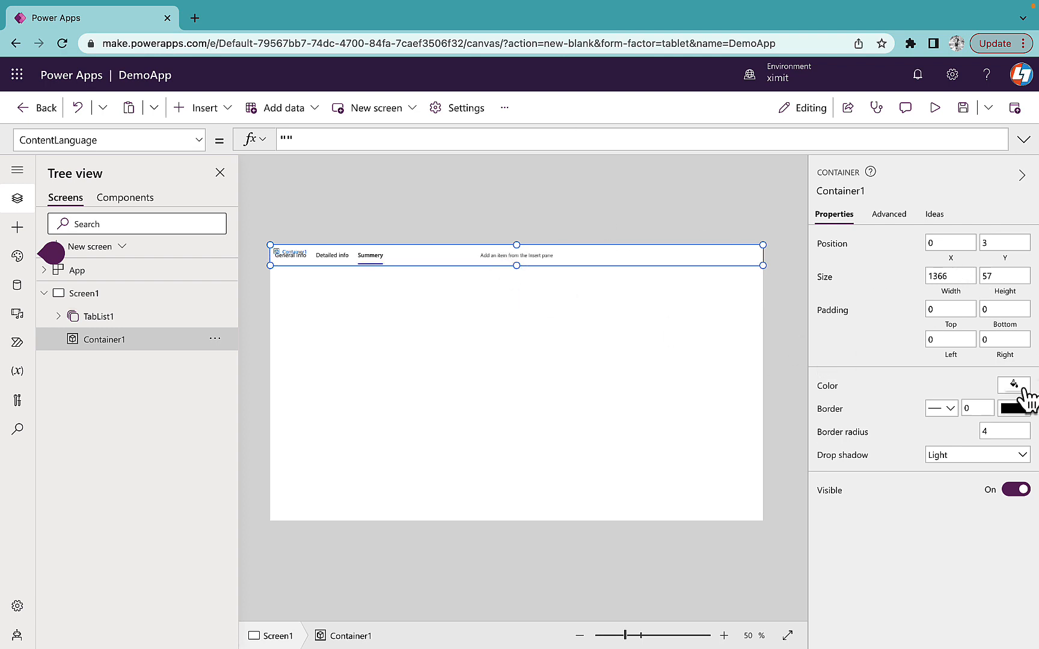
Fill Container1 with a light grey swatch and set its Drop shadow to Regular
{"action": "left_click", "coordinate": [1012, 384]}
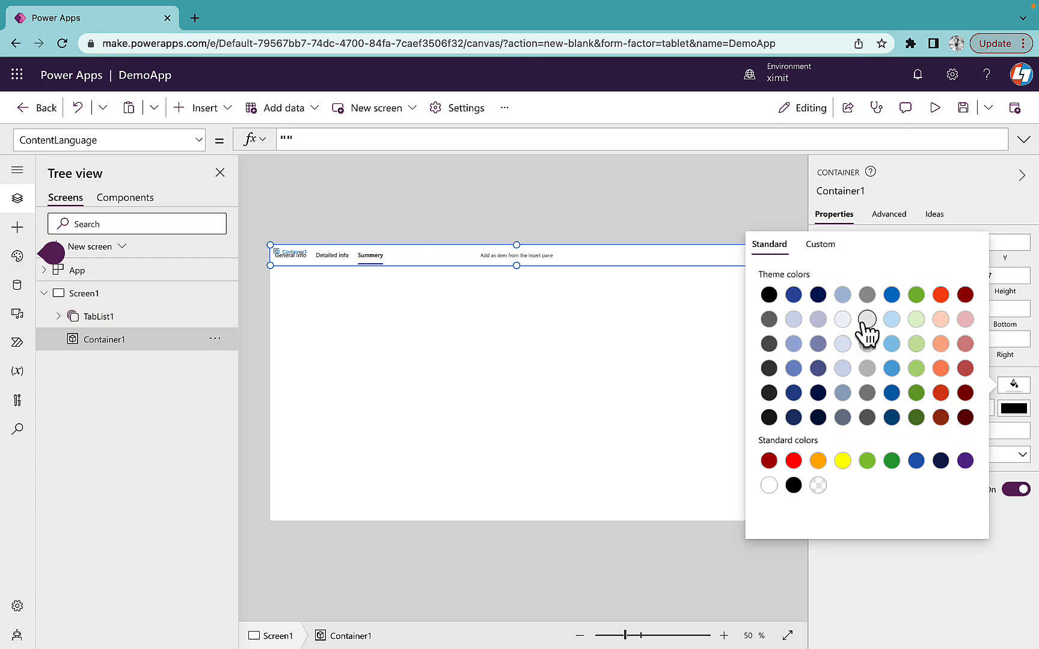
{"action": "mouse_move", "coordinate": [867, 318]}
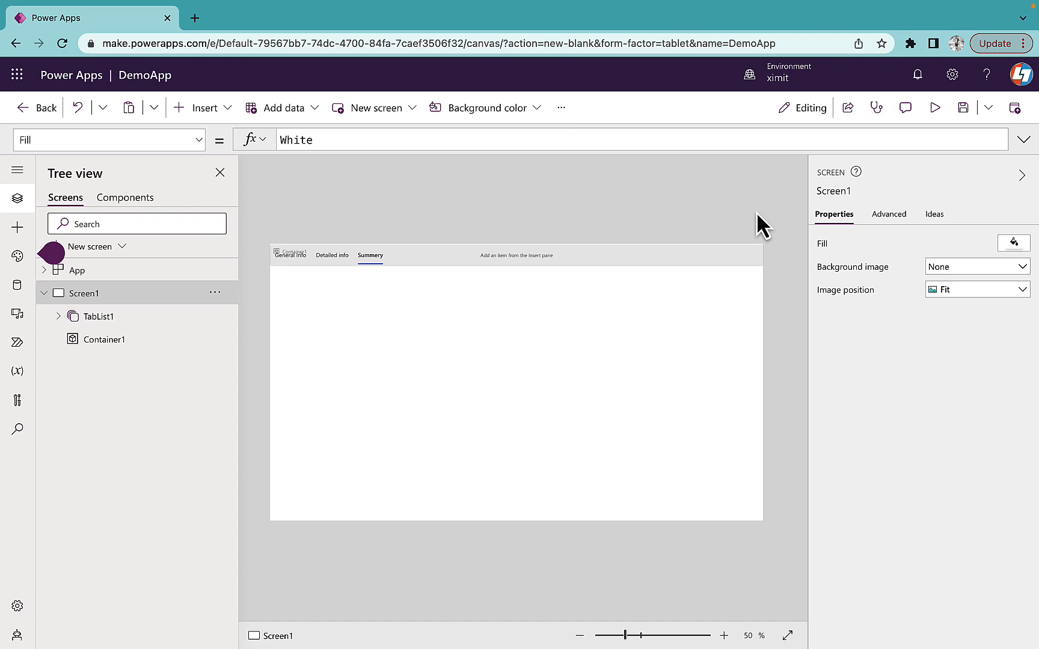
{"action": "mouse_move", "coordinate": [395, 325]}
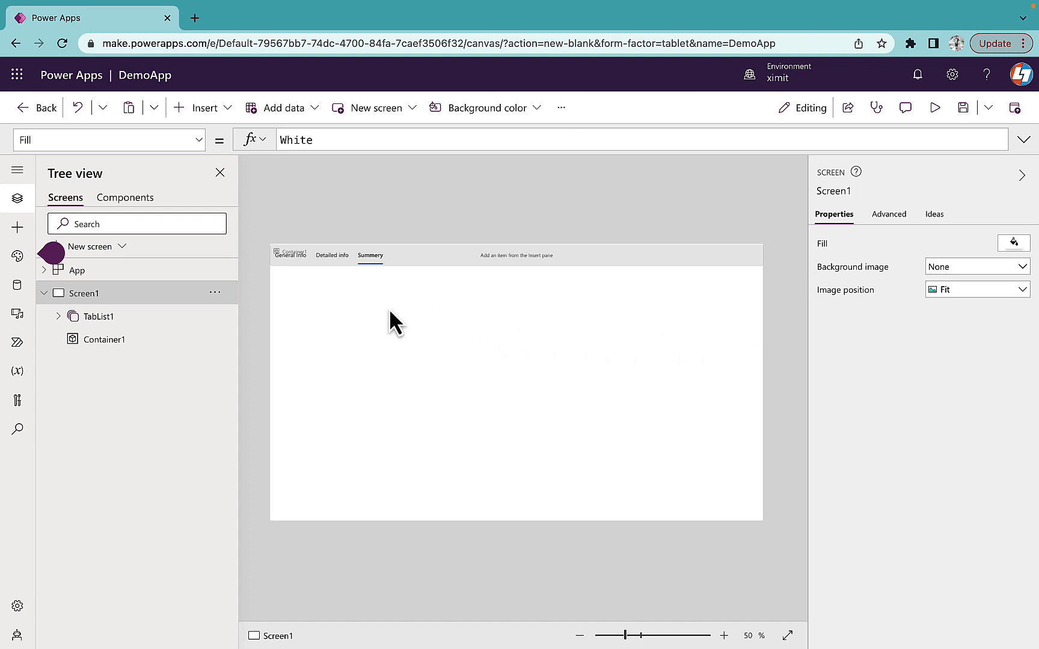
{"action": "left_click", "coordinate": [104, 339]}
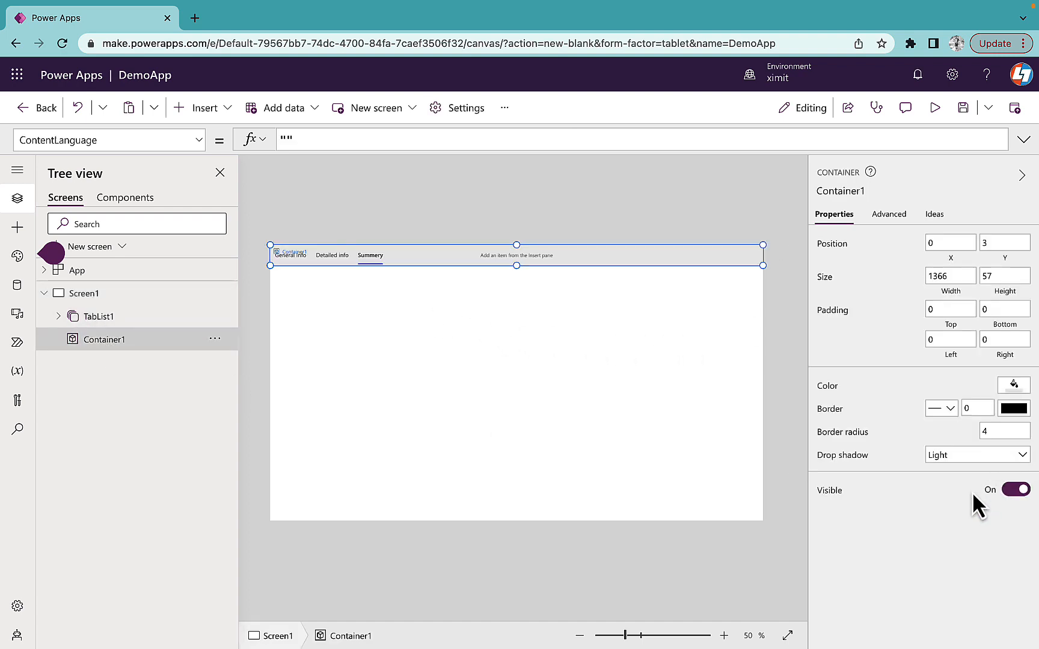
{"action": "left_click", "coordinate": [975, 455]}
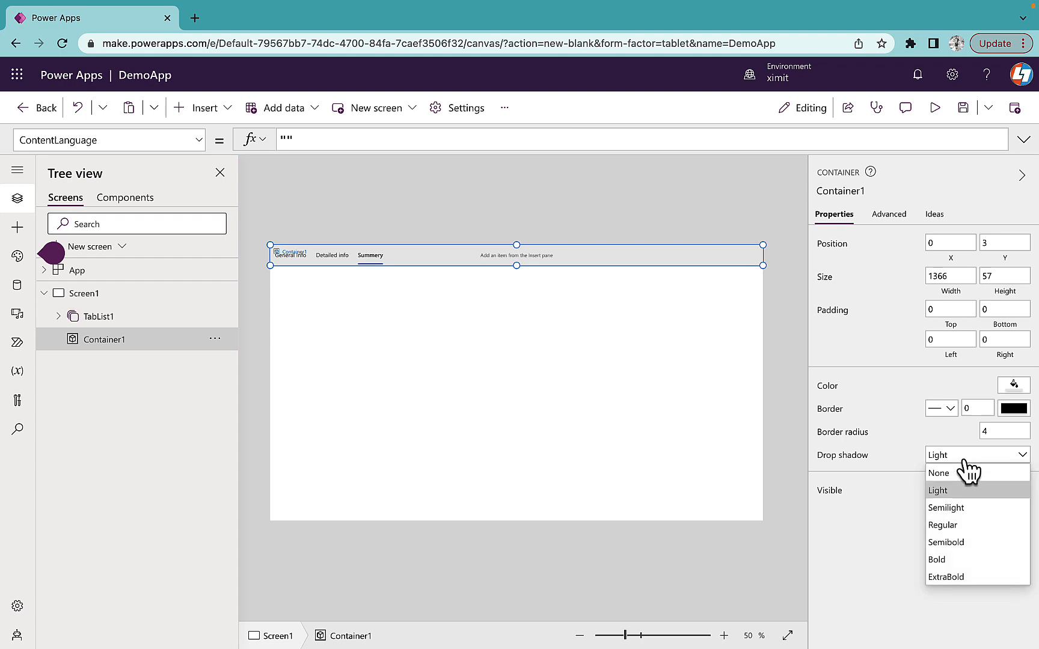
{"action": "mouse_move", "coordinate": [943, 525]}
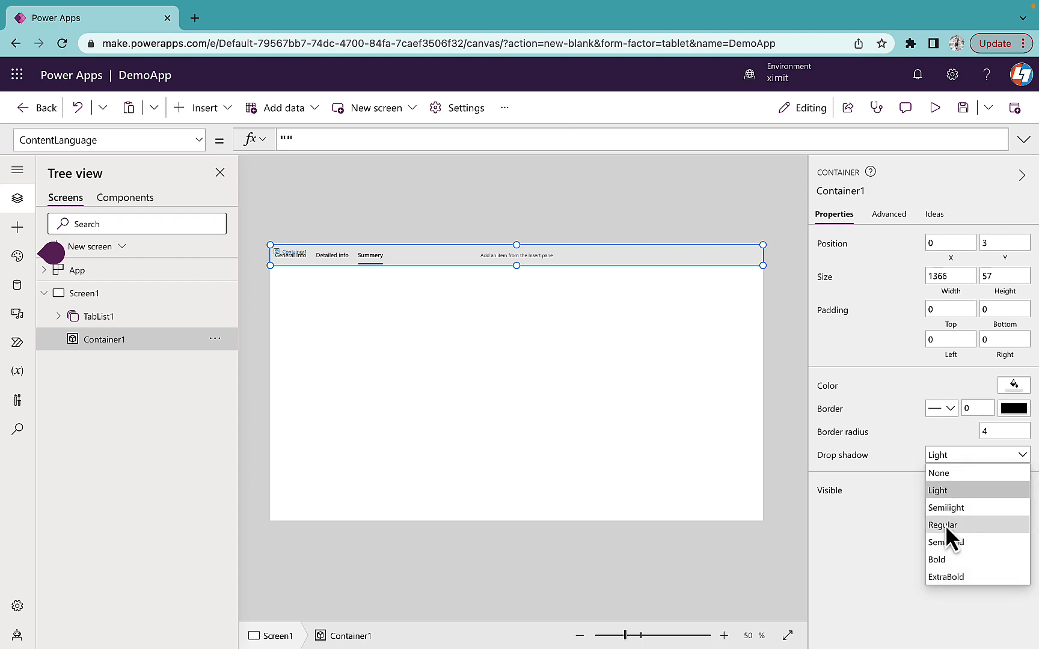
{"action": "left_click", "coordinate": [942, 525]}
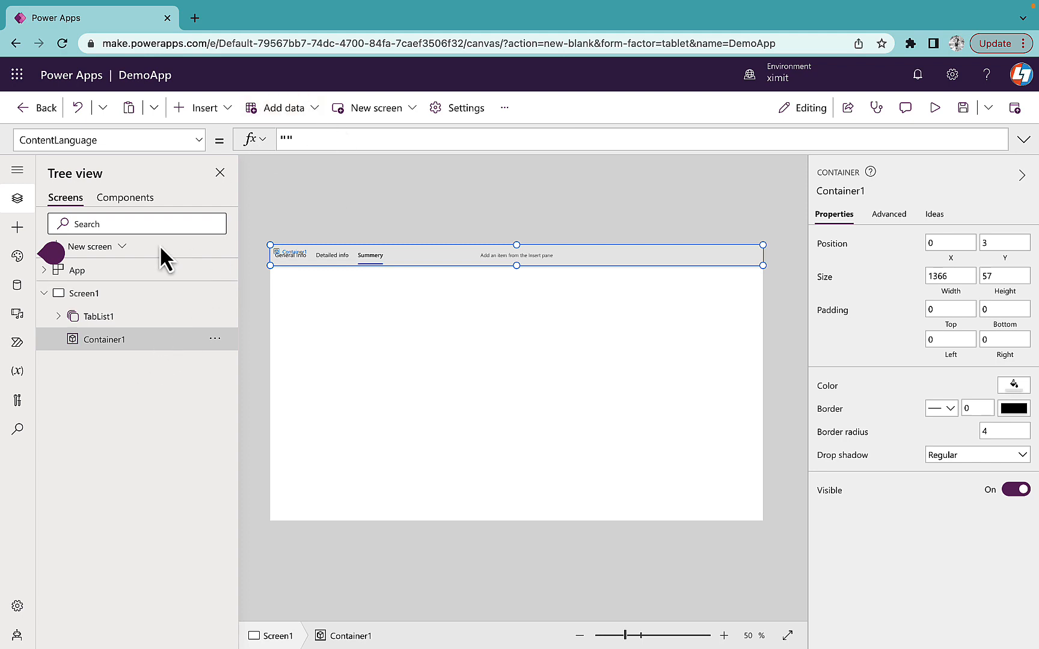
{"action": "left_click", "coordinate": [84, 293]}
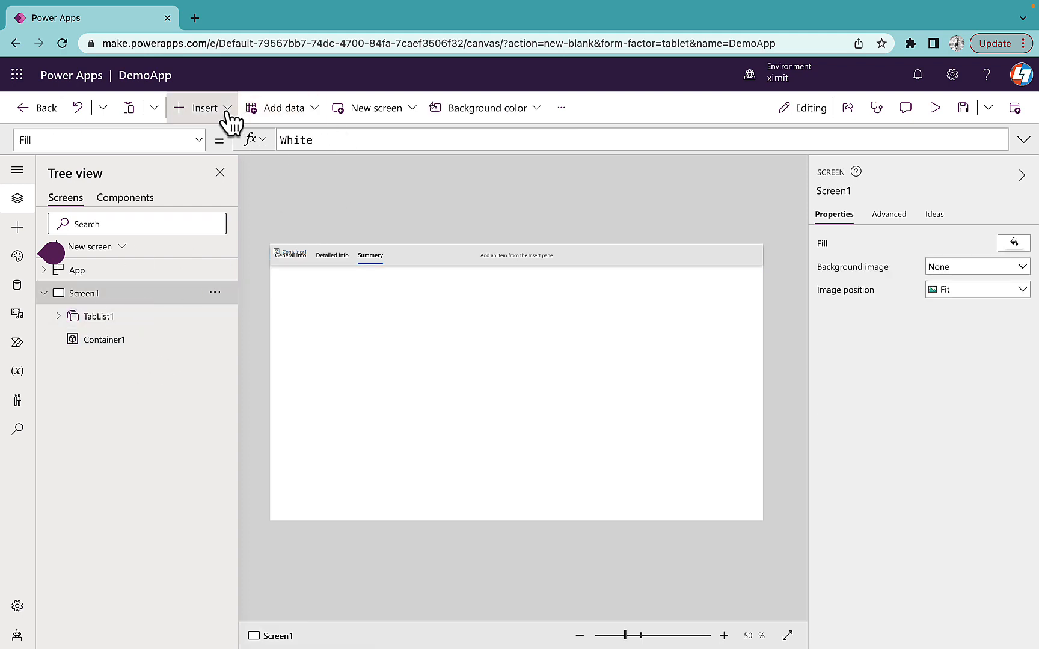
Insert Container2, send it to back, and size it 1366 by 616 below the header
{"action": "left_click", "coordinate": [205, 108]}
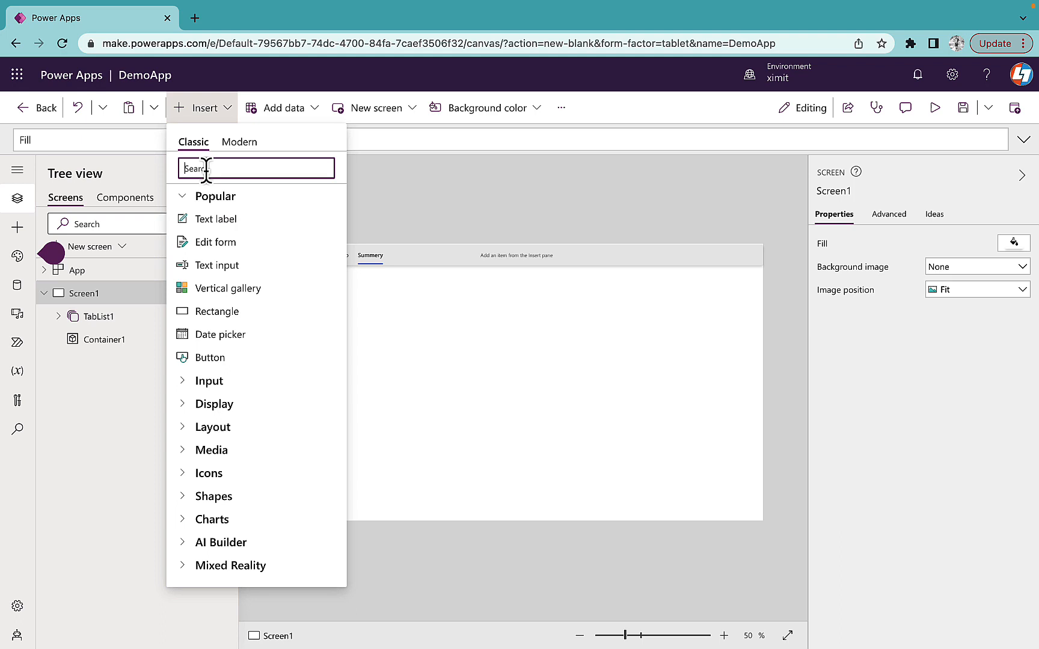
{"action": "type", "text": "con"}
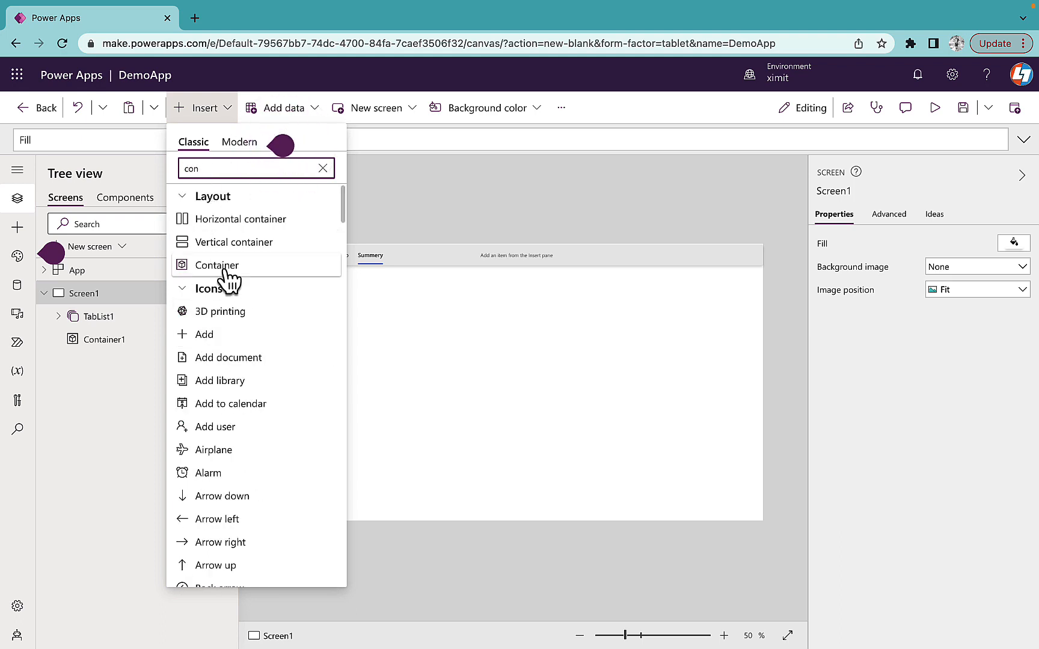
{"action": "left_click", "coordinate": [215, 265]}
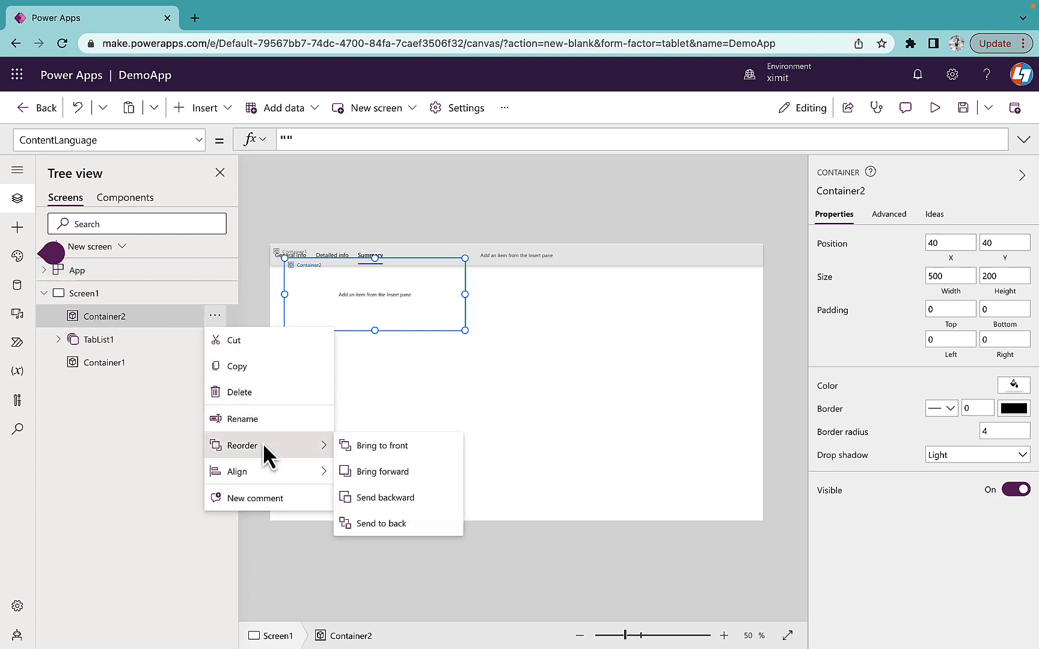
{"action": "left_click", "coordinate": [382, 523]}
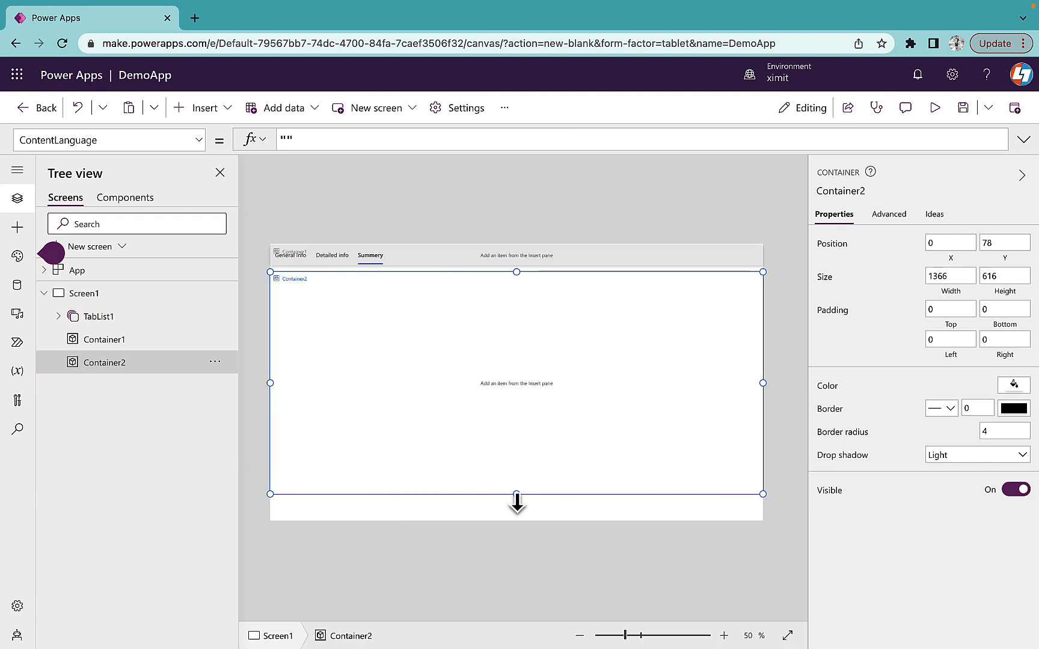
{"action": "left_click", "coordinate": [88, 292]}
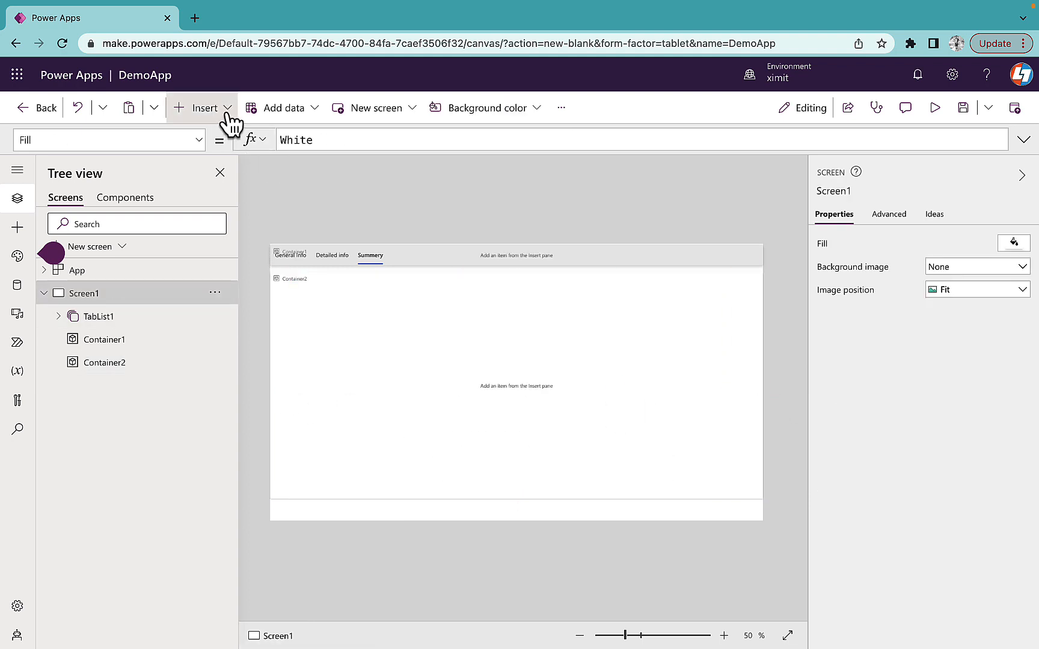
Insert Button1 and set its Text property to "Submit Form"
{"action": "left_click", "coordinate": [203, 108]}
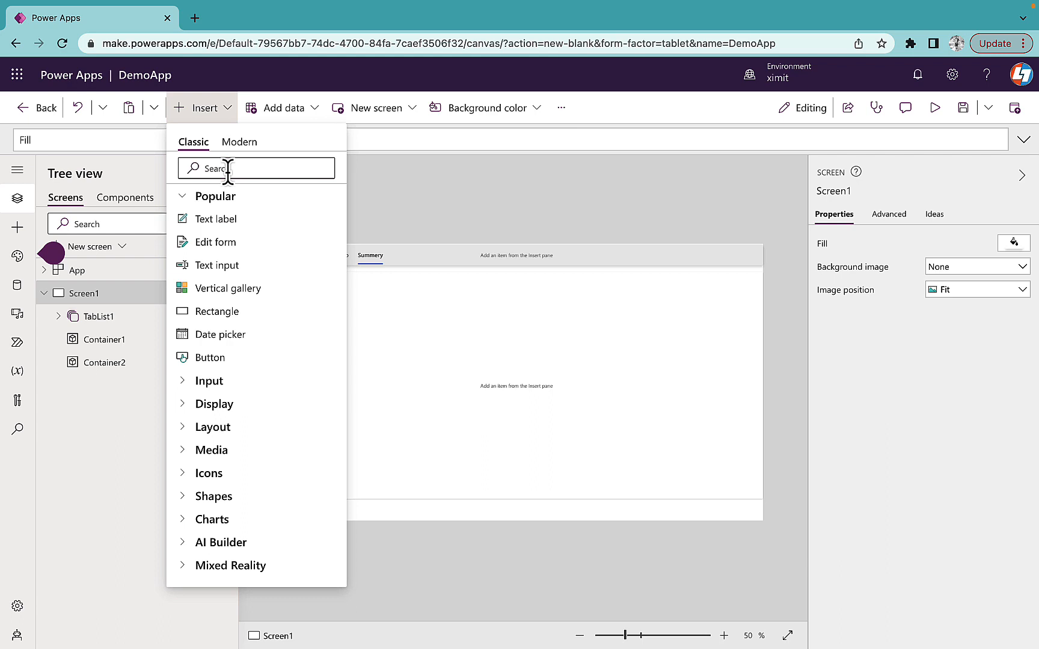
{"action": "type", "text": "but"}
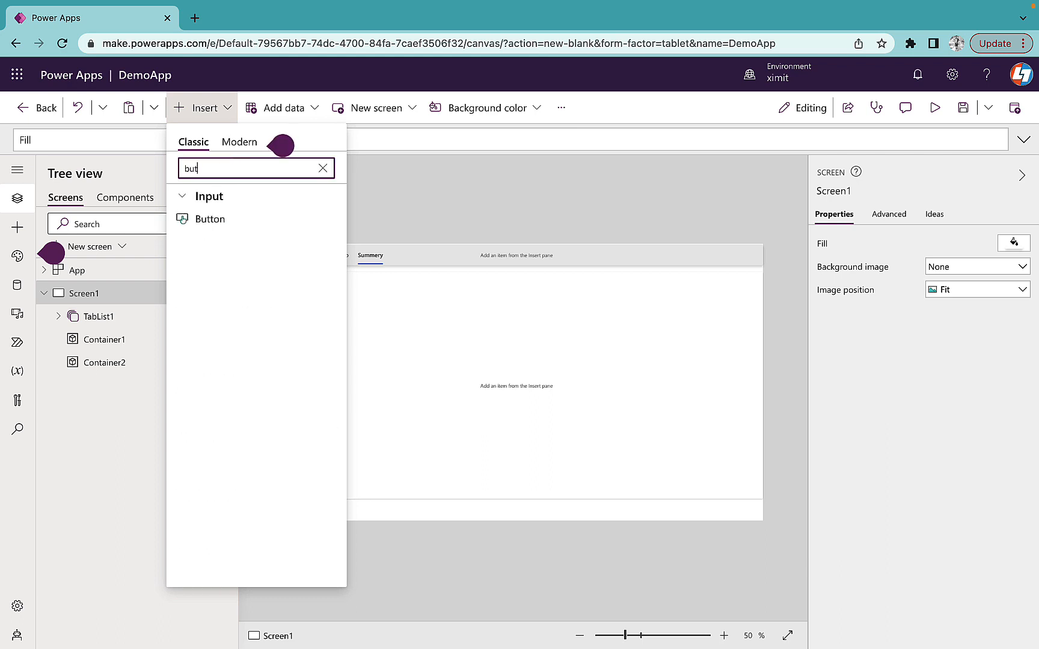
{"action": "left_click", "coordinate": [210, 219]}
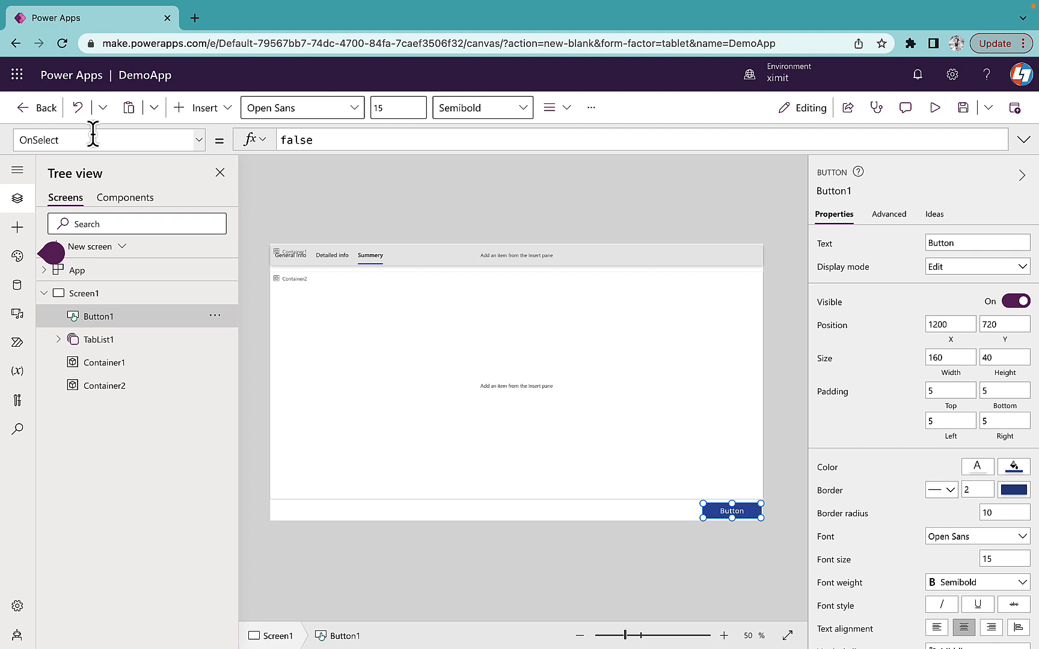
{"action": "left_click", "coordinate": [106, 140]}
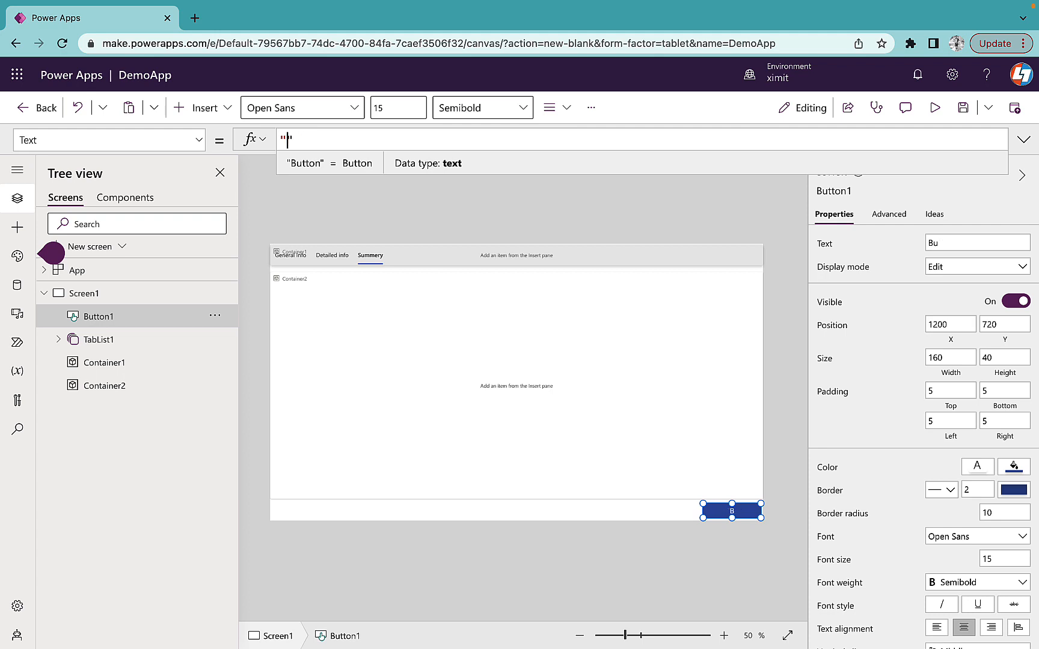
{"action": "type", "text": "Submit"}
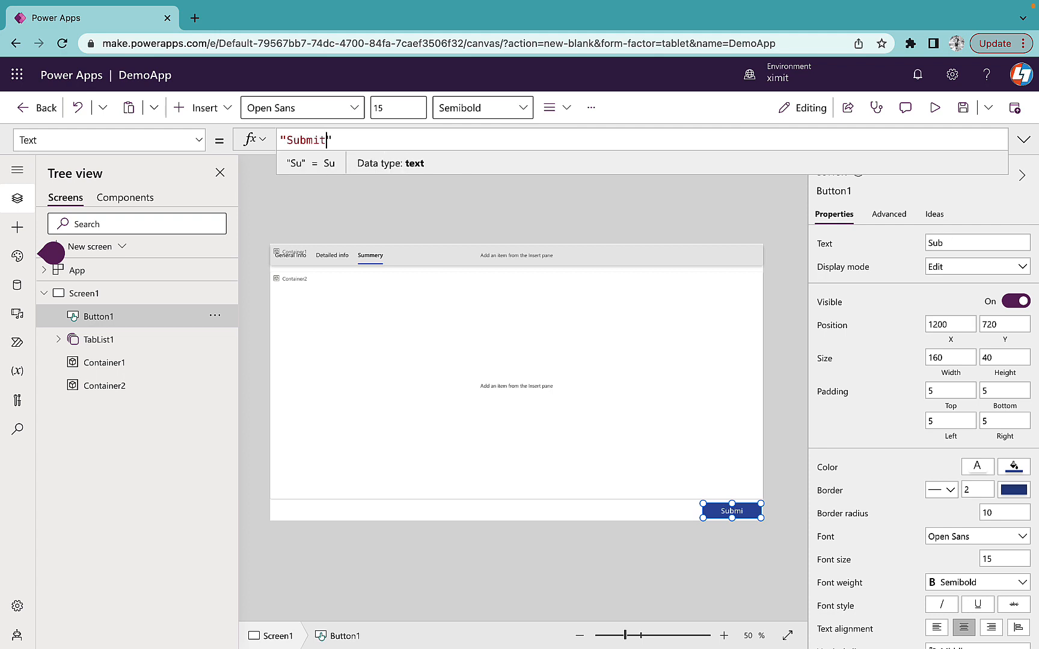
{"action": "type", "text": "Form"}
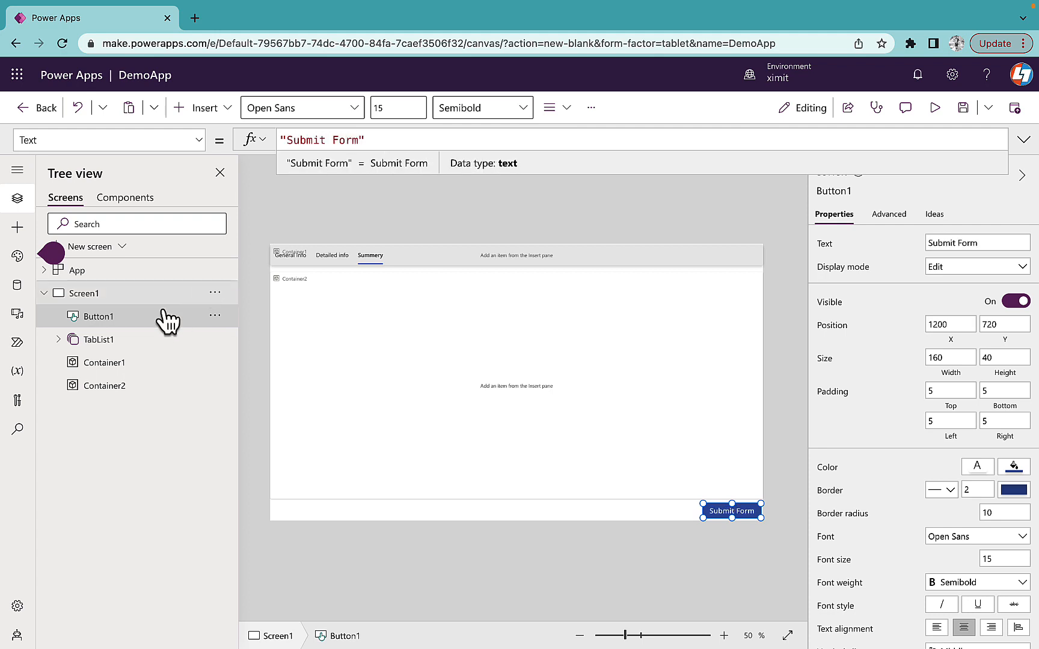
{"action": "mouse_move", "coordinate": [231, 142]}
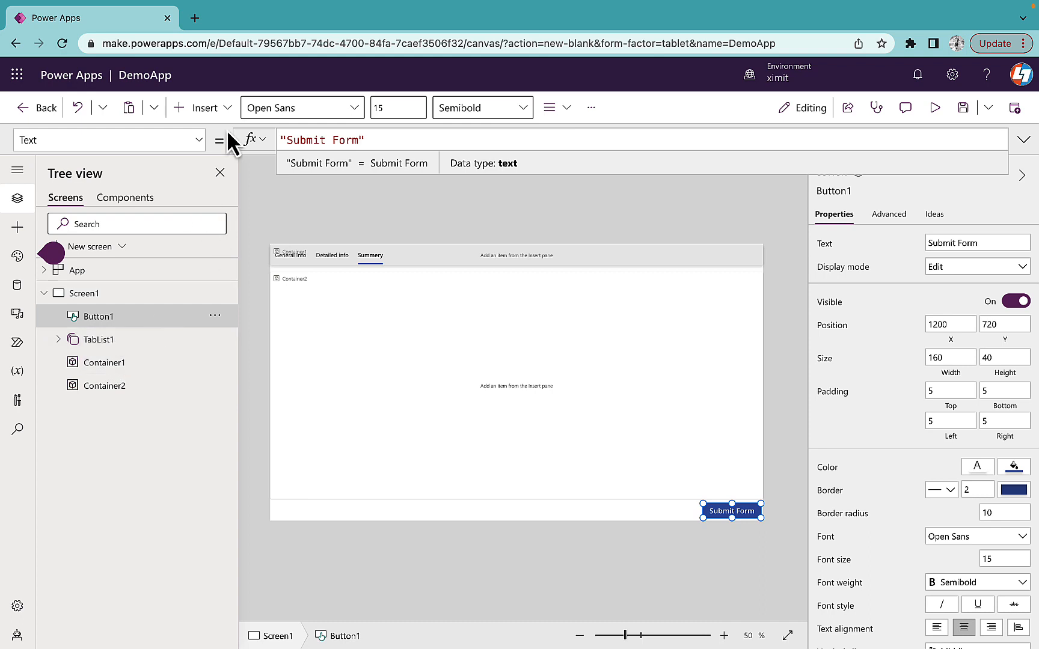
{"action": "left_click", "coordinate": [91, 293]}
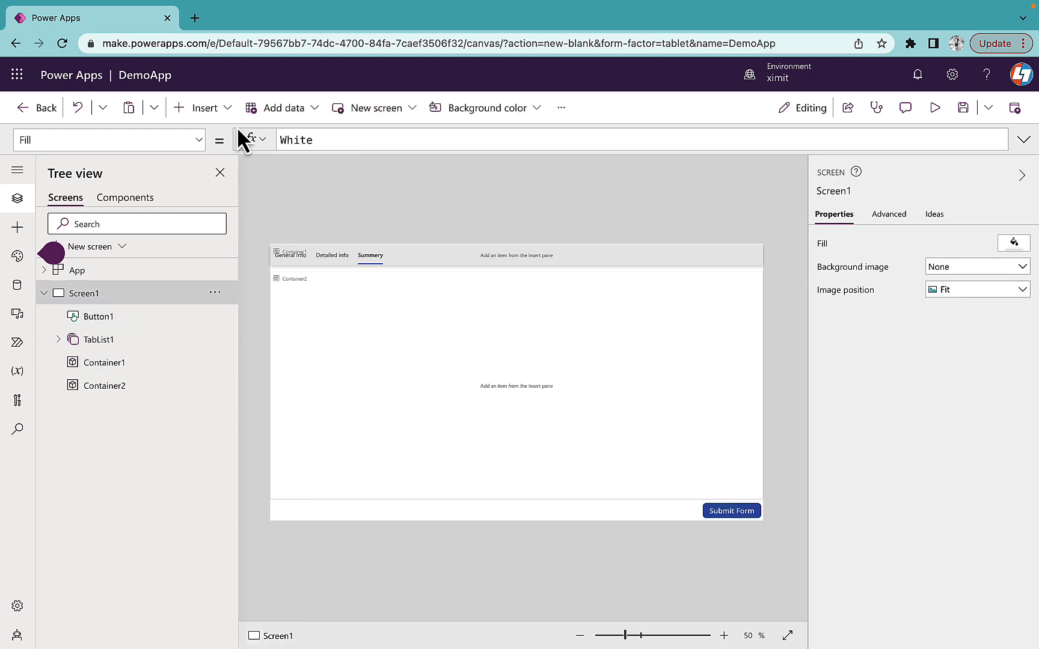
Insert an Edit form (Form1) onto the screen
{"action": "left_click", "coordinate": [202, 107]}
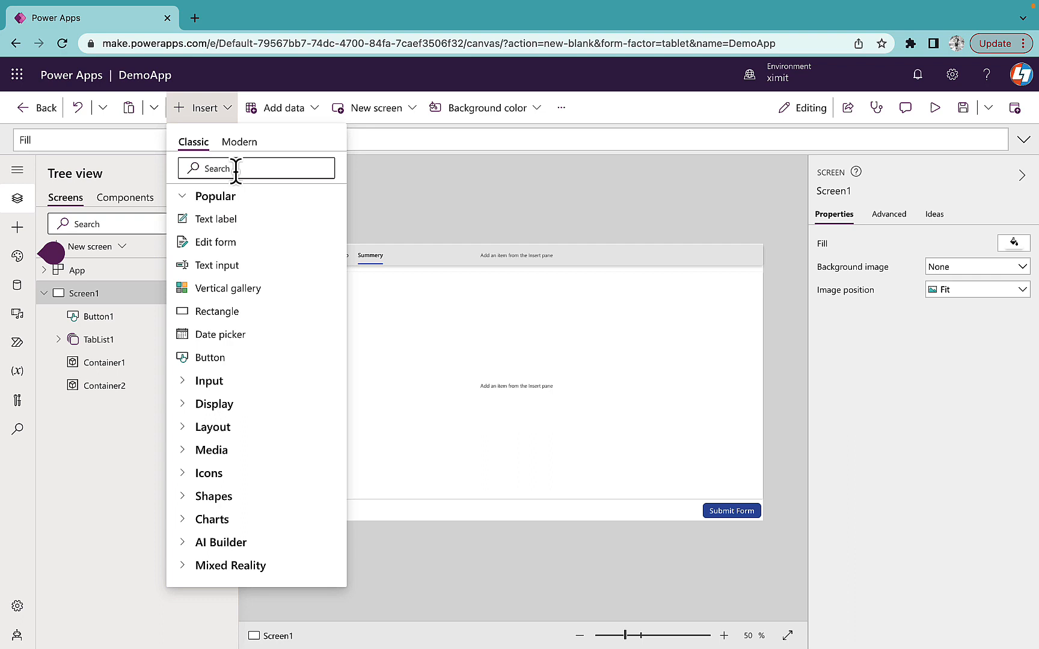
{"action": "type", "text": "form"}
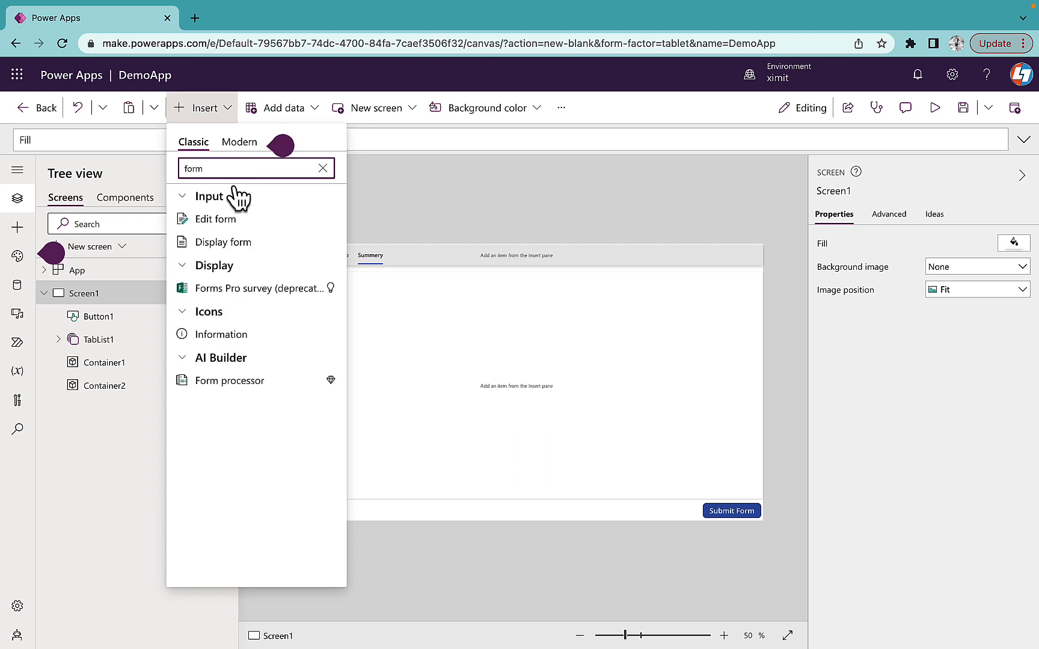
{"action": "left_click", "coordinate": [215, 219]}
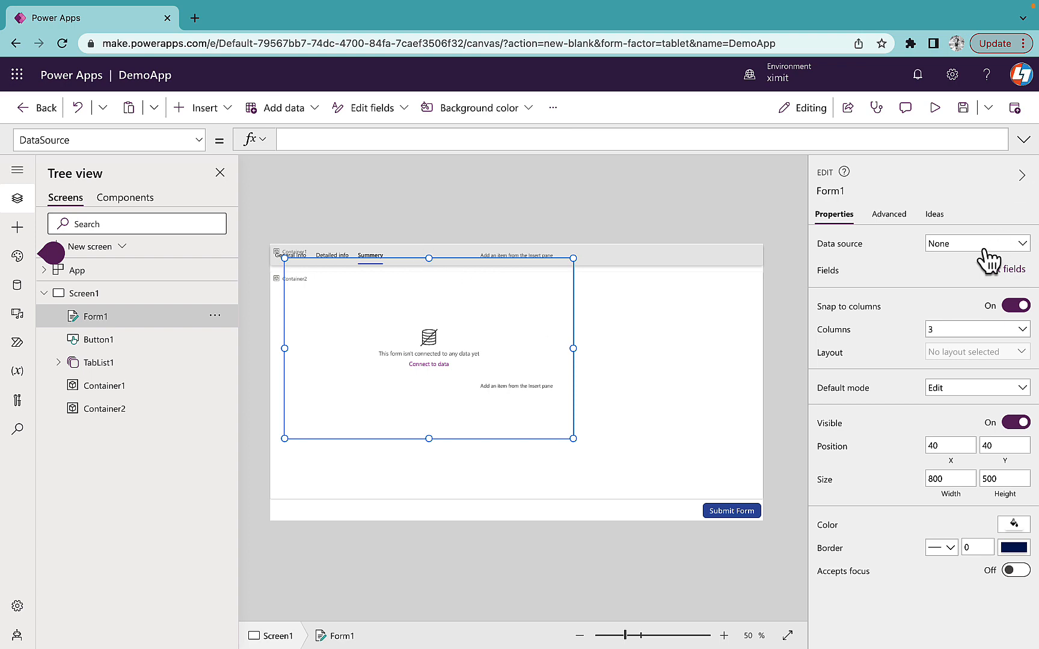
Connect Form1 to the Financials Sample Data list on the LTIT SharePoint site
{"action": "left_click", "coordinate": [977, 243]}
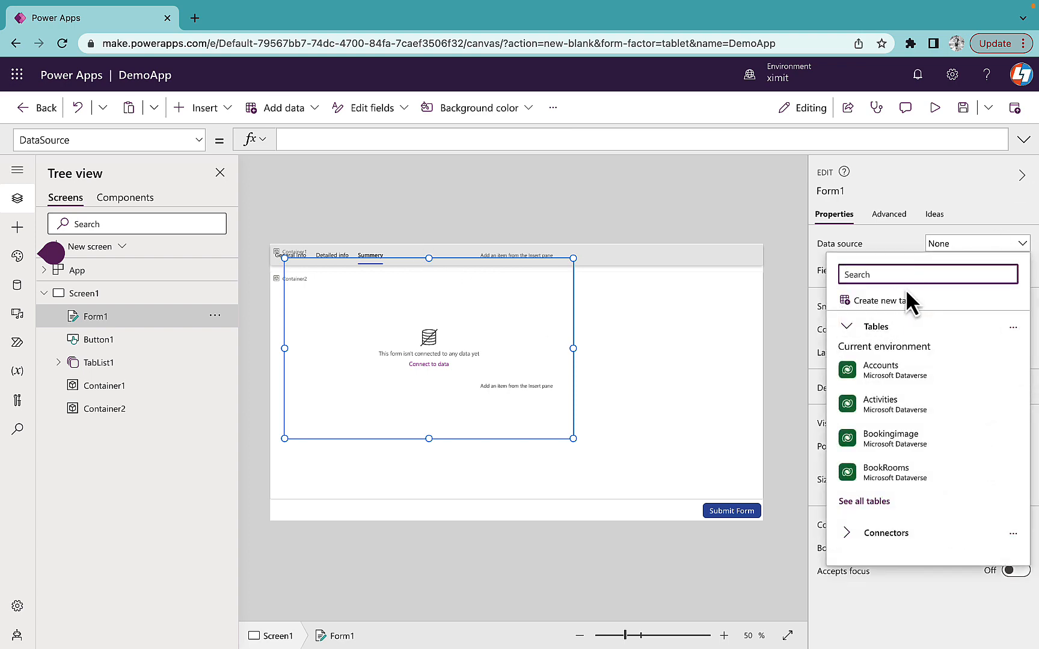
{"action": "type", "text": "share"}
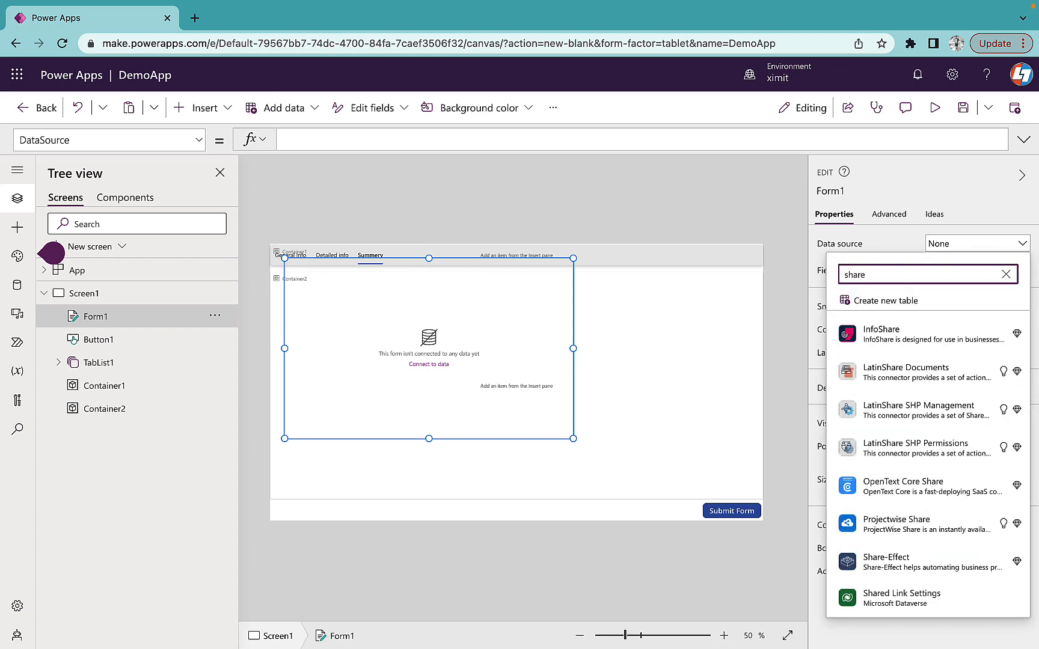
{"action": "type", "text": "point"}
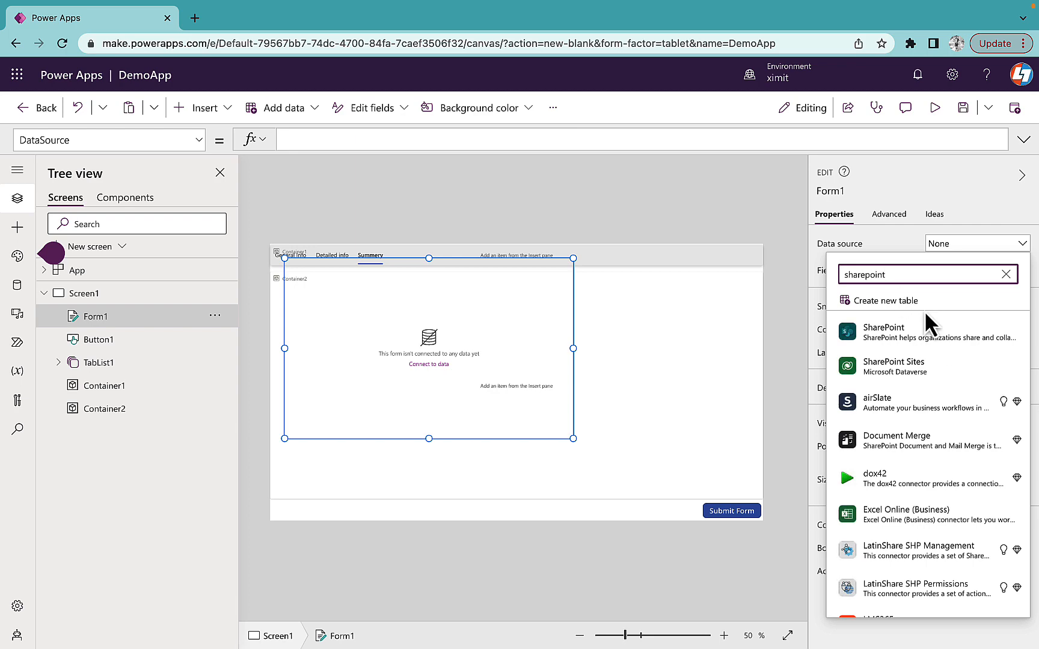
{"action": "left_click", "coordinate": [883, 331]}
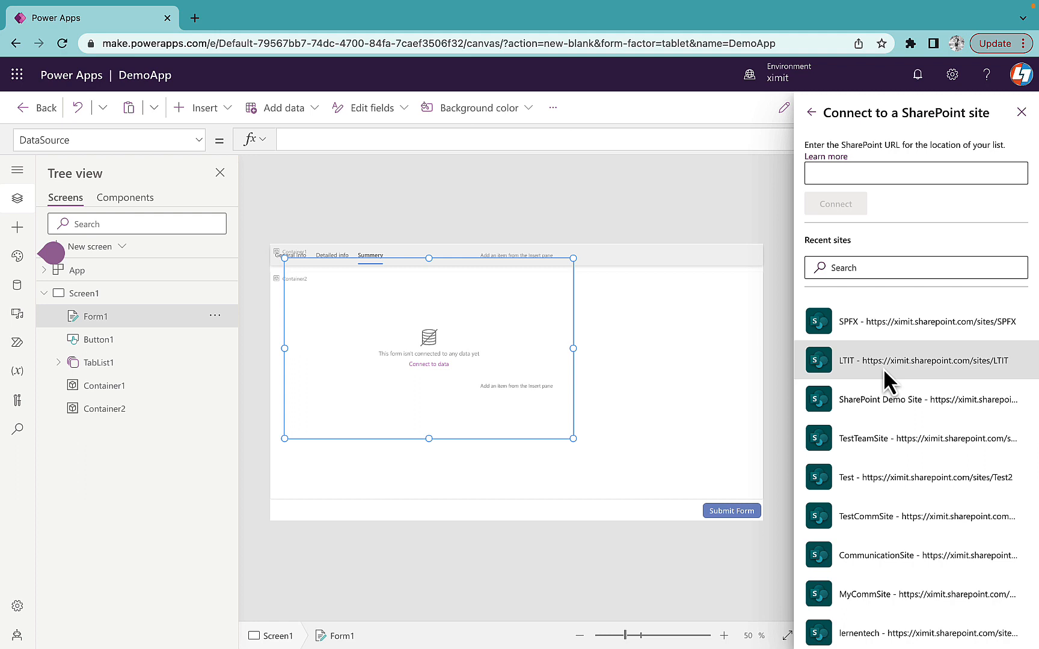
{"action": "left_click", "coordinate": [914, 359]}
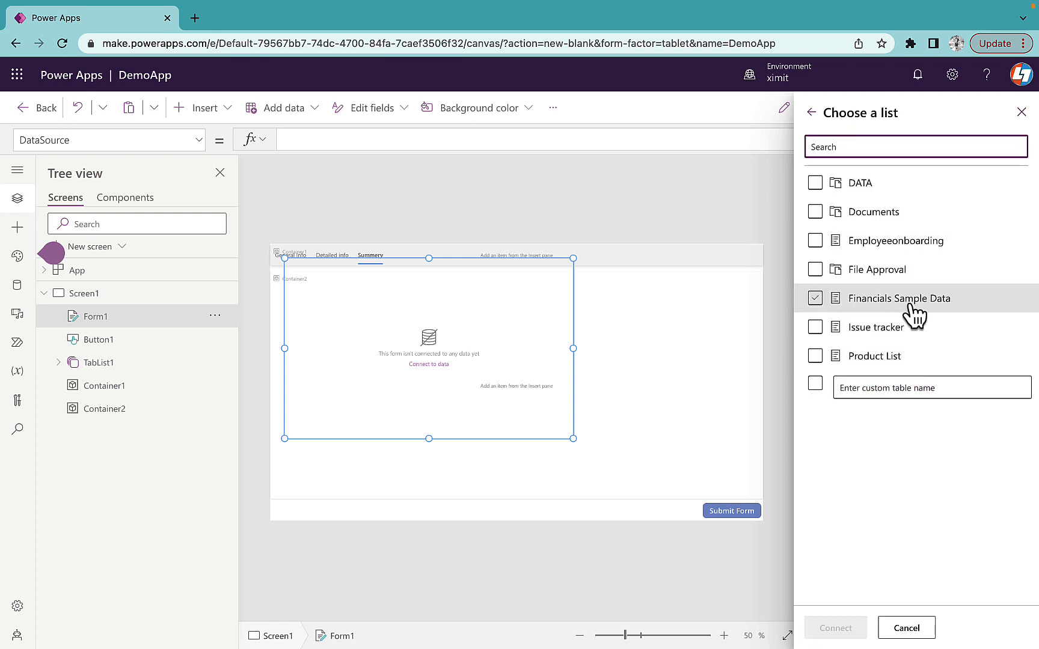
{"action": "left_click", "coordinate": [905, 628]}
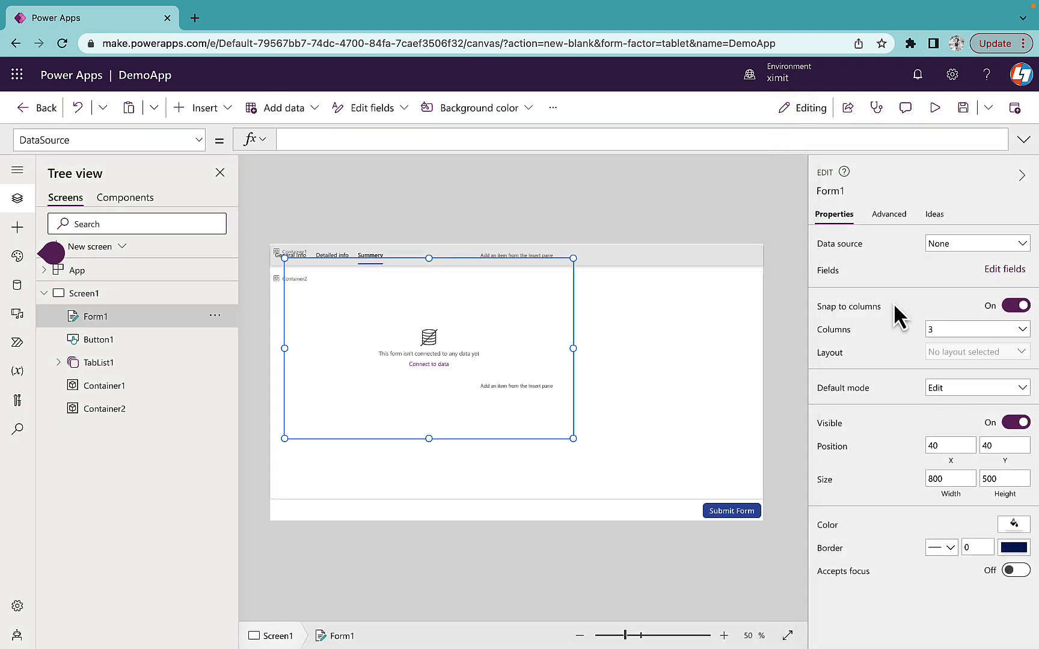
{"action": "left_click", "coordinate": [974, 242]}
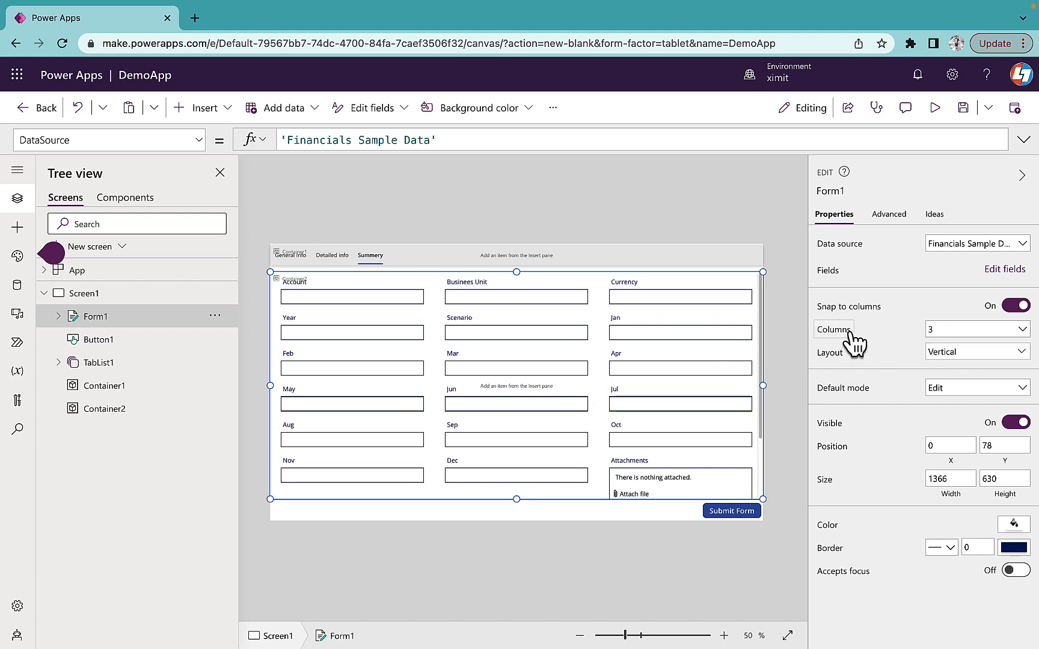
Set Form1's Columns property to 2
{"action": "left_click", "coordinate": [976, 329]}
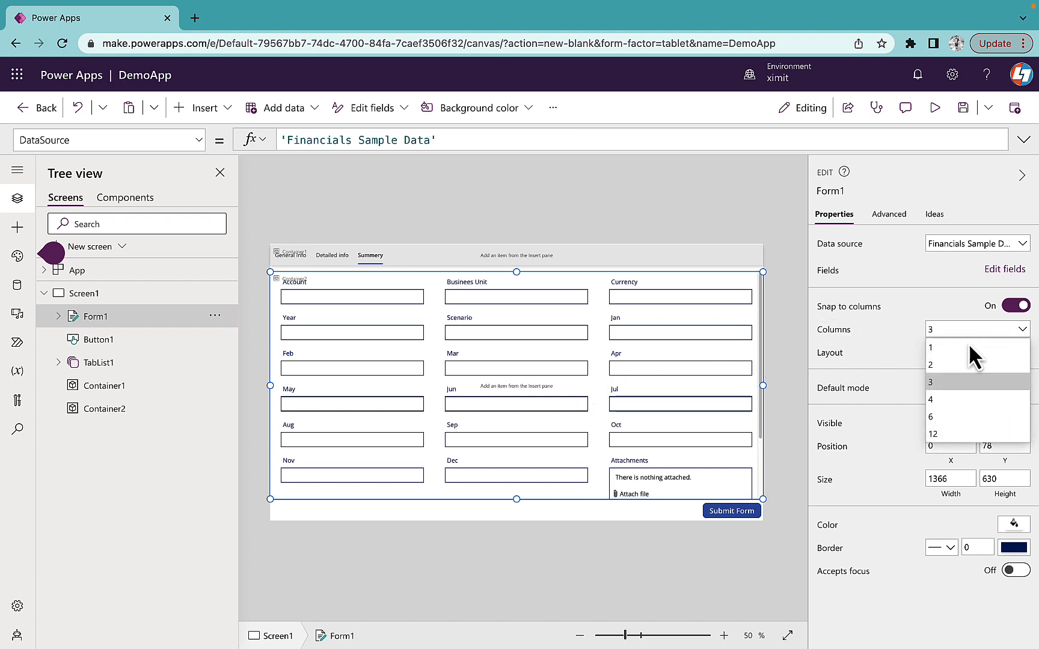
{"action": "left_click", "coordinate": [932, 364]}
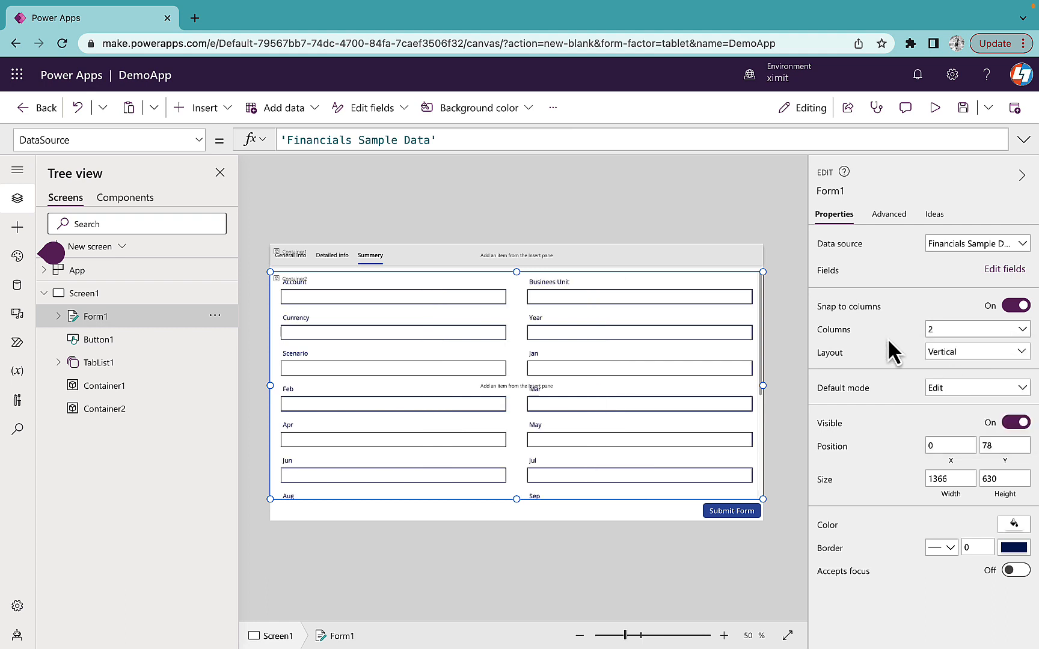
{"action": "mouse_move", "coordinate": [917, 315]}
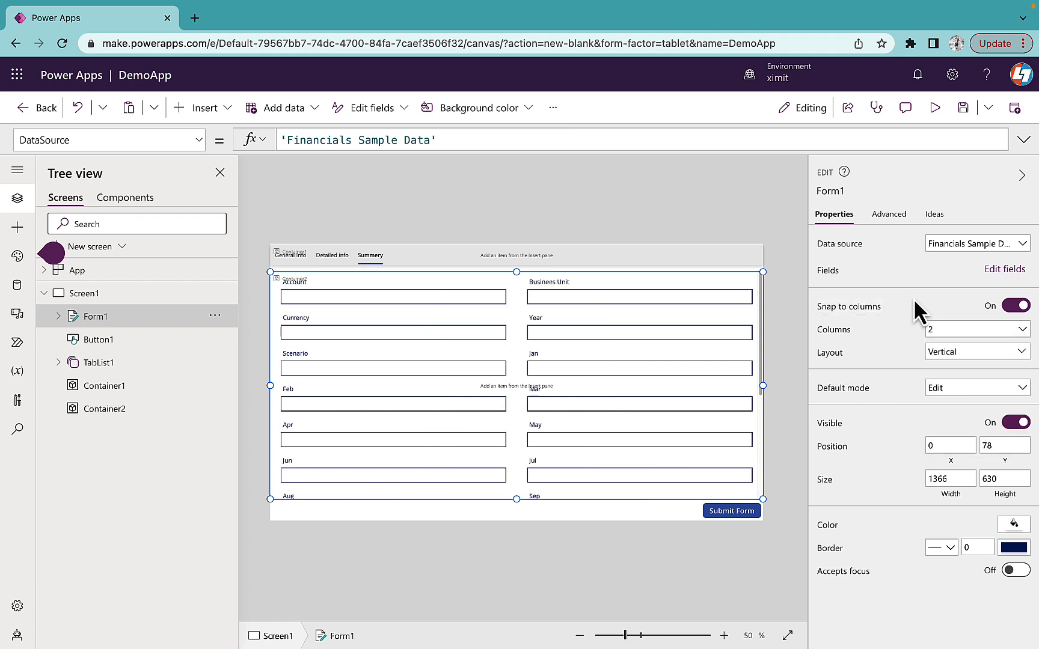
{"action": "mouse_move", "coordinate": [935, 107]}
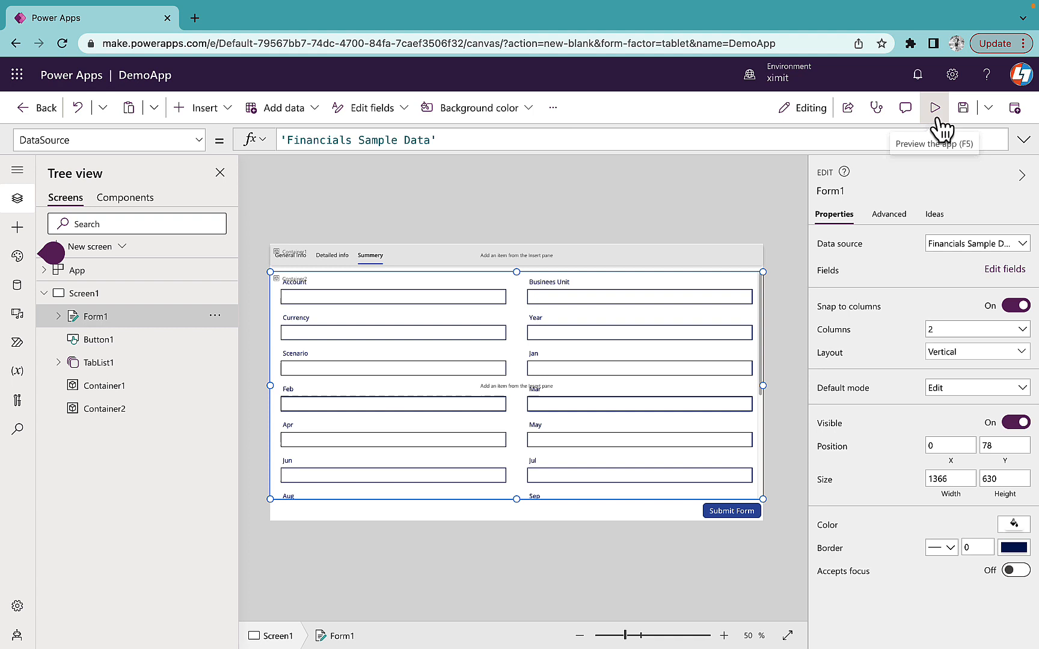
{"action": "left_click", "coordinate": [103, 409]}
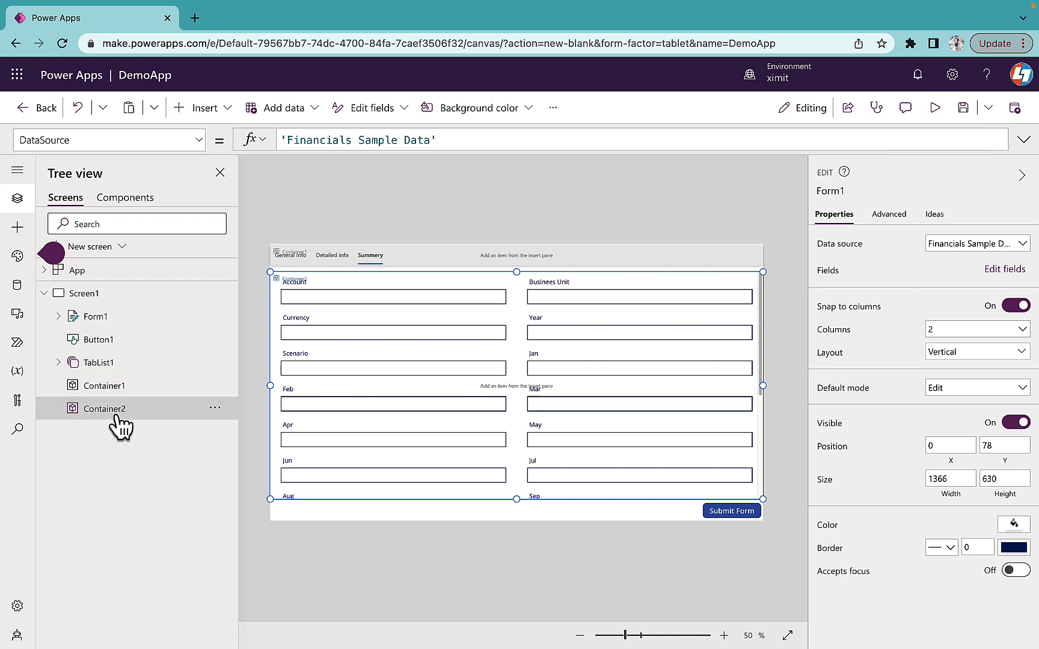
Give Container2 a light blue fill colour
{"action": "left_click", "coordinate": [104, 408]}
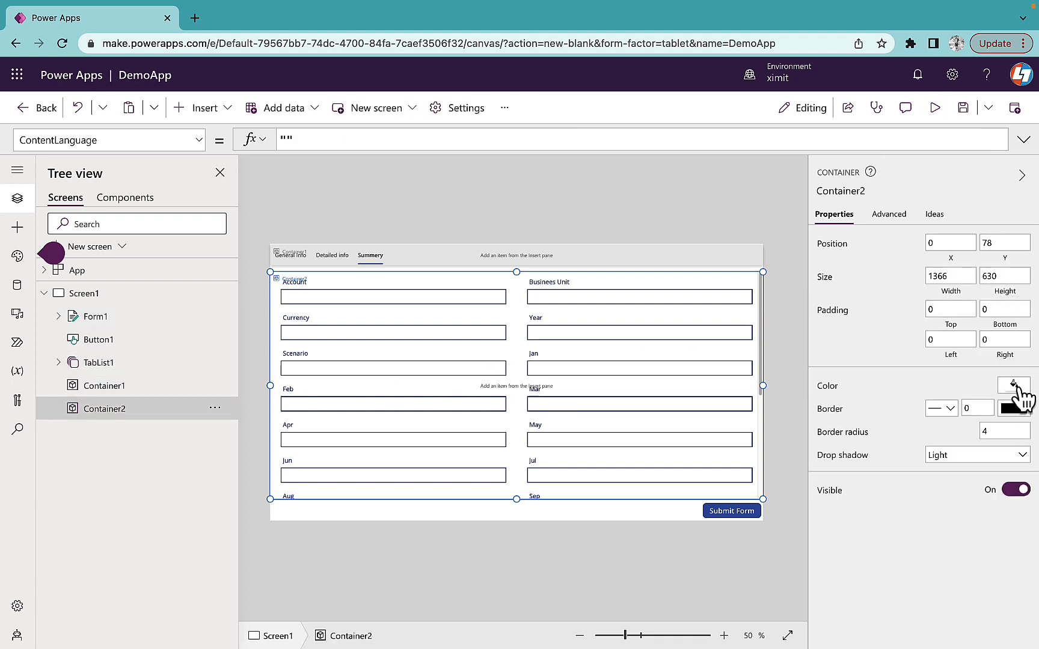
{"action": "left_click", "coordinate": [1014, 385]}
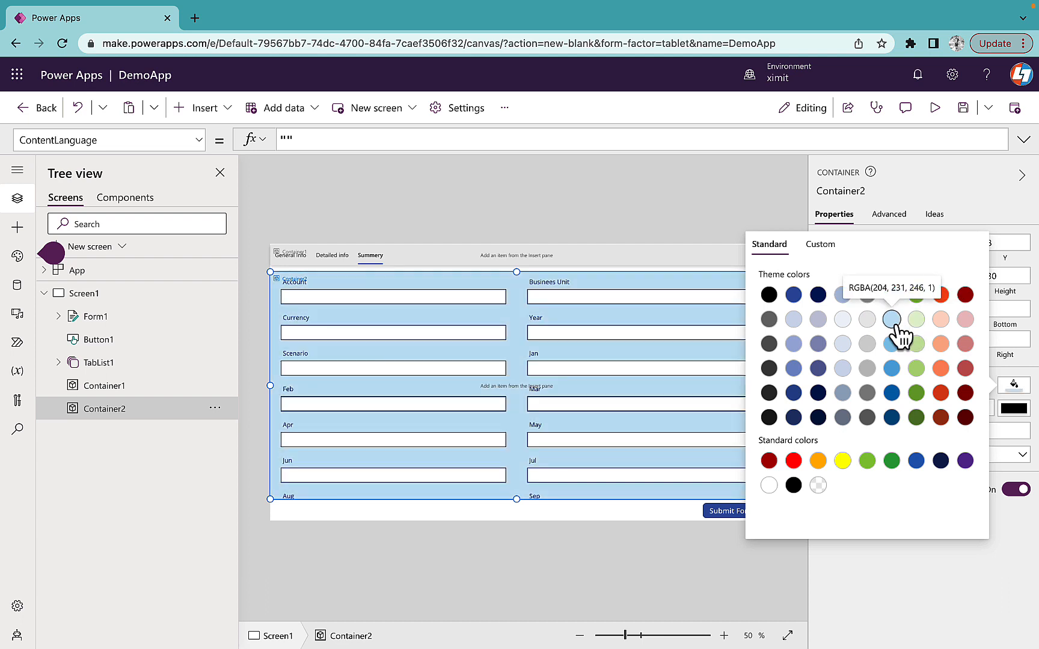
{"action": "left_click", "coordinate": [85, 293]}
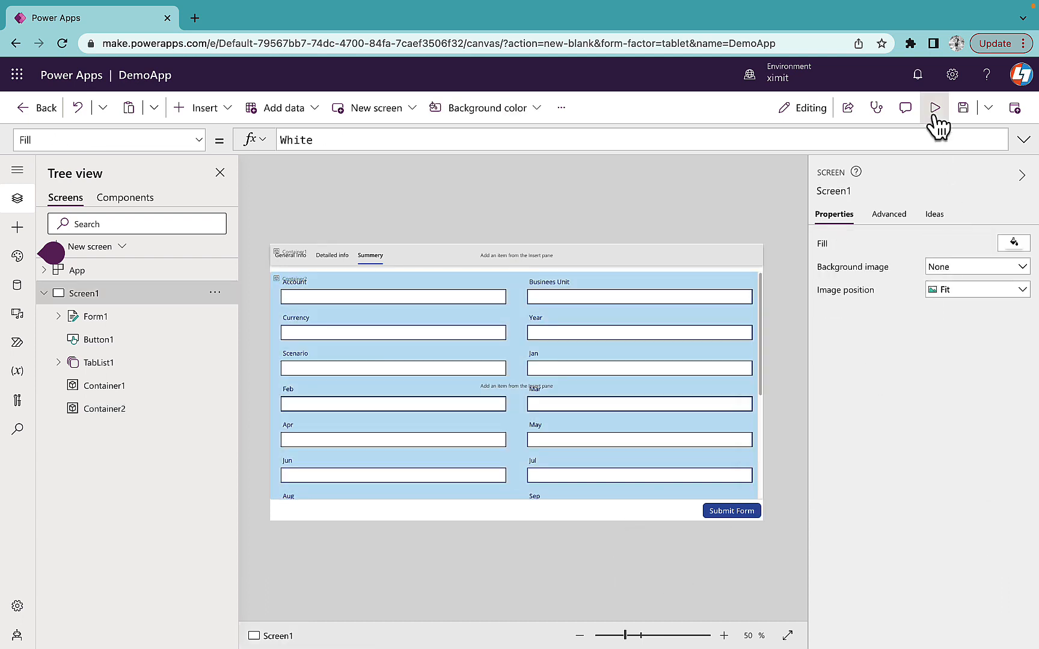
Preview DemoApp, then close the preview and dismiss the tip
{"action": "left_click", "coordinate": [935, 108]}
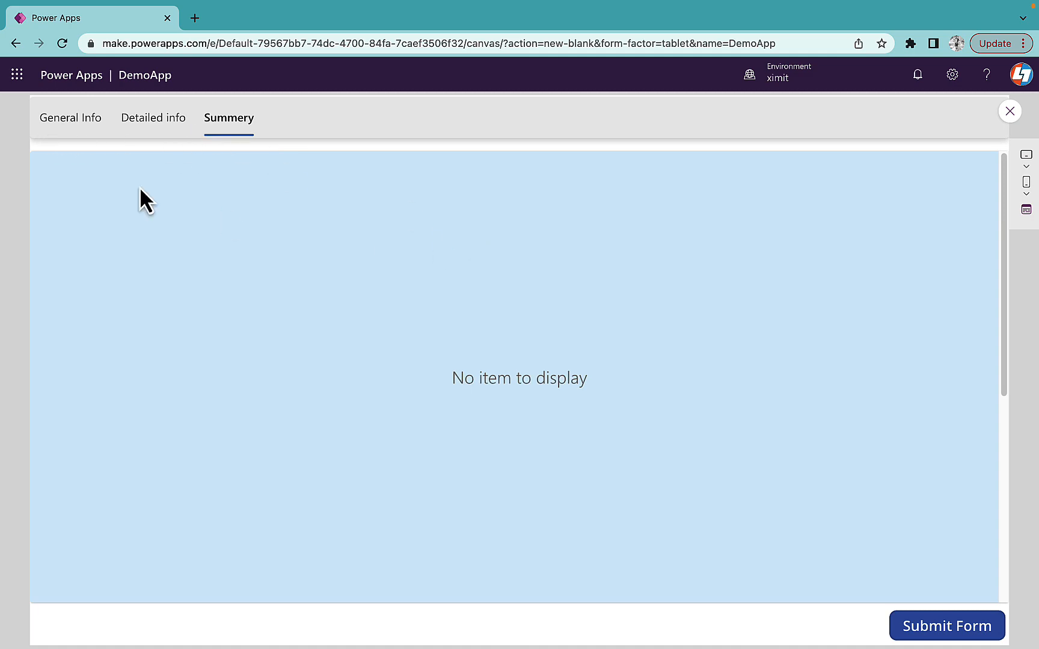
{"action": "mouse_move", "coordinate": [1030, 103]}
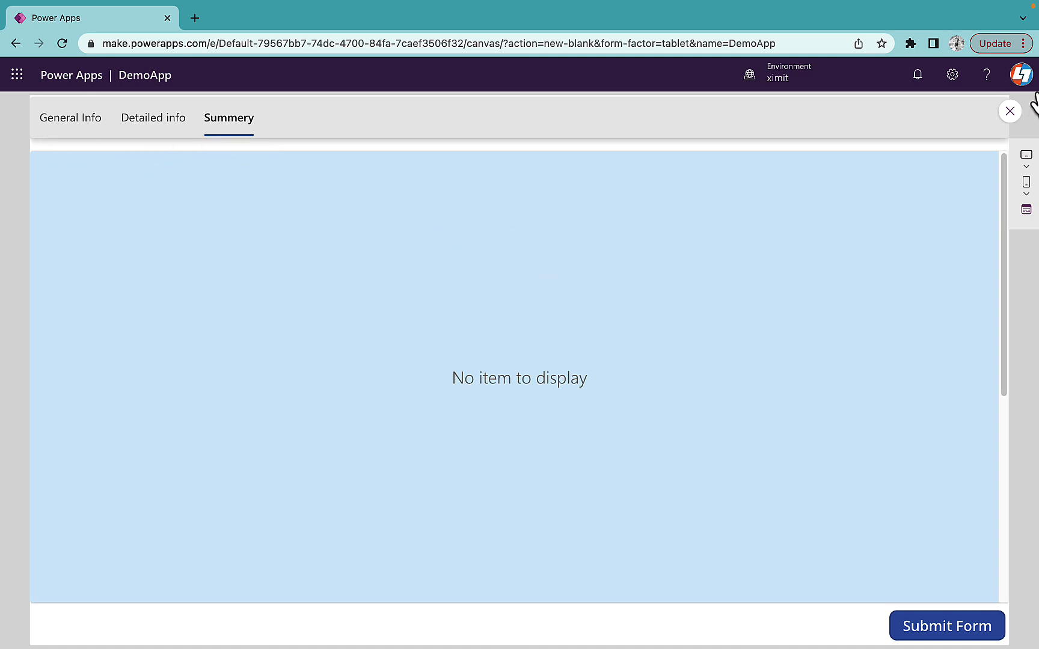
{"action": "left_click", "coordinate": [1008, 111]}
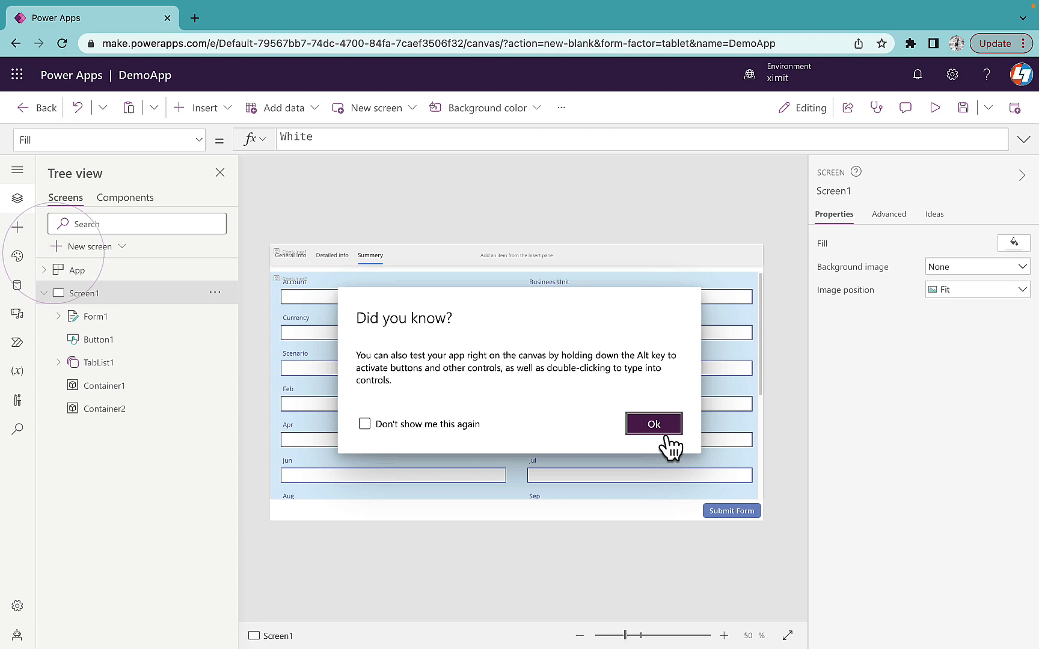
{"action": "left_click", "coordinate": [653, 423]}
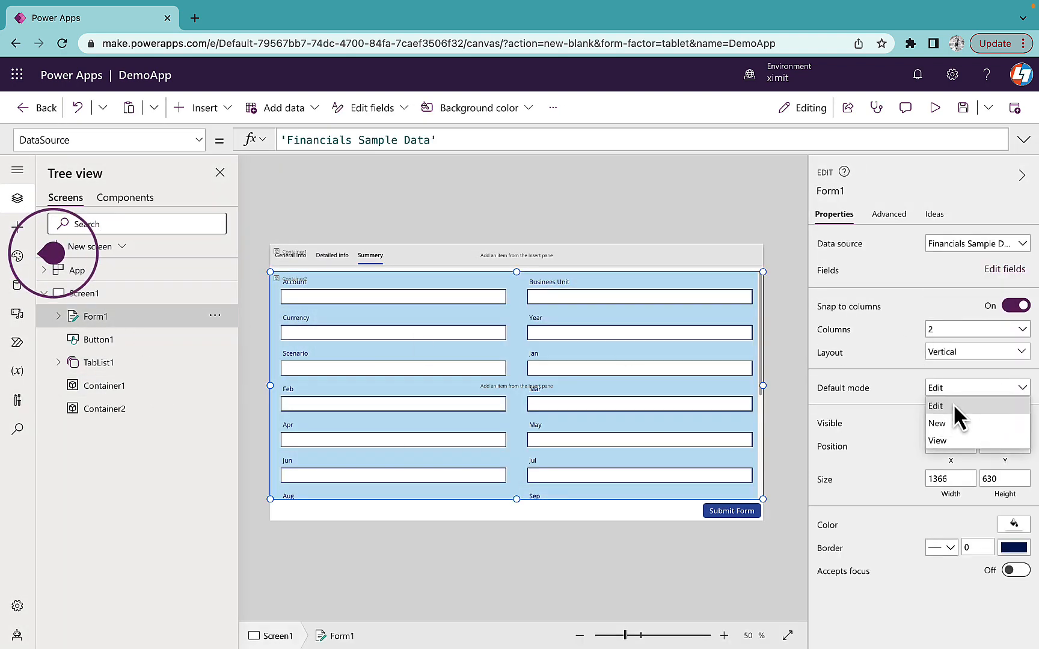
Set Form1's Default mode to New and expand its data cards
{"action": "left_click", "coordinate": [936, 422]}
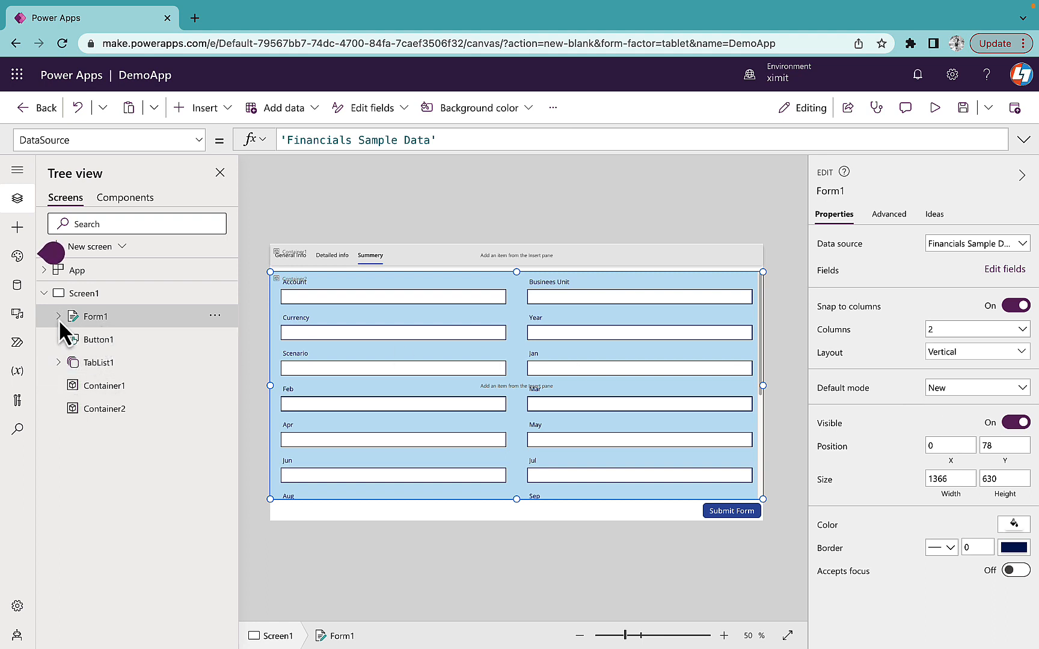
{"action": "left_click", "coordinate": [58, 316]}
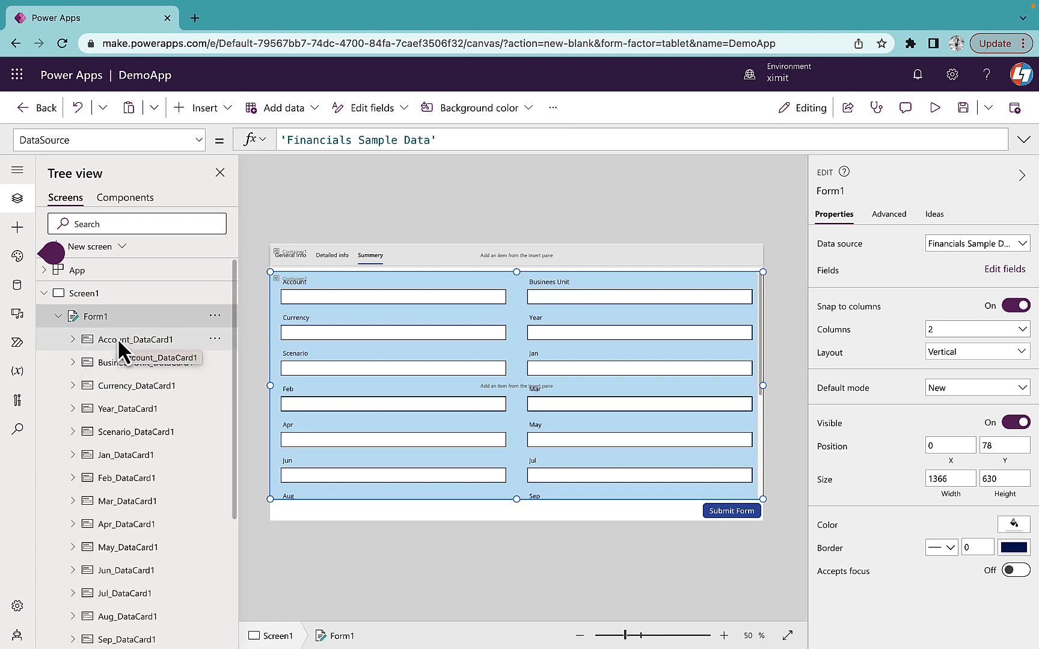
Multi-select Form1's six data cards, Account through Jan, in the Tree view
{"action": "left_click", "coordinate": [136, 339]}
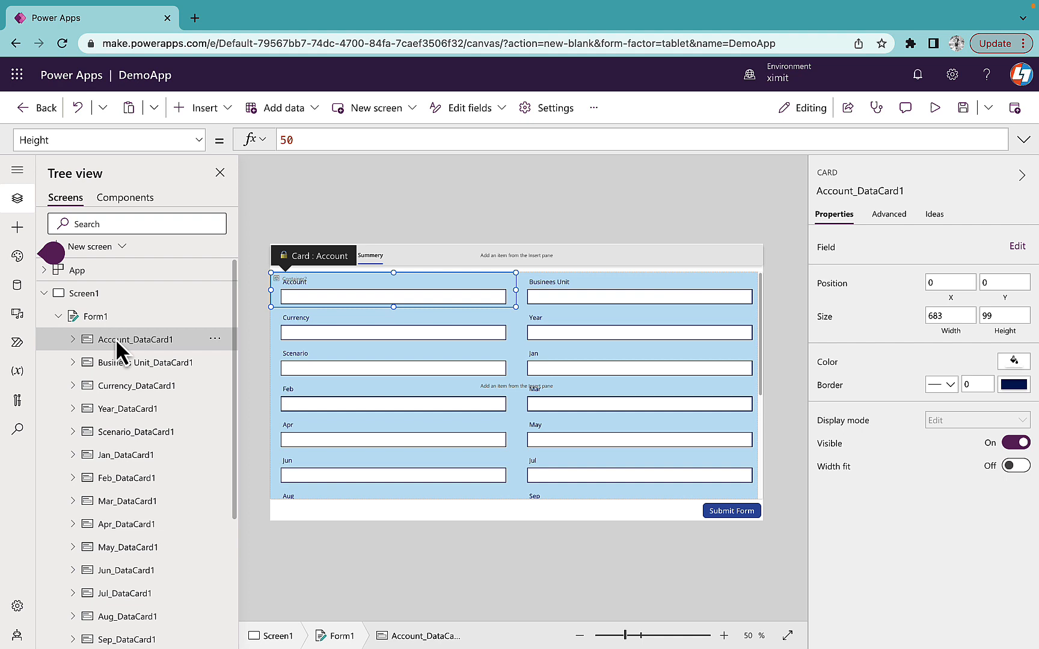
{"action": "mouse_move", "coordinate": [121, 376]}
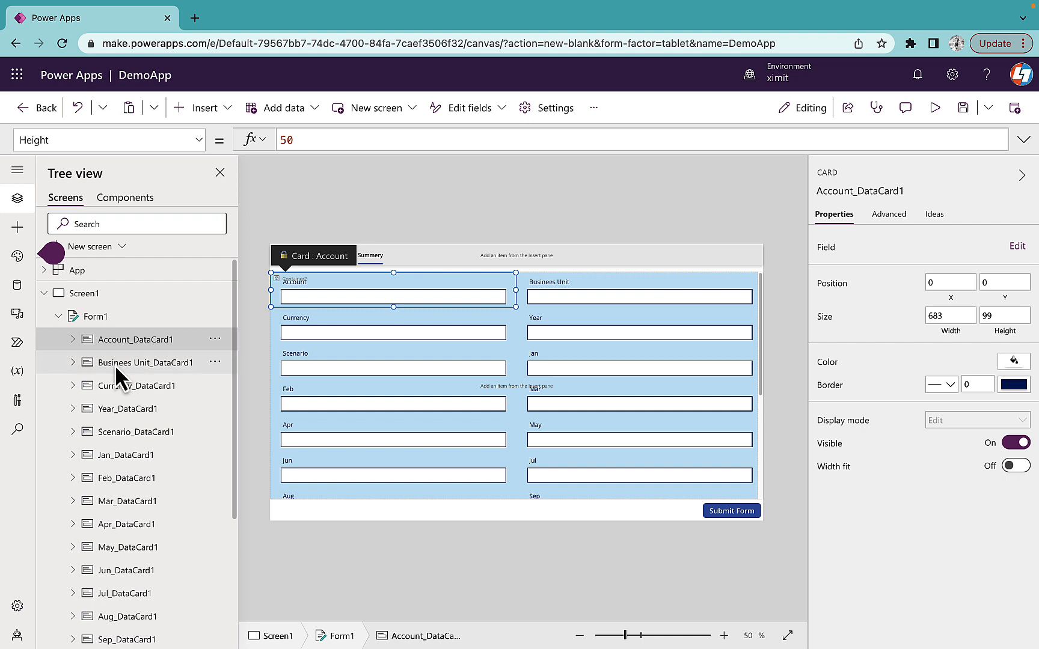
{"action": "left_click", "coordinate": [145, 363]}
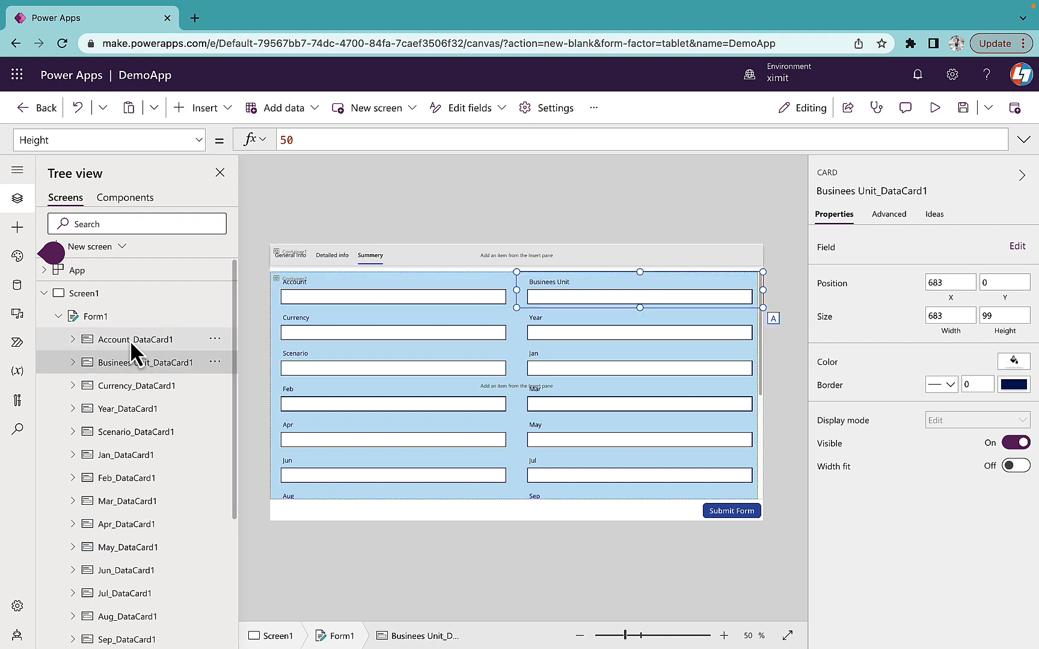
{"action": "left_click", "coordinate": [138, 386]}
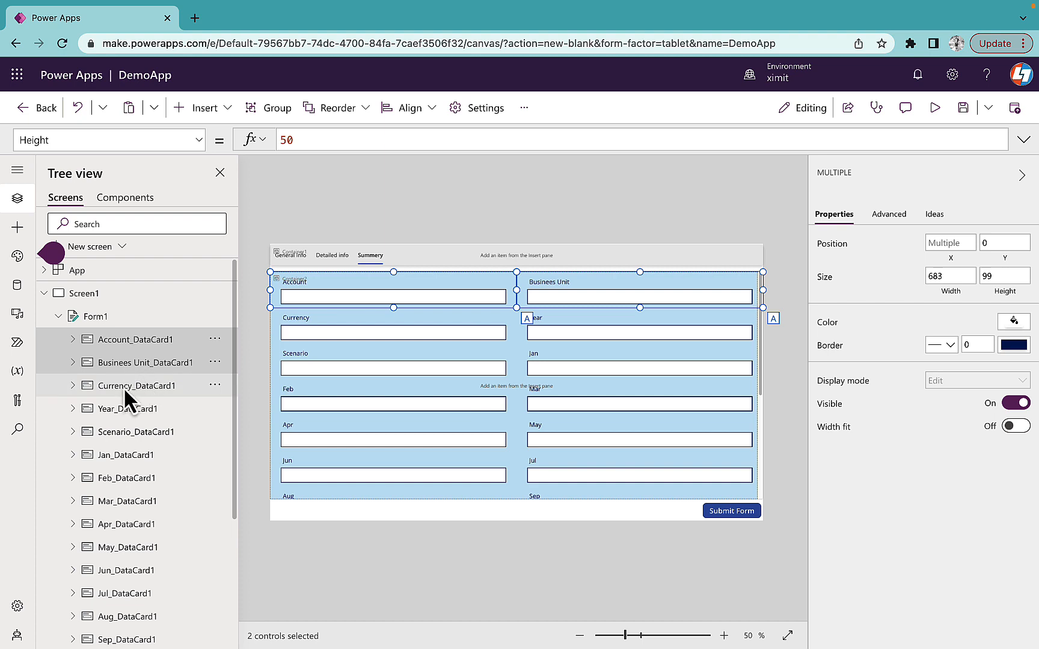
{"action": "left_click", "coordinate": [130, 408]}
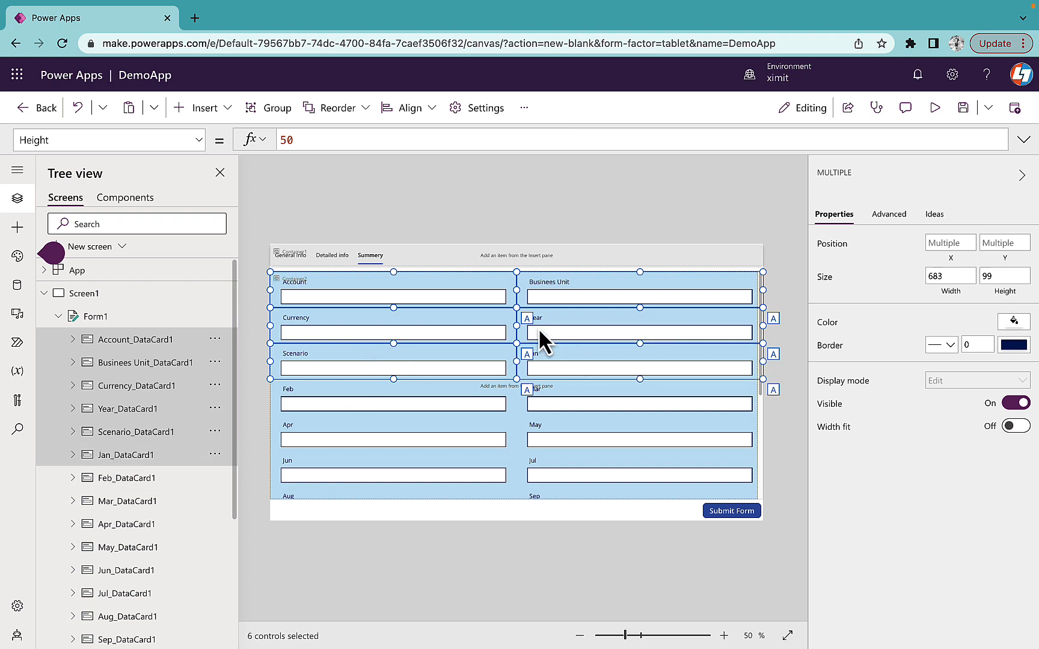
{"action": "mouse_move", "coordinate": [579, 388]}
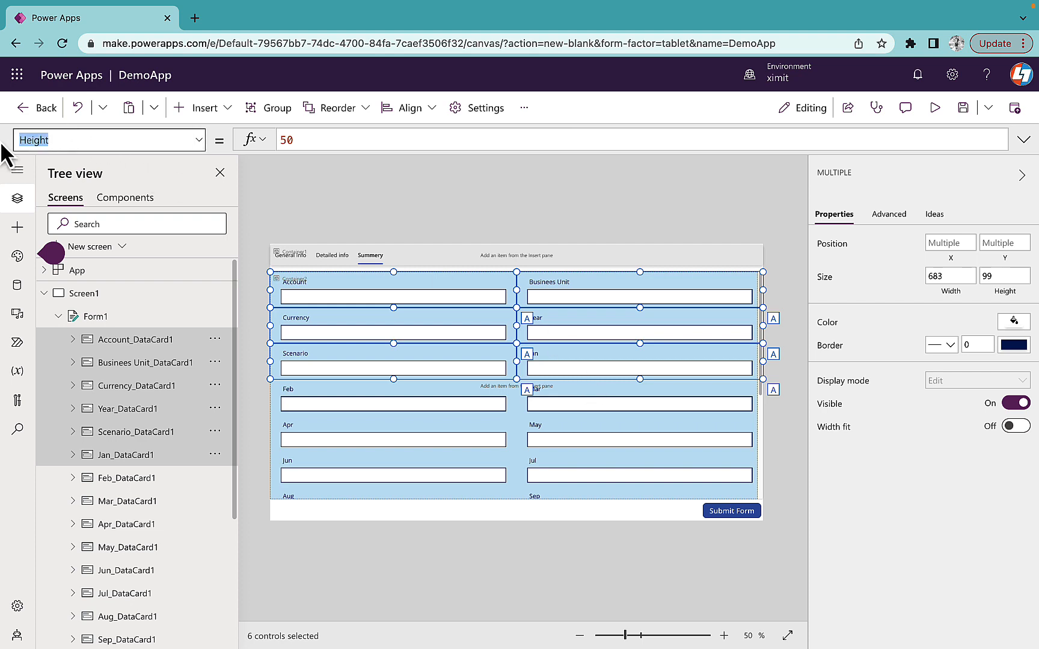
{"action": "left_click", "coordinate": [109, 141]}
{"action": "type", "text": "Visible"}
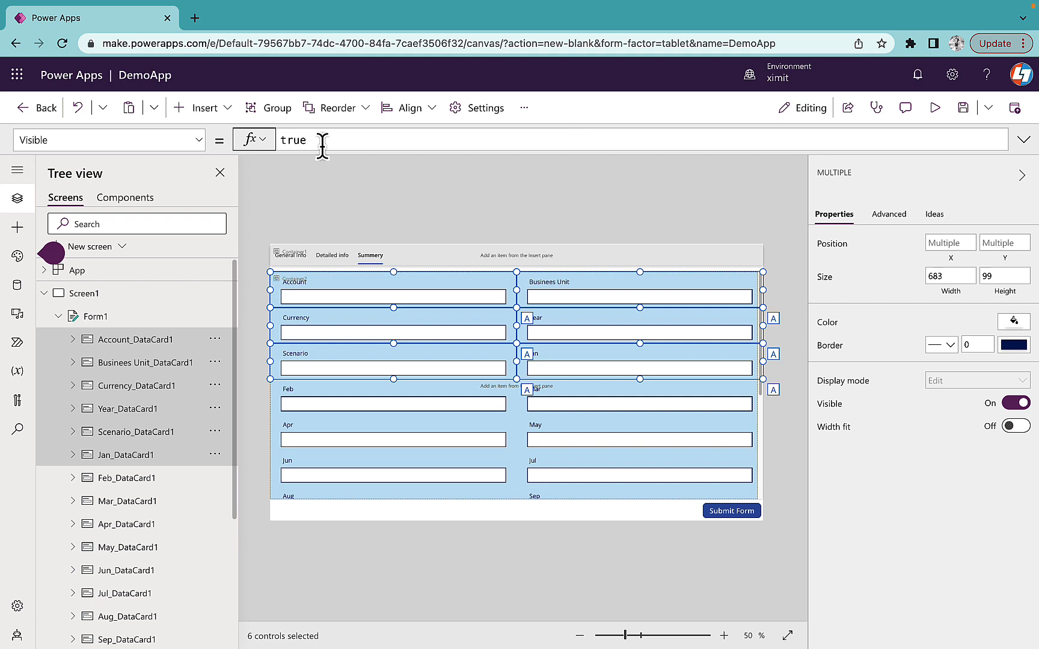
Set the selected cards' Visible formula to TabList1.Selected.ID=1
{"action": "left_click", "coordinate": [292, 140]}
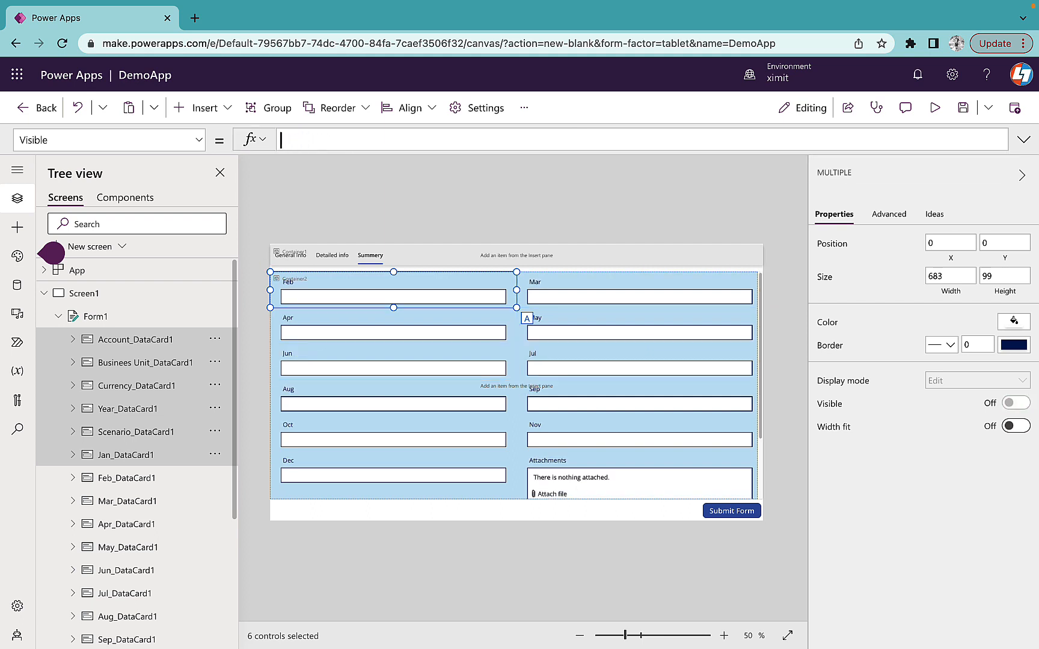
{"action": "type", "text": "tab"}
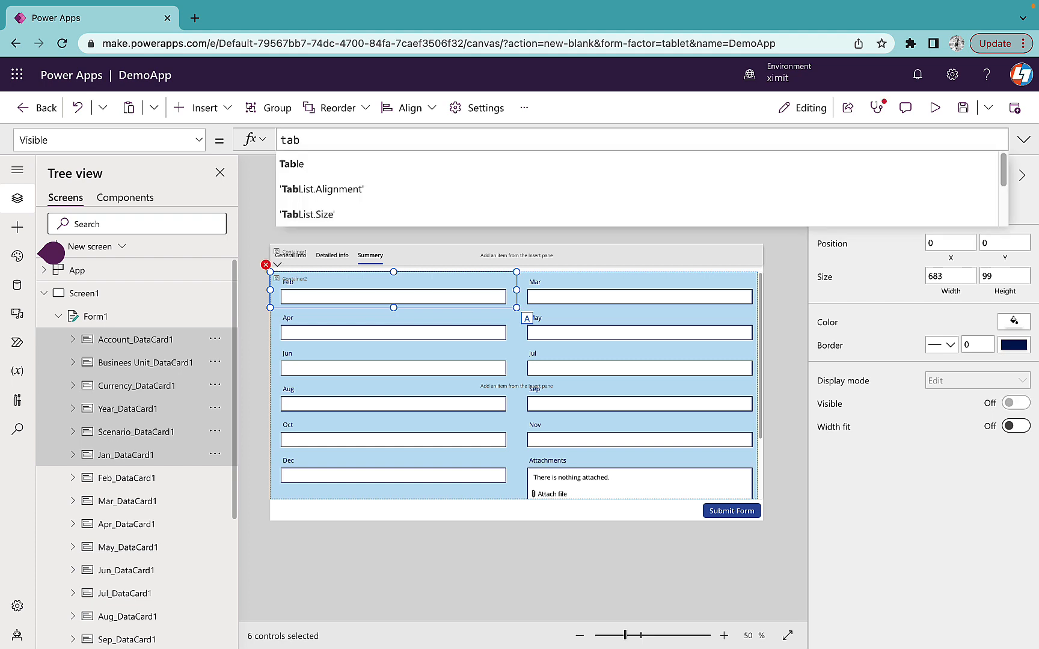
{"action": "type", "text": "list"}
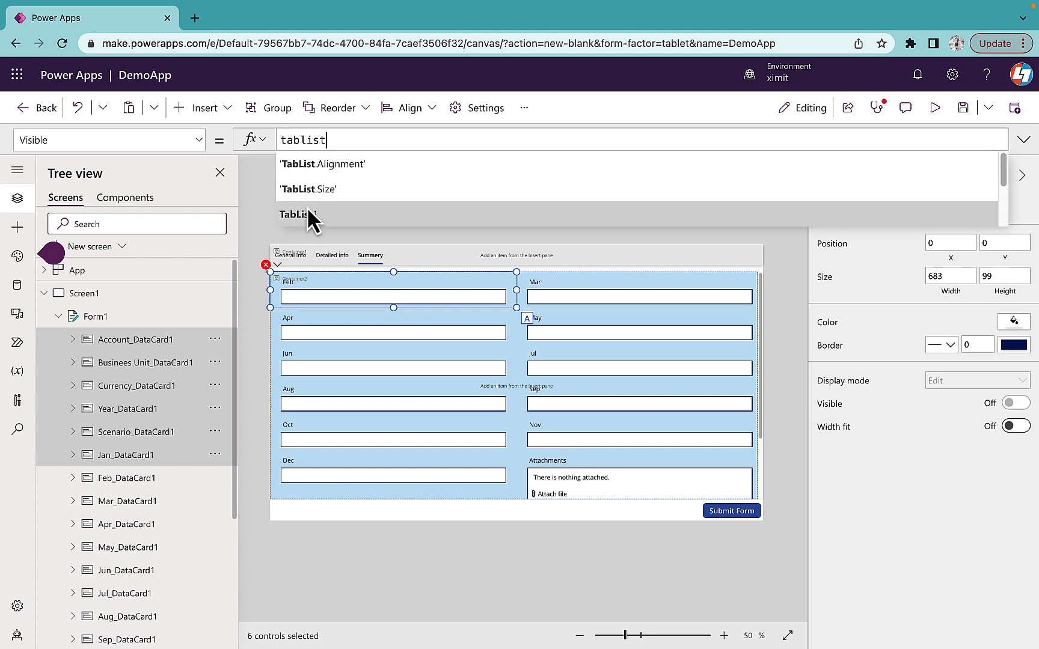
{"action": "left_click", "coordinate": [299, 214]}
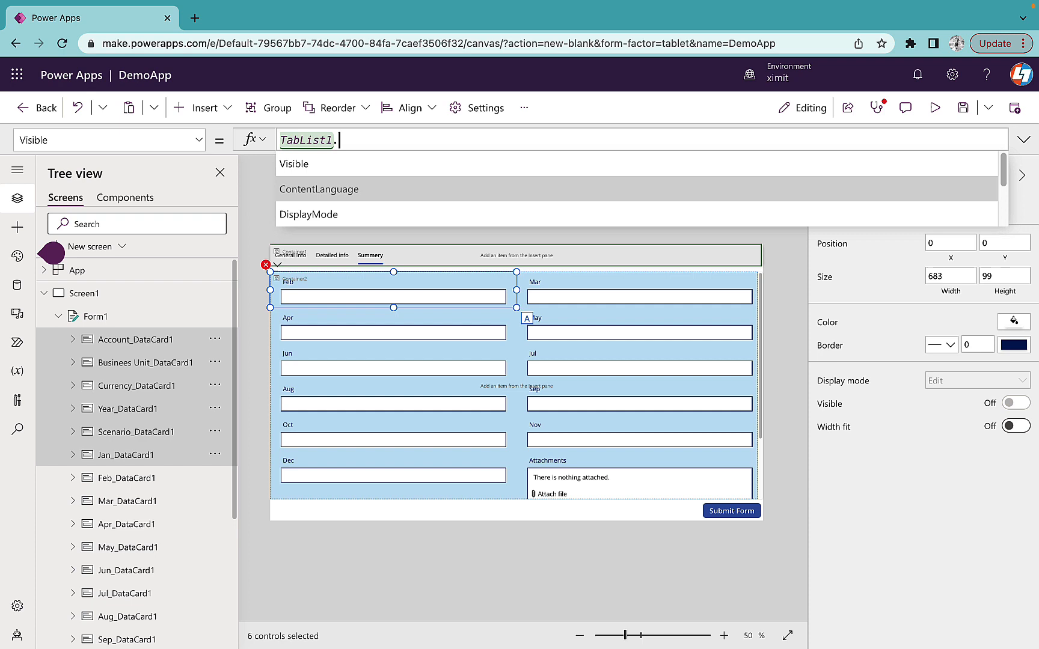
{"action": "type", "text": ".selected."}
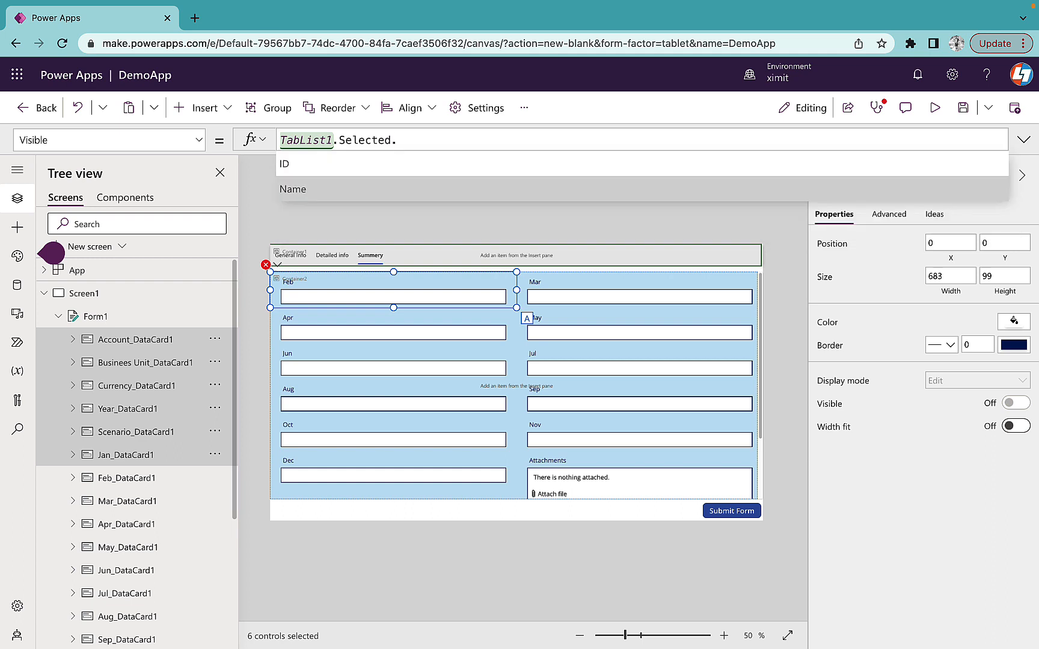
{"action": "mouse_move", "coordinate": [280, 187]}
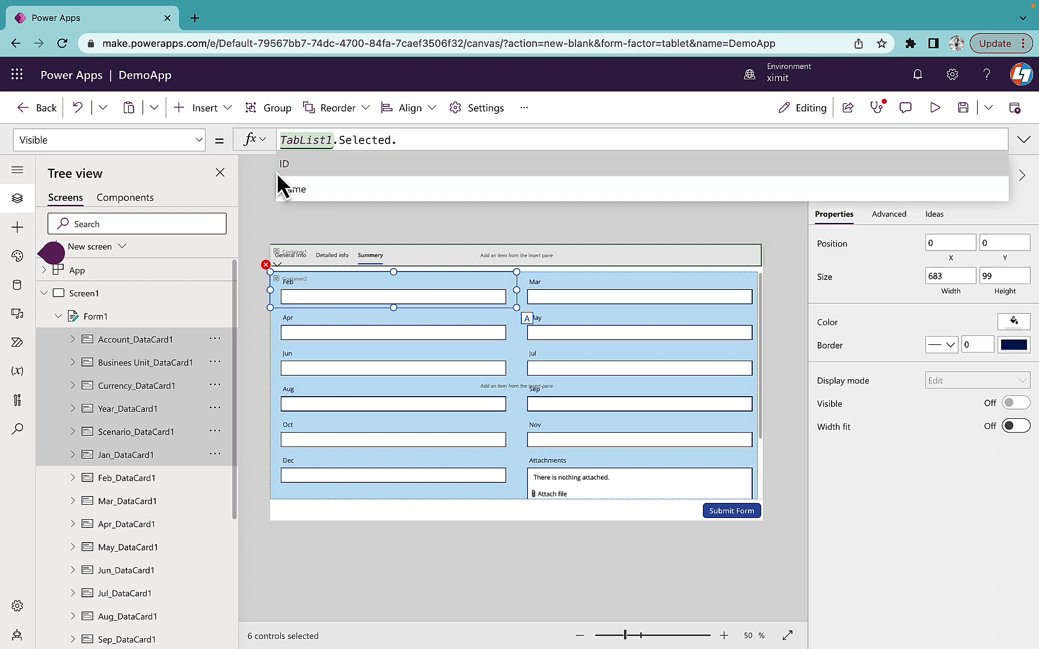
{"action": "mouse_move", "coordinate": [306, 180]}
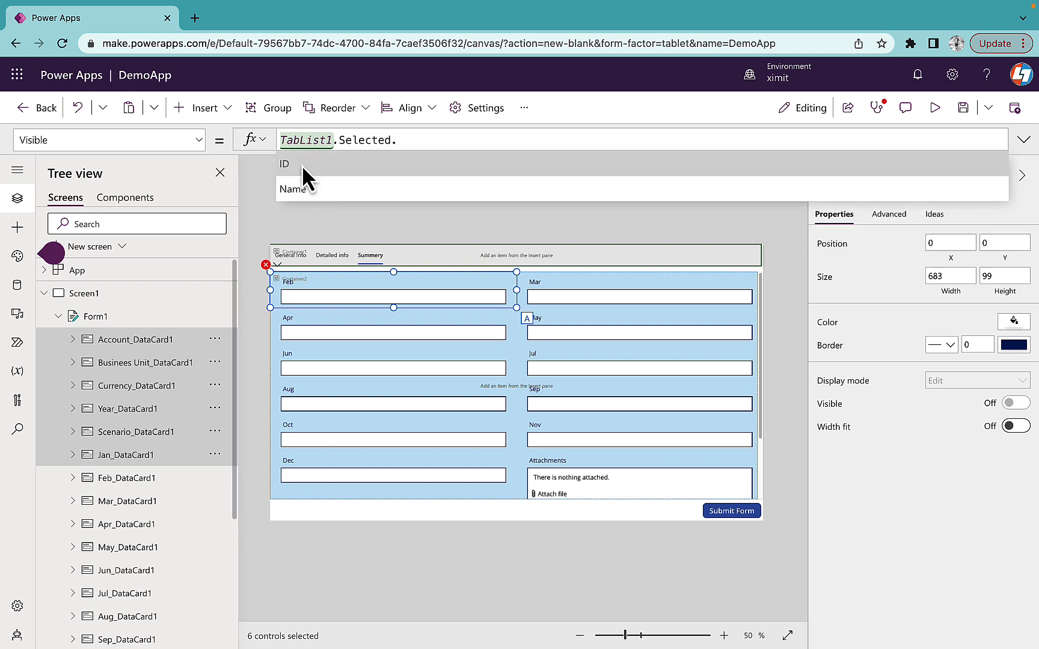
{"action": "mouse_move", "coordinate": [311, 189]}
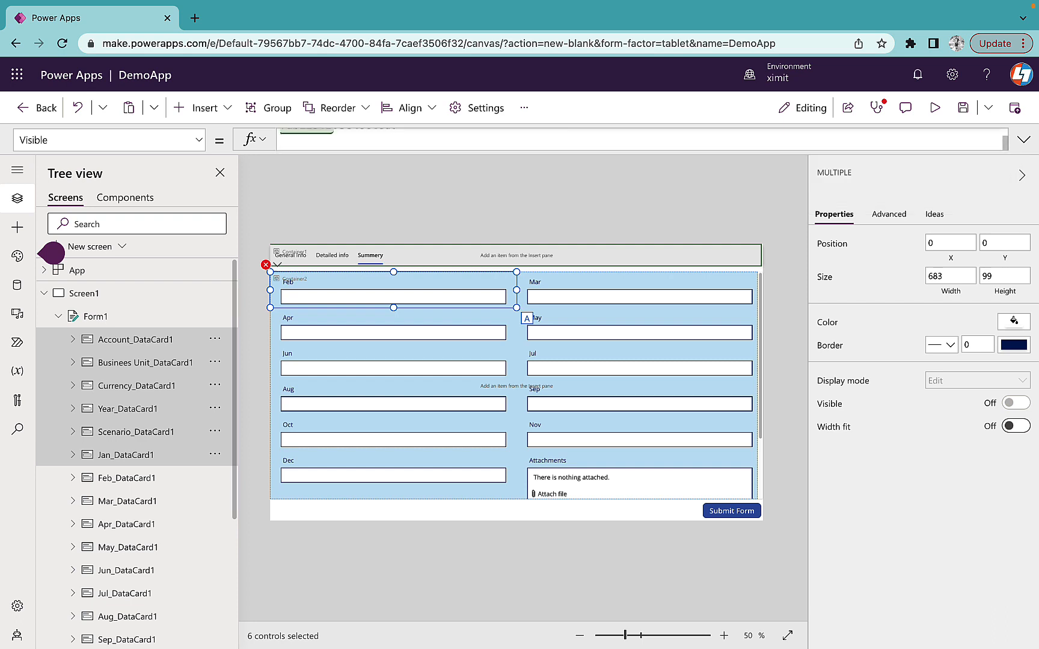
{"action": "type", "text": "TabList1.Selected.id"}
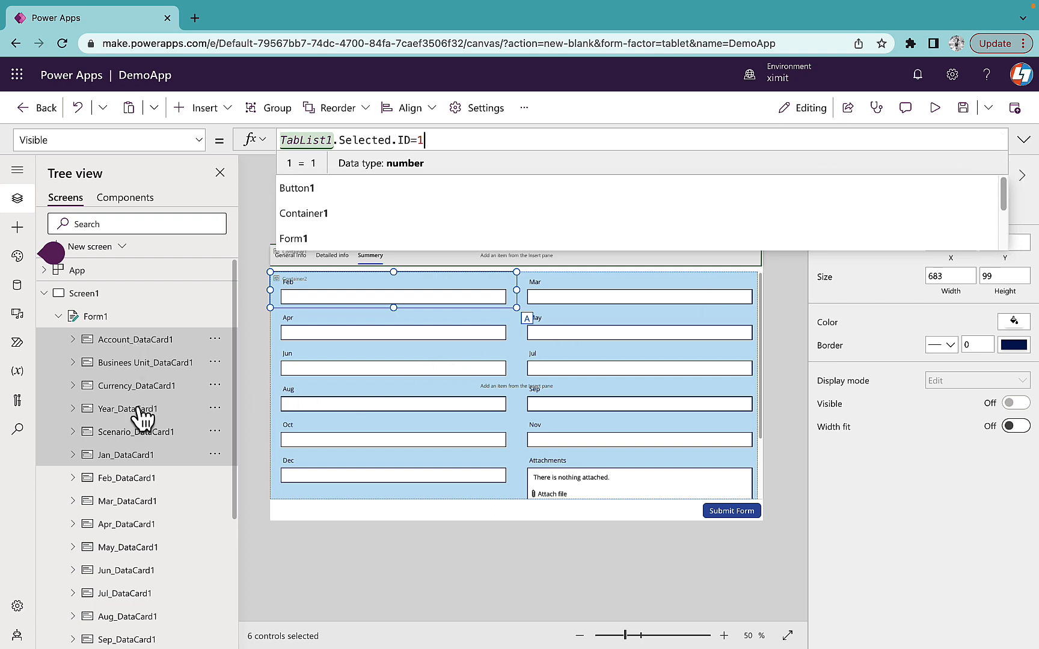
{"action": "mouse_move", "coordinate": [149, 454]}
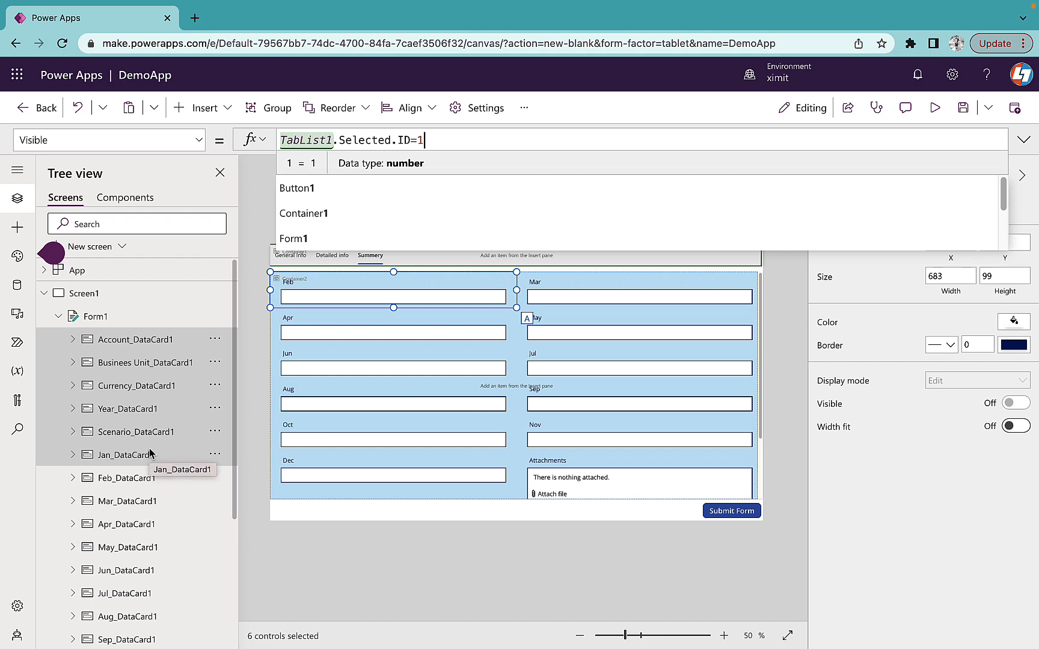
{"action": "mouse_move", "coordinate": [469, 148]}
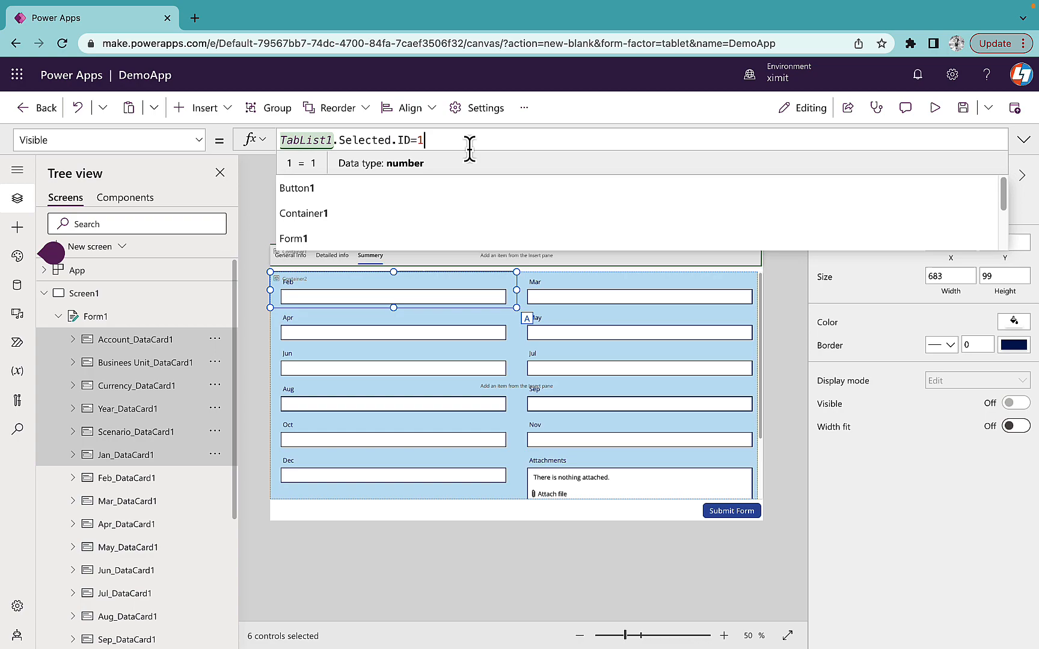
{"action": "triple_click", "coordinate": [351, 140]}
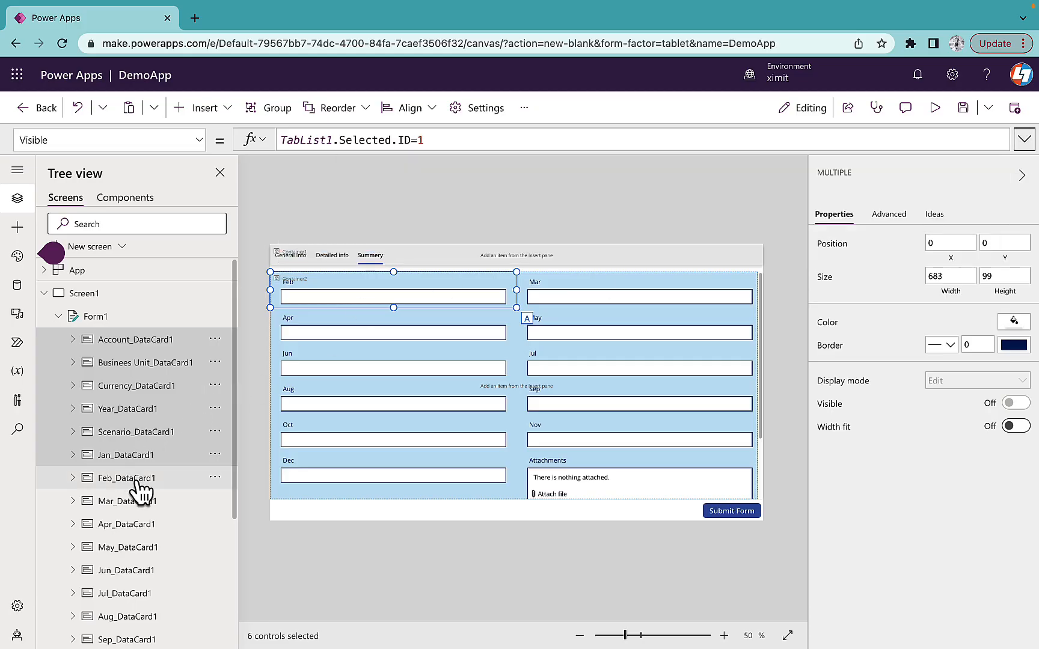
Select the Feb through May cards and set Visible to TabList1.Selected.ID=2
{"action": "left_click", "coordinate": [125, 478]}
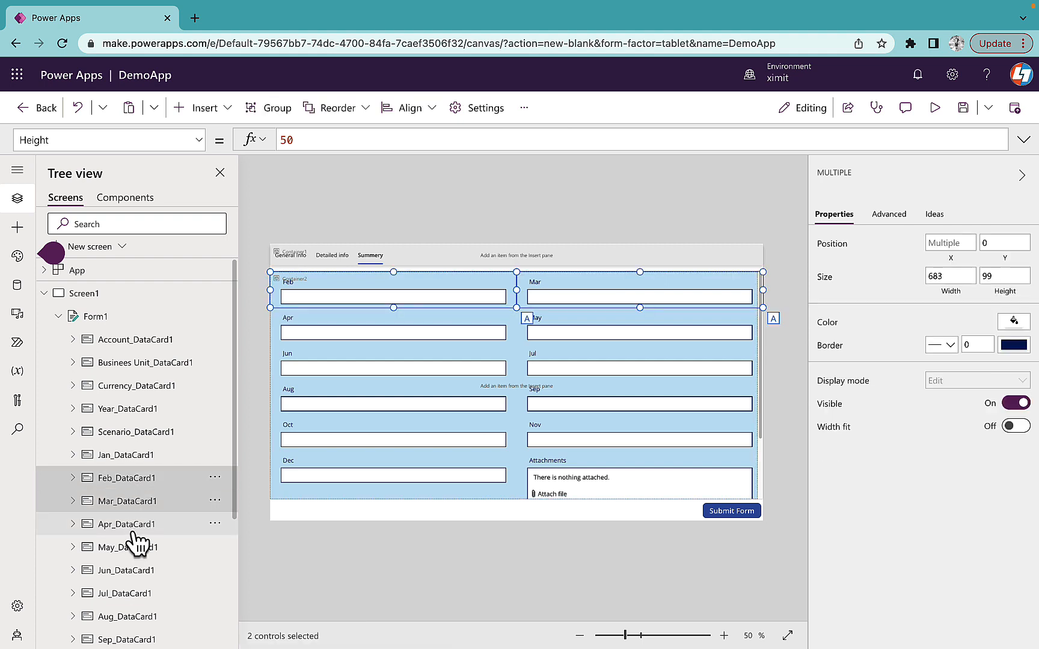
{"action": "left_click", "coordinate": [125, 546]}
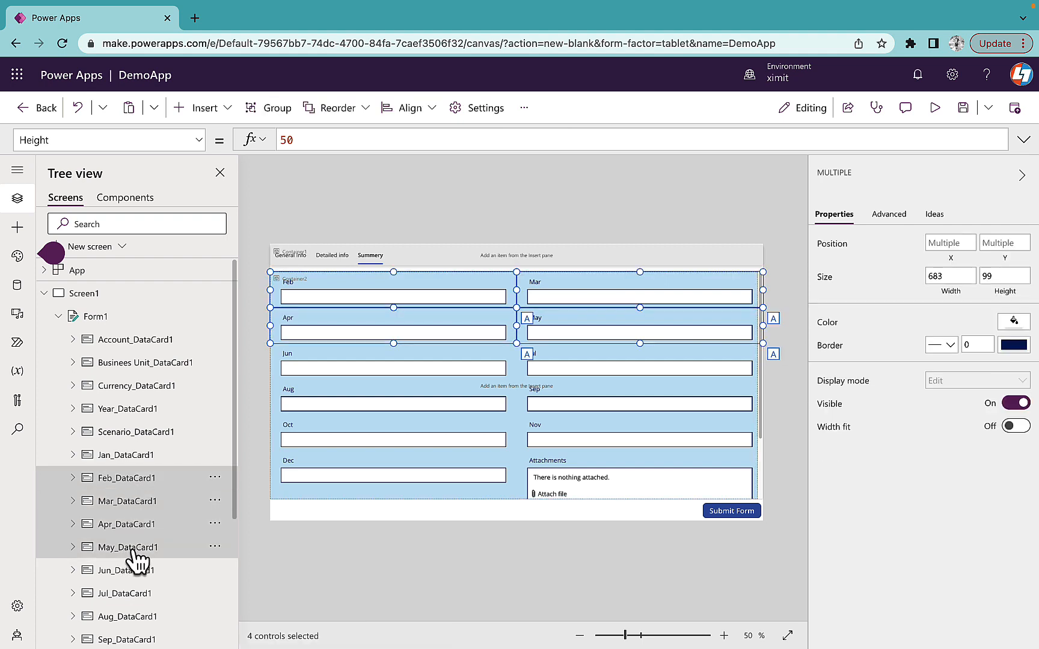
{"action": "mouse_move", "coordinate": [460, 263]}
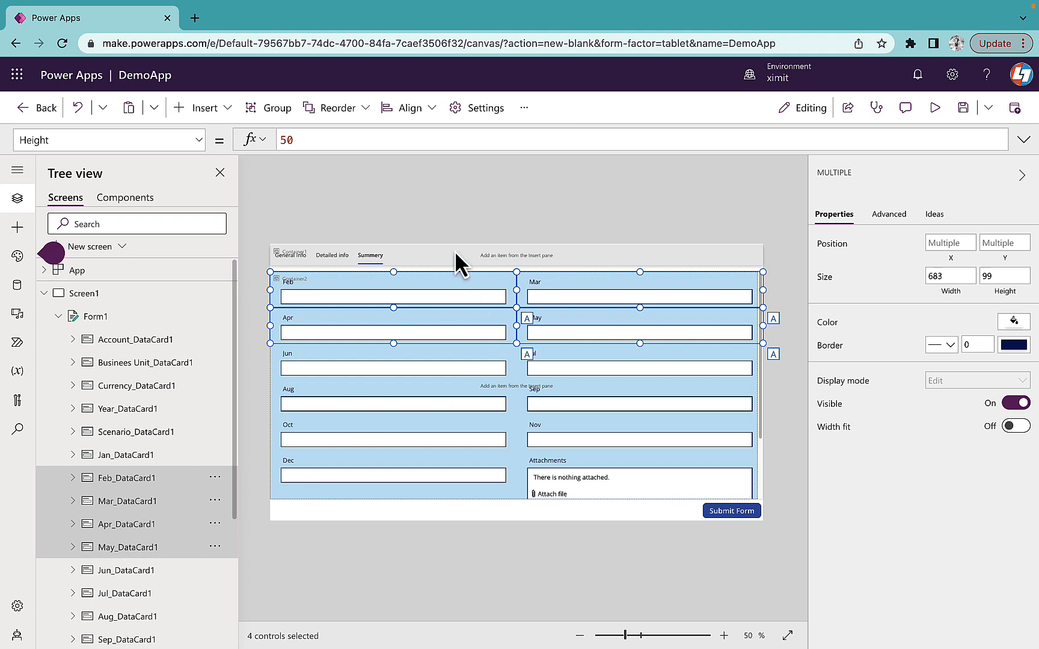
{"action": "left_click", "coordinate": [105, 140]}
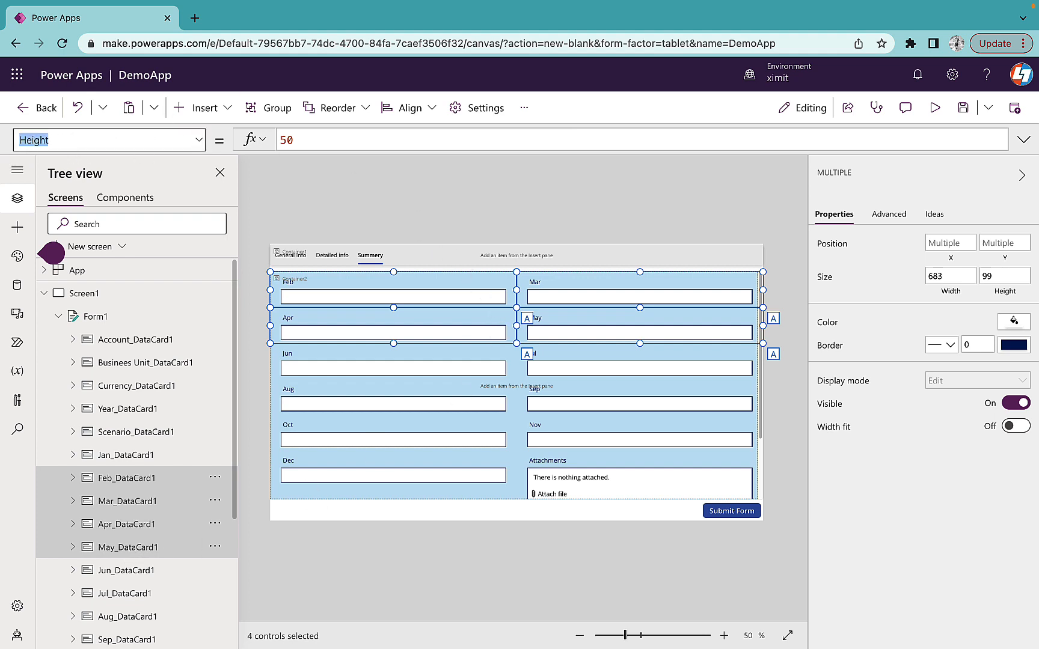
{"action": "left_click", "coordinate": [108, 140]}
{"action": "type", "text": "TabList1.Selected.ID=2"}
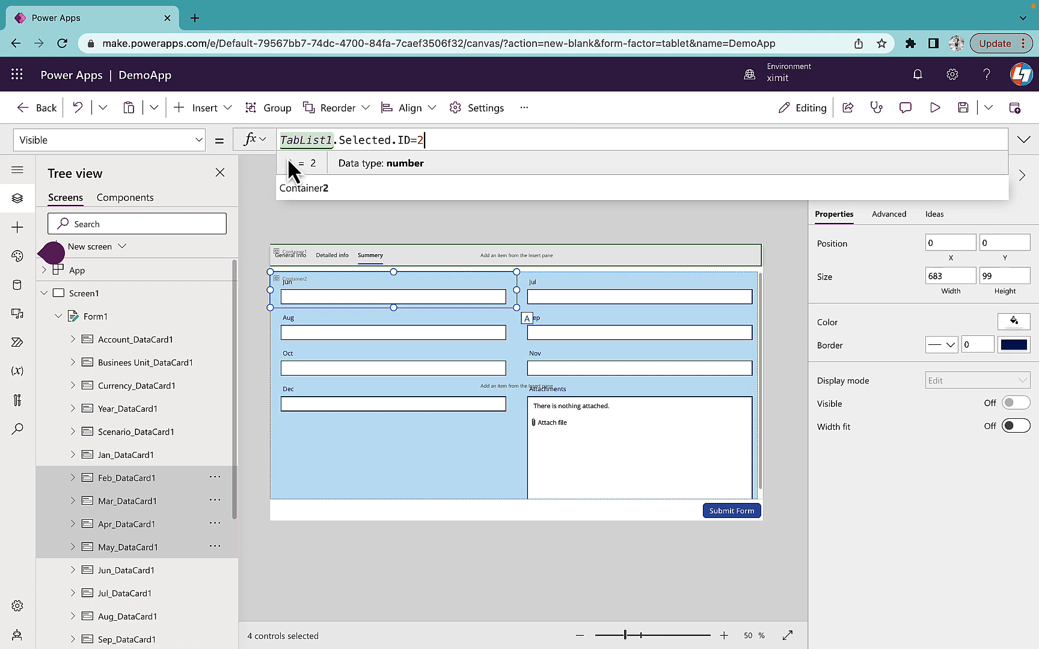
{"action": "scroll", "scroll_direction": "down", "scroll_amount": 3}
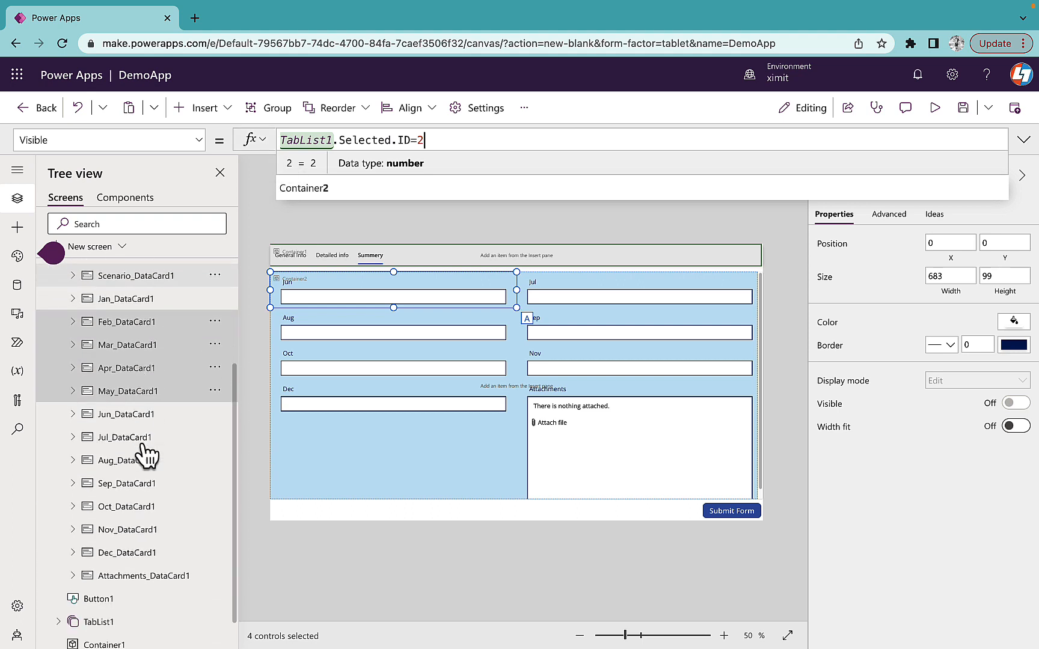
{"action": "left_click", "coordinate": [125, 413]}
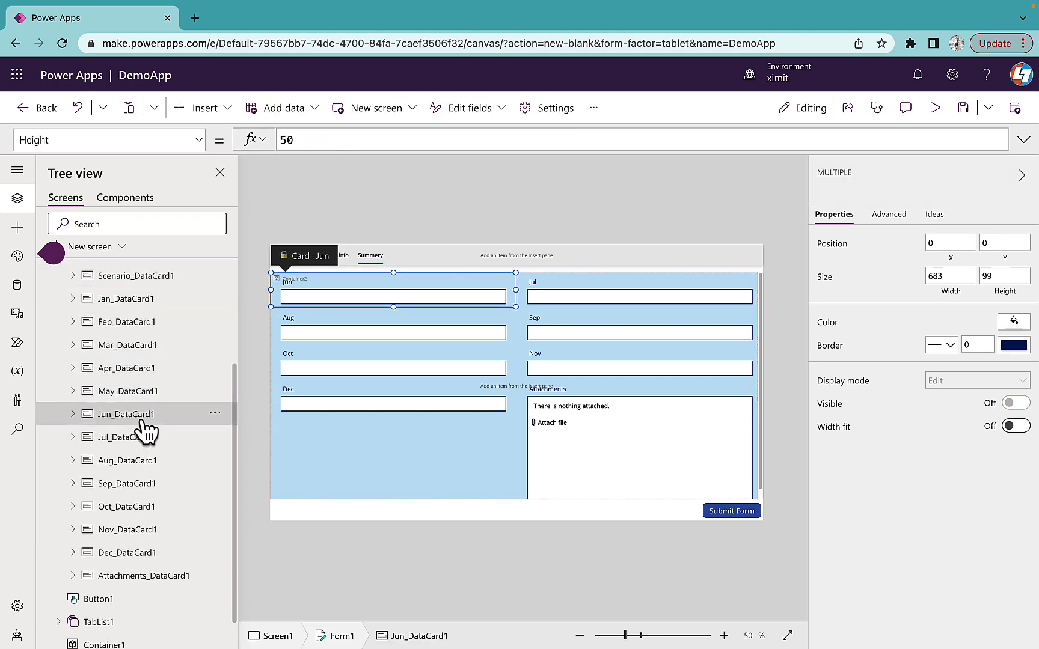
Select the Jun through Dec and Attachments cards and set Visible to TabList1.Selected.ID=3
{"action": "left_click", "coordinate": [125, 436]}
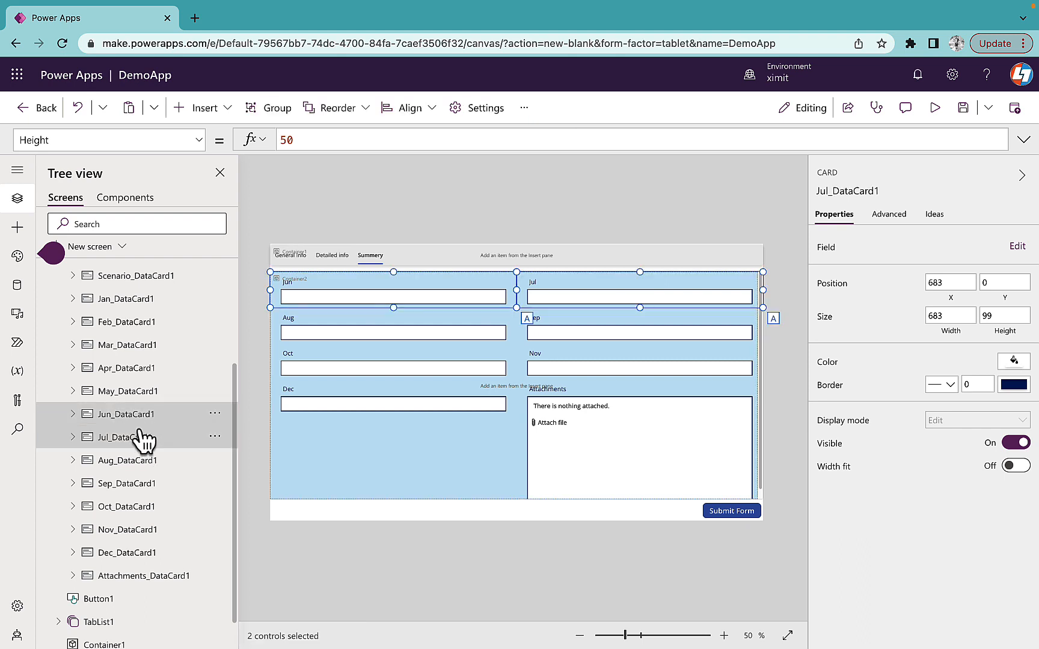
{"action": "left_click", "coordinate": [125, 530]}
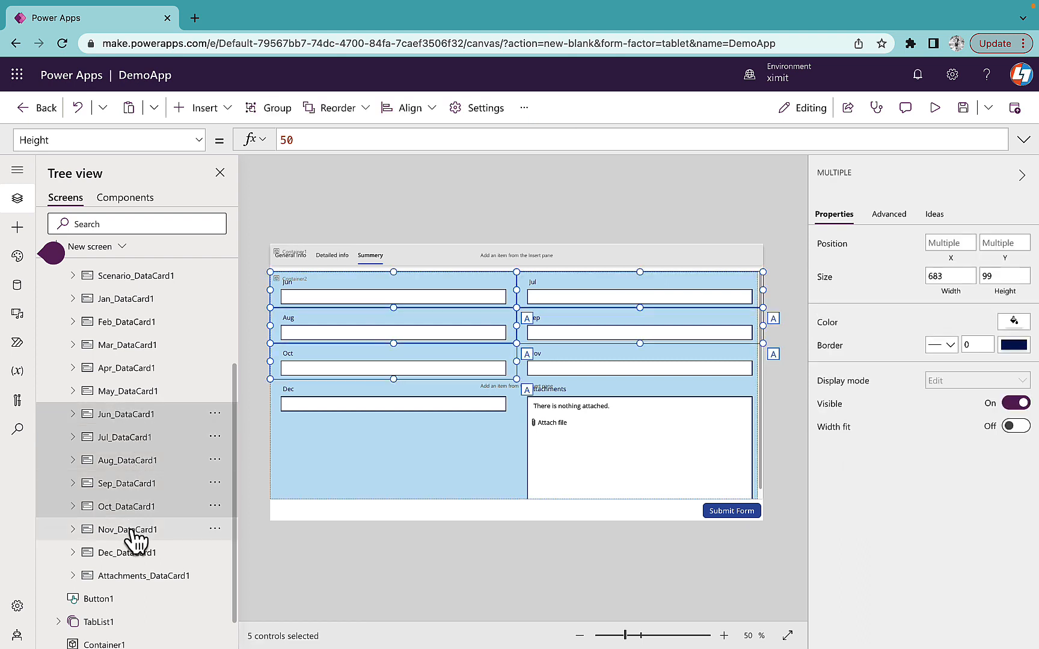
{"action": "left_click", "coordinate": [125, 552]}
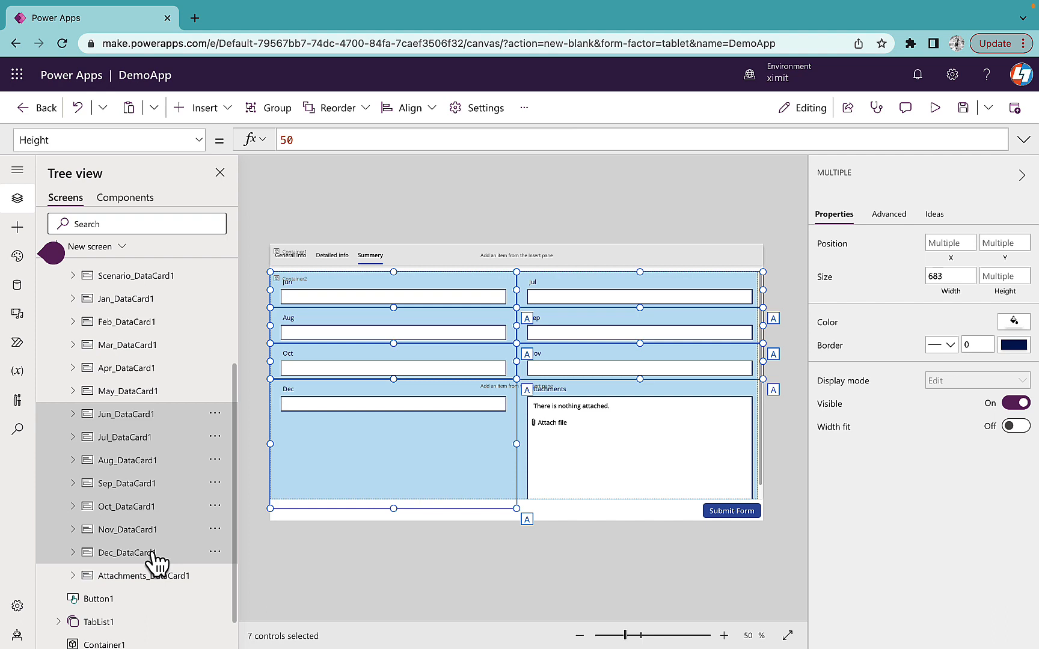
{"action": "left_click", "coordinate": [138, 575]}
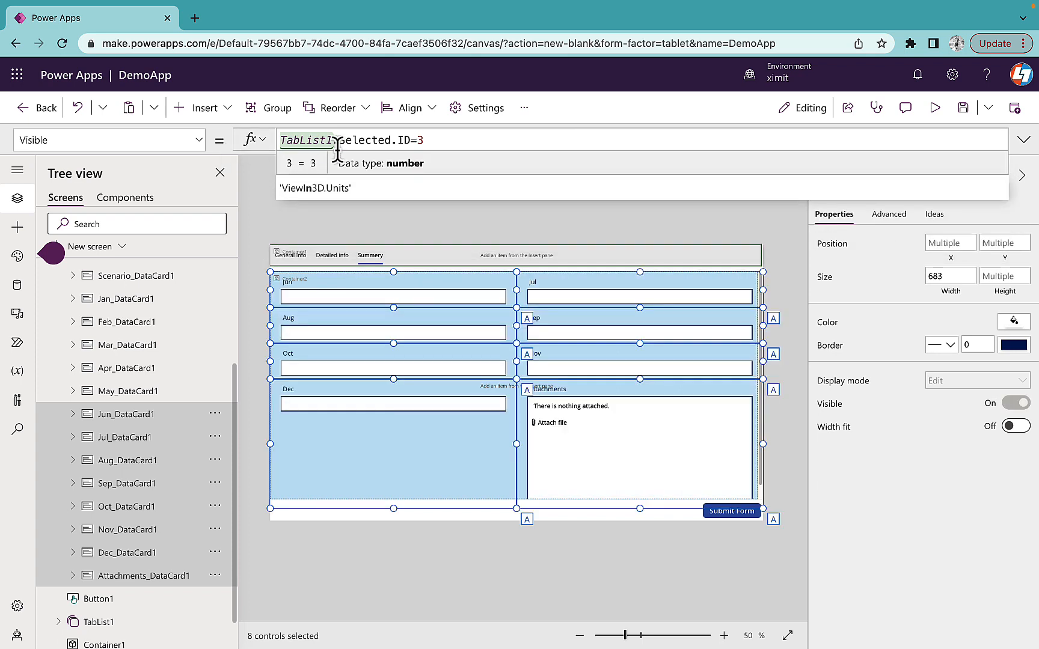
{"action": "left_click", "coordinate": [1023, 139]}
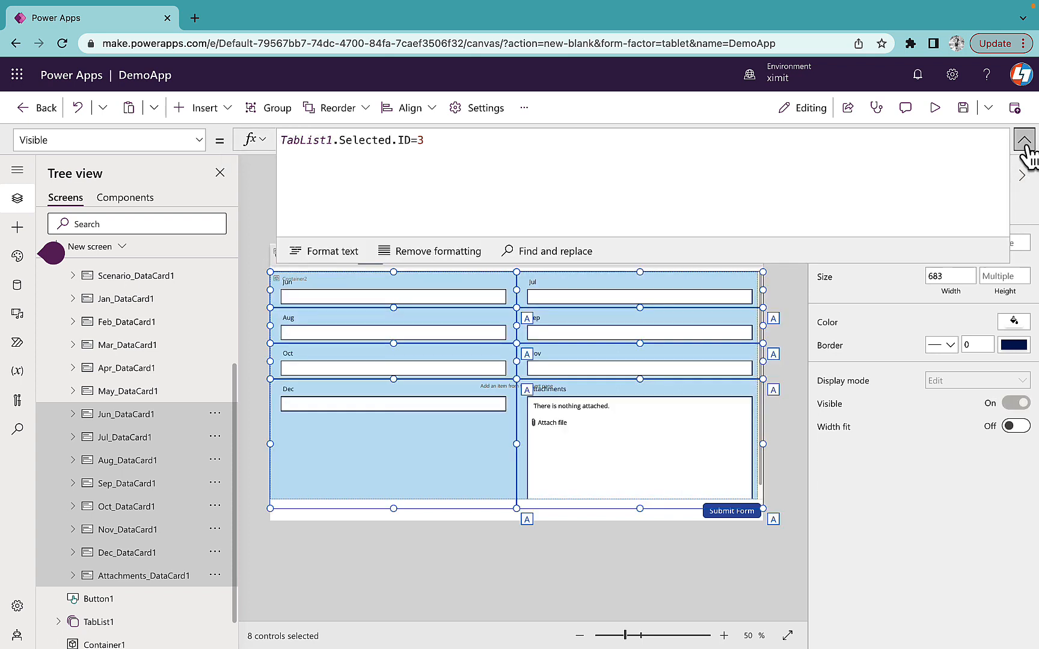
{"action": "left_click", "coordinate": [1024, 139]}
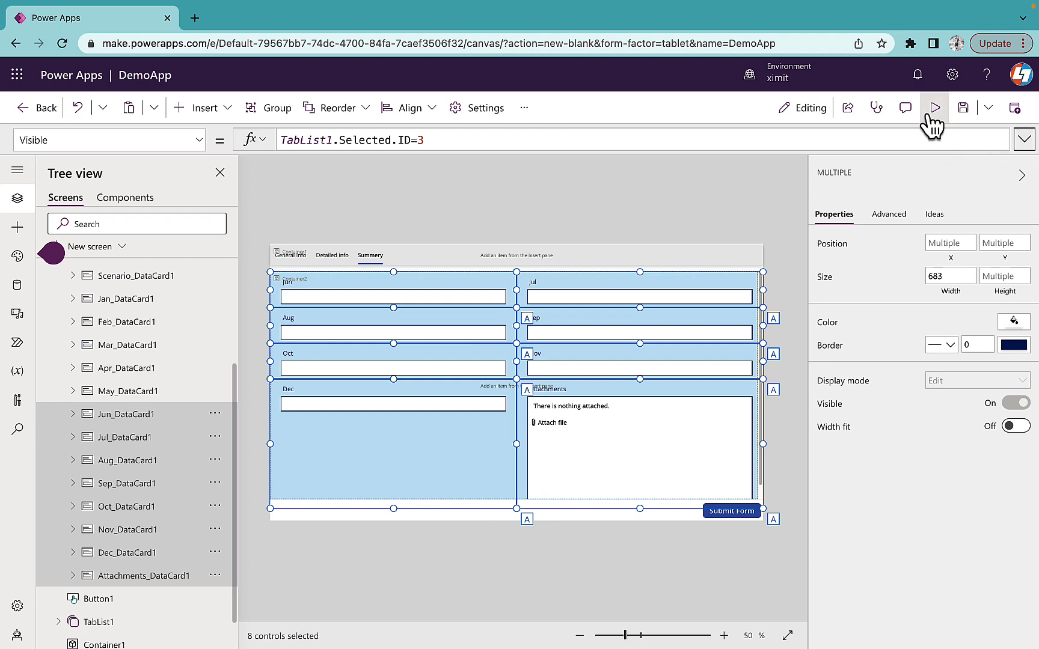
Preview DemoApp, view the General Info, Detailed info and Summery tabs, then close preview
{"action": "left_click", "coordinate": [933, 108]}
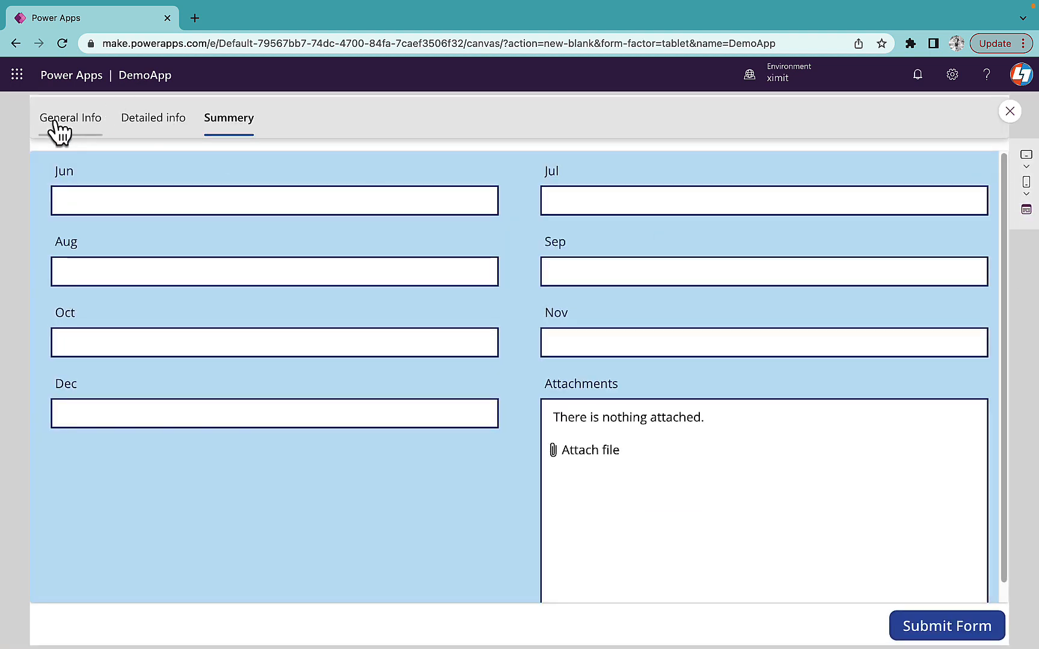
{"action": "left_click", "coordinate": [70, 118]}
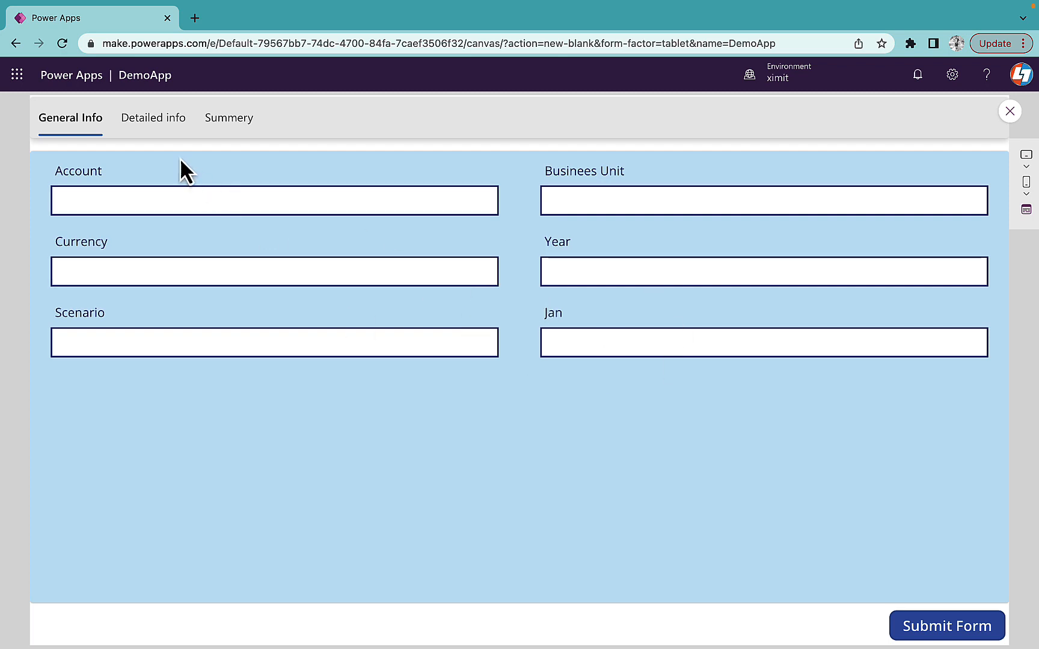
{"action": "left_click", "coordinate": [152, 117]}
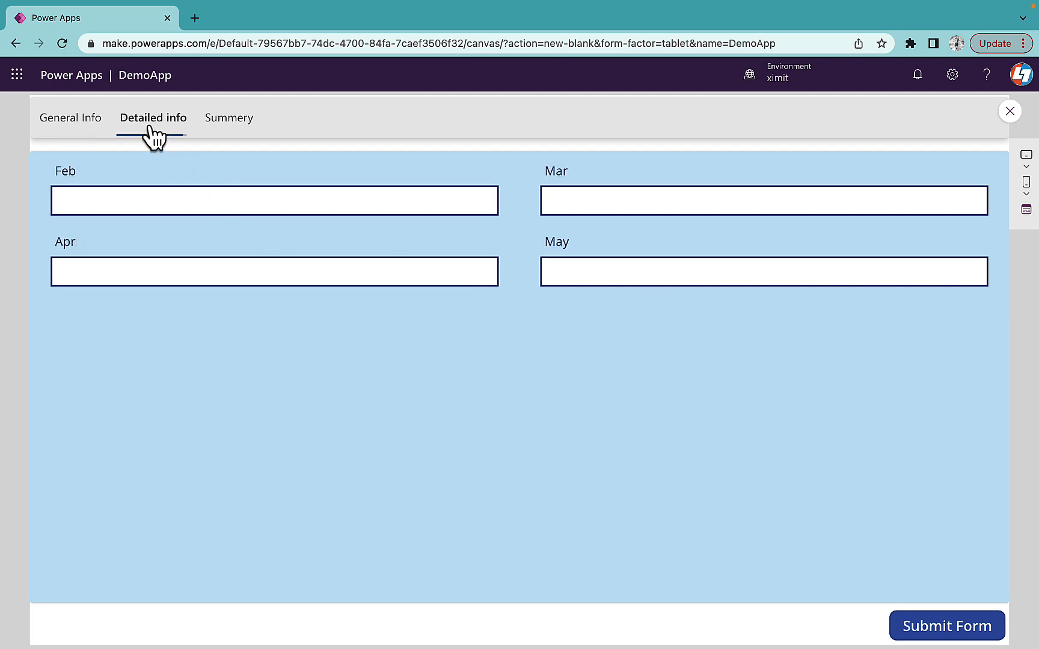
{"action": "mouse_move", "coordinate": [228, 118]}
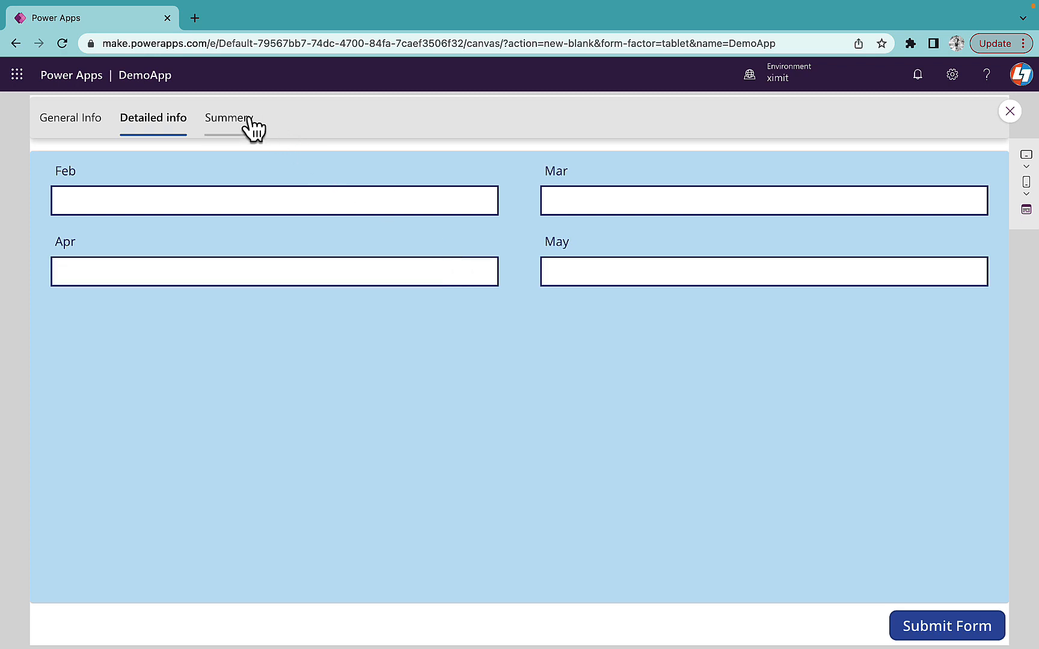
{"action": "left_click", "coordinate": [228, 118]}
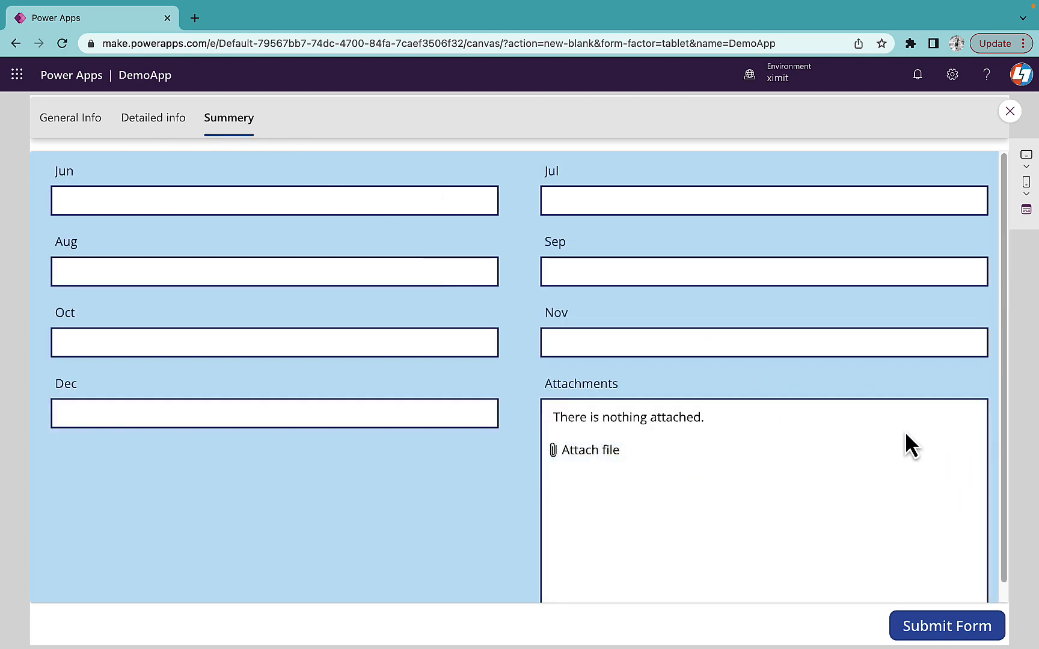
{"action": "mouse_move", "coordinate": [1010, 111]}
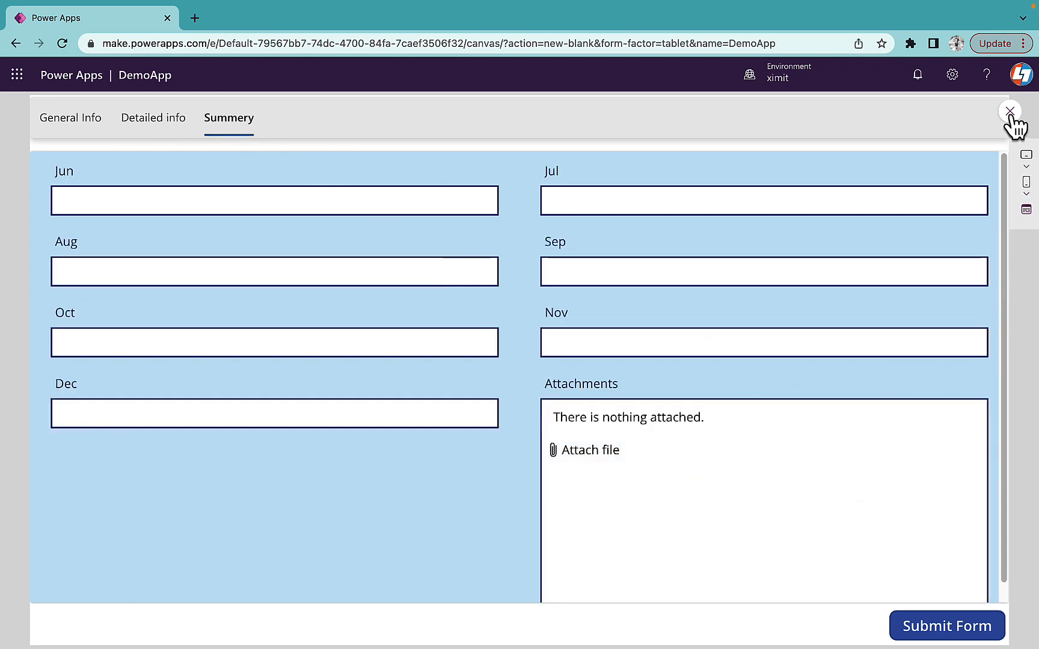
{"action": "left_click", "coordinate": [1010, 111]}
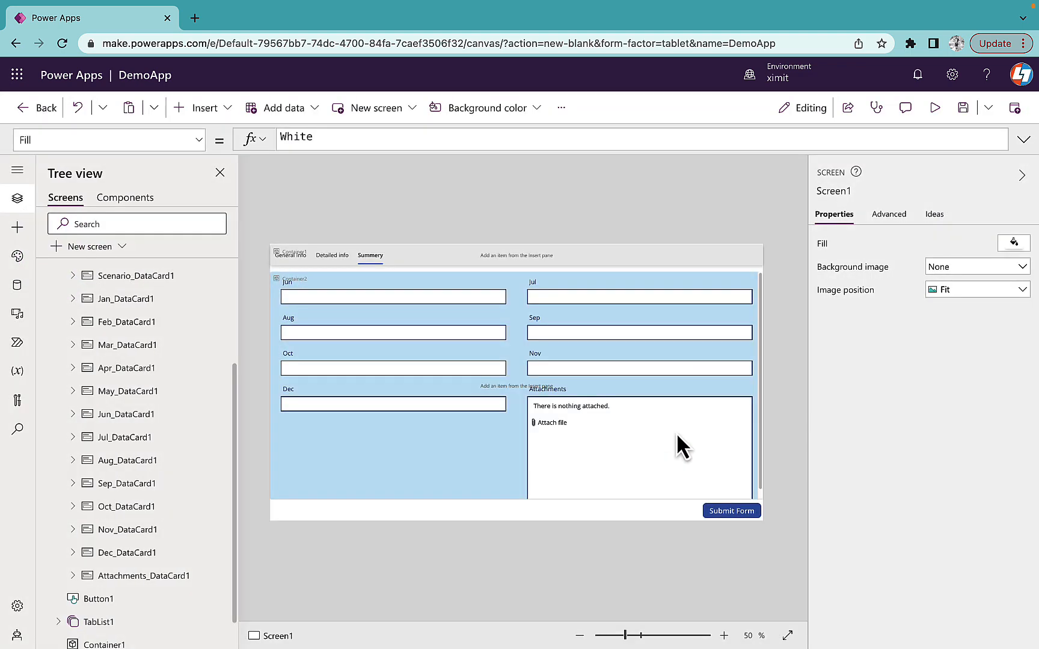
Set the Submit Form button's OnSelect formula to SubmitForm(Form1)
{"action": "left_click", "coordinate": [732, 511]}
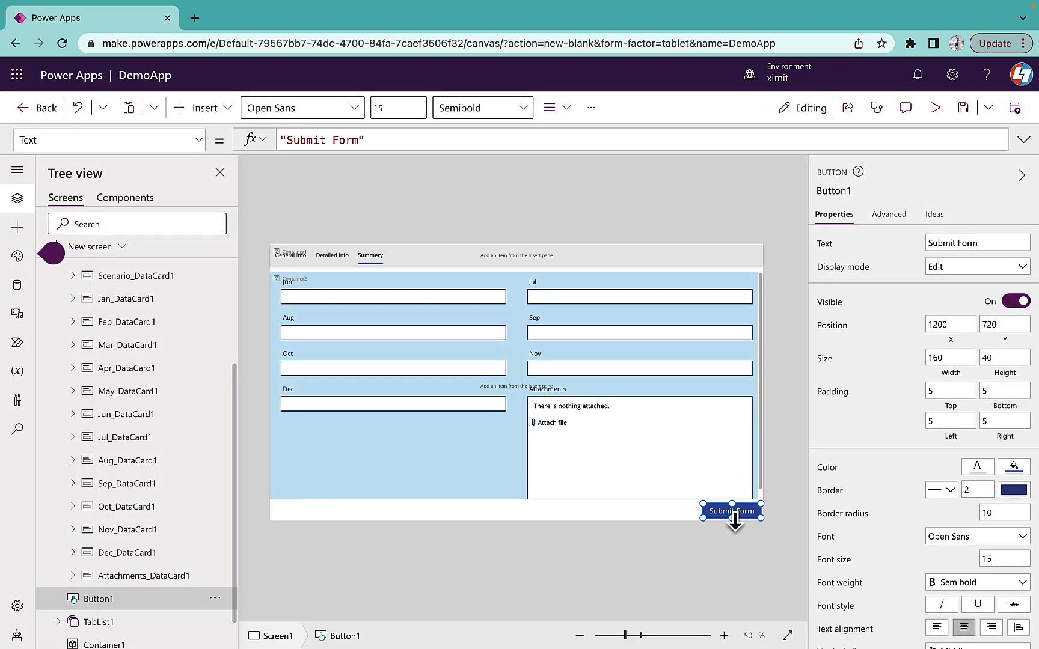
{"action": "mouse_move", "coordinate": [537, 414]}
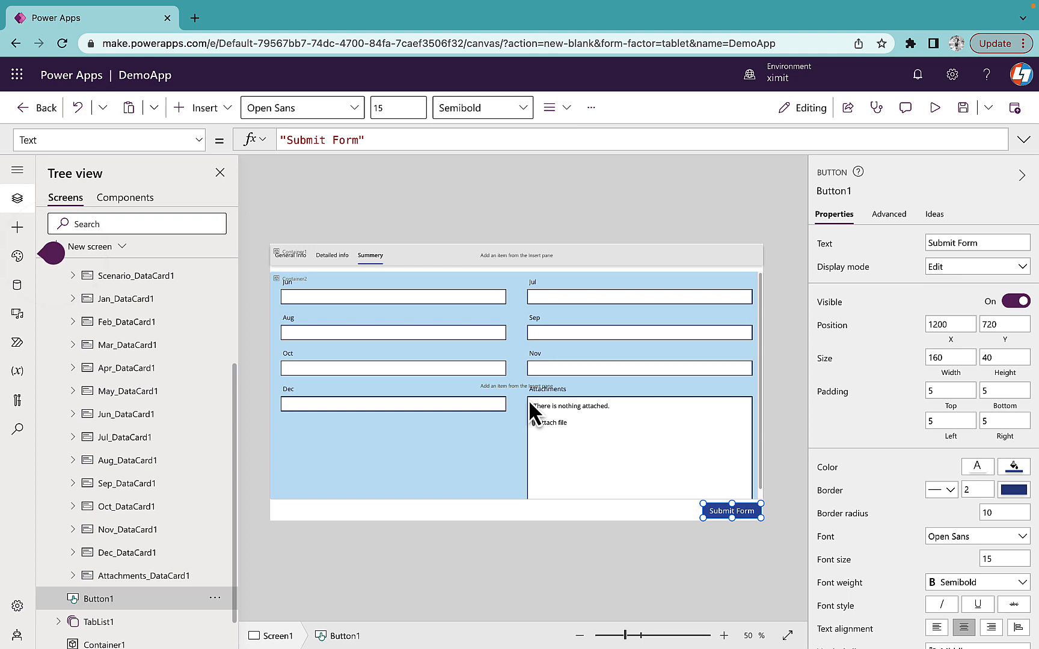
{"action": "left_click", "coordinate": [106, 140]}
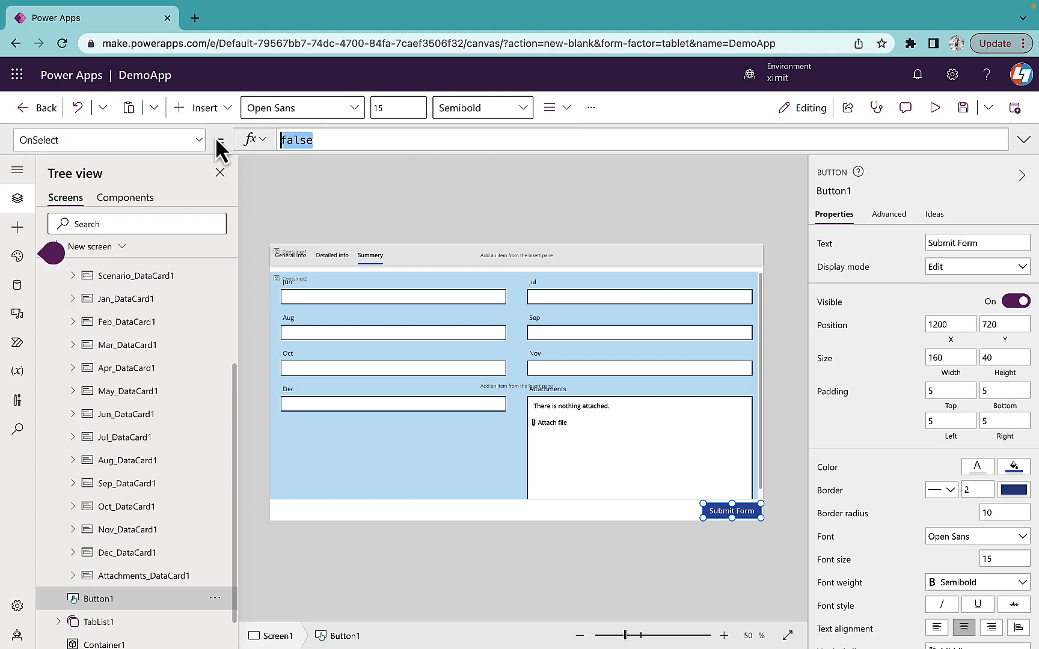
{"action": "type", "text": "SubmitForm(Form1)"}
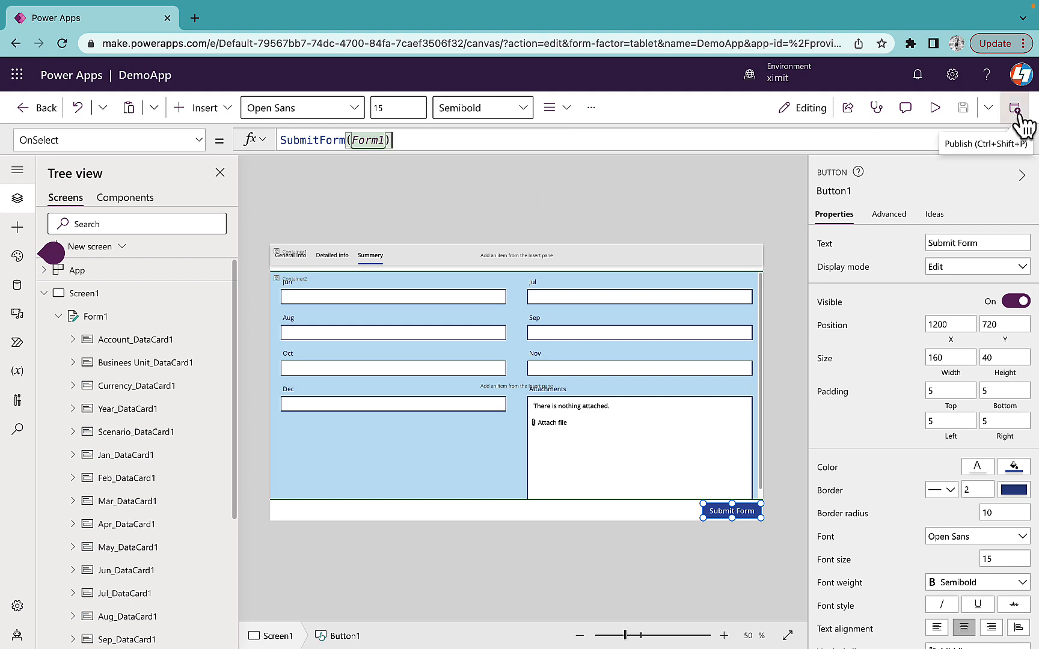
Publish this version of DemoApp from the Publish dialog
{"action": "left_click", "coordinate": [1014, 107]}
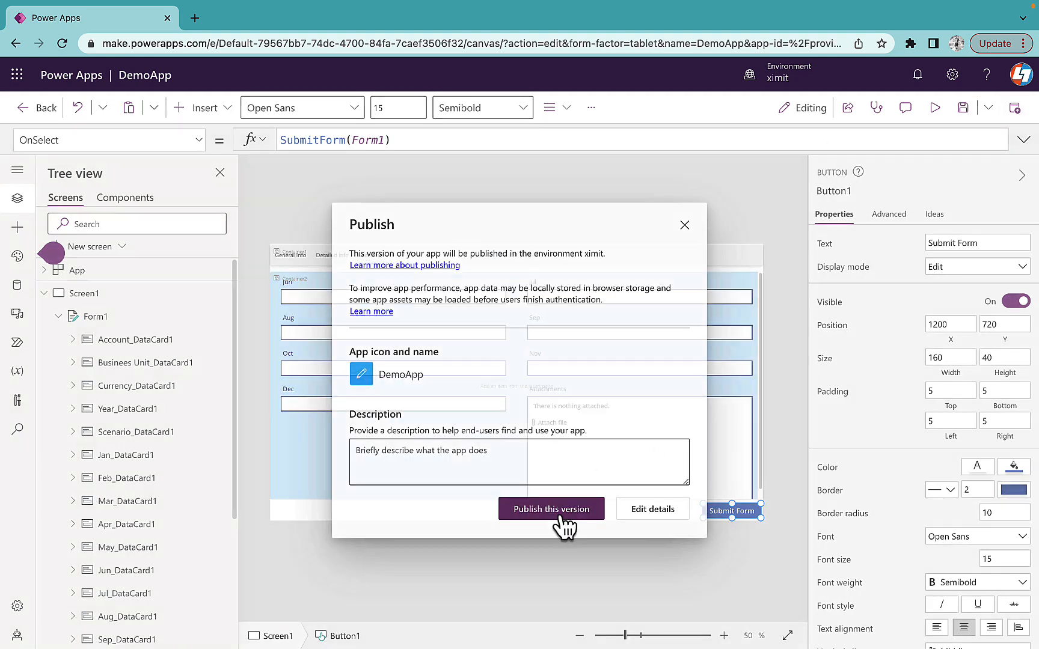
{"action": "left_click", "coordinate": [551, 508]}
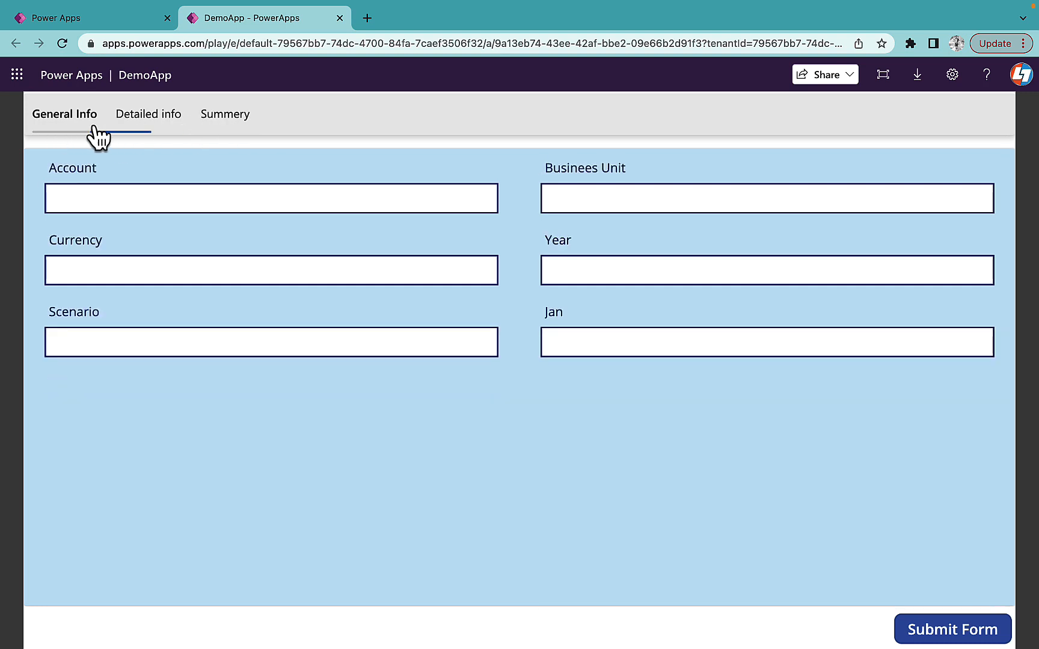
{"action": "mouse_move", "coordinate": [151, 130]}
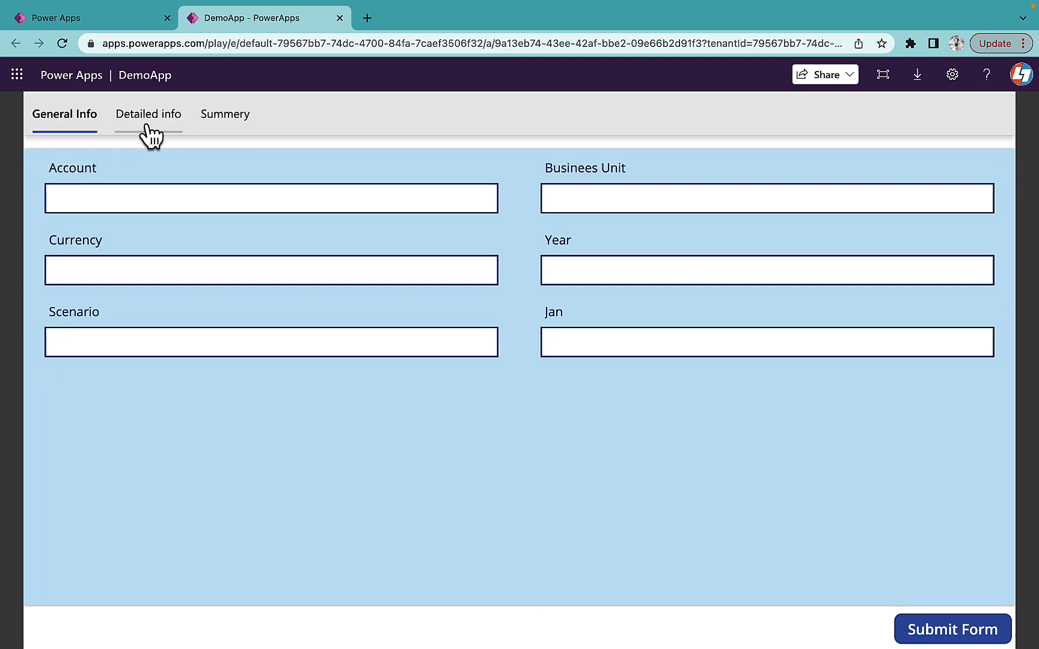
Enter Test for Account and Busines Unit on the General Info tab
{"action": "left_click", "coordinate": [271, 198]}
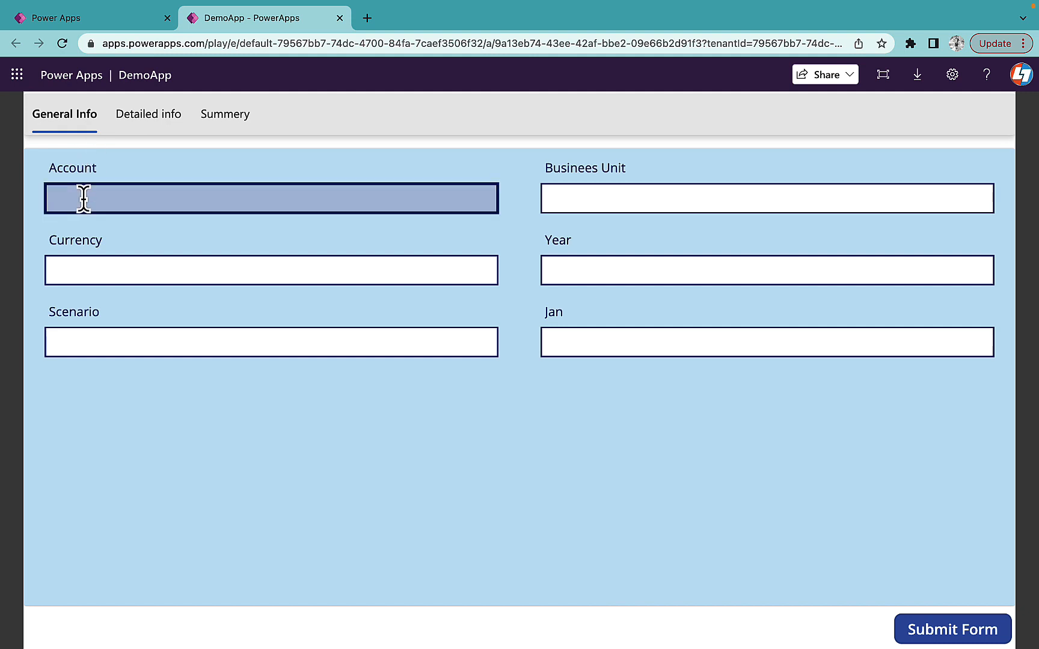
{"action": "type", "text": "Test"}
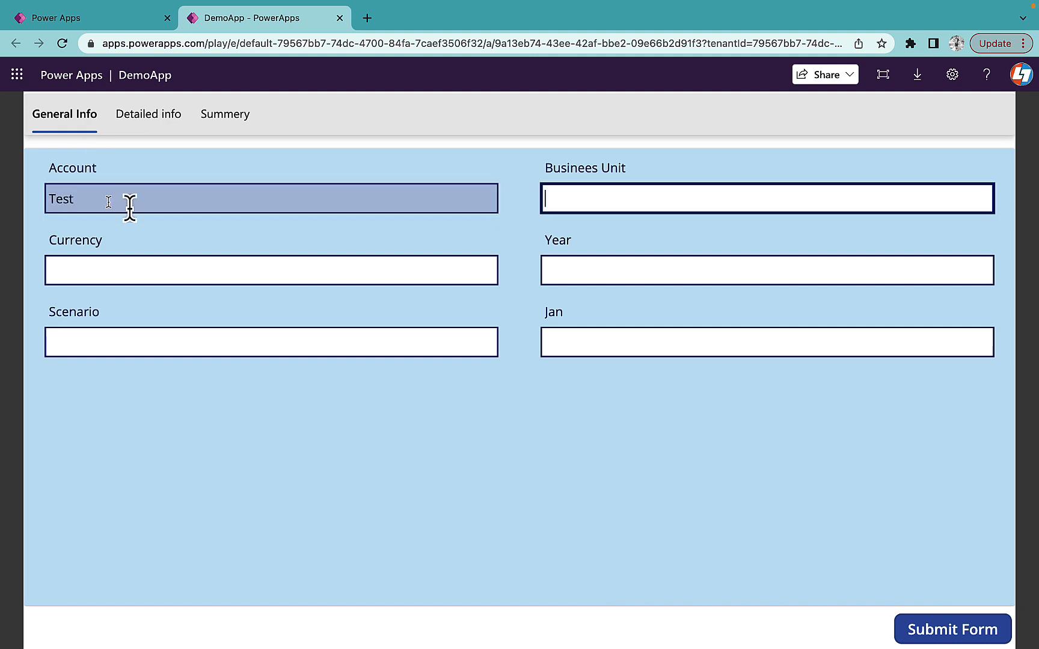
{"action": "type", "text": "Test"}
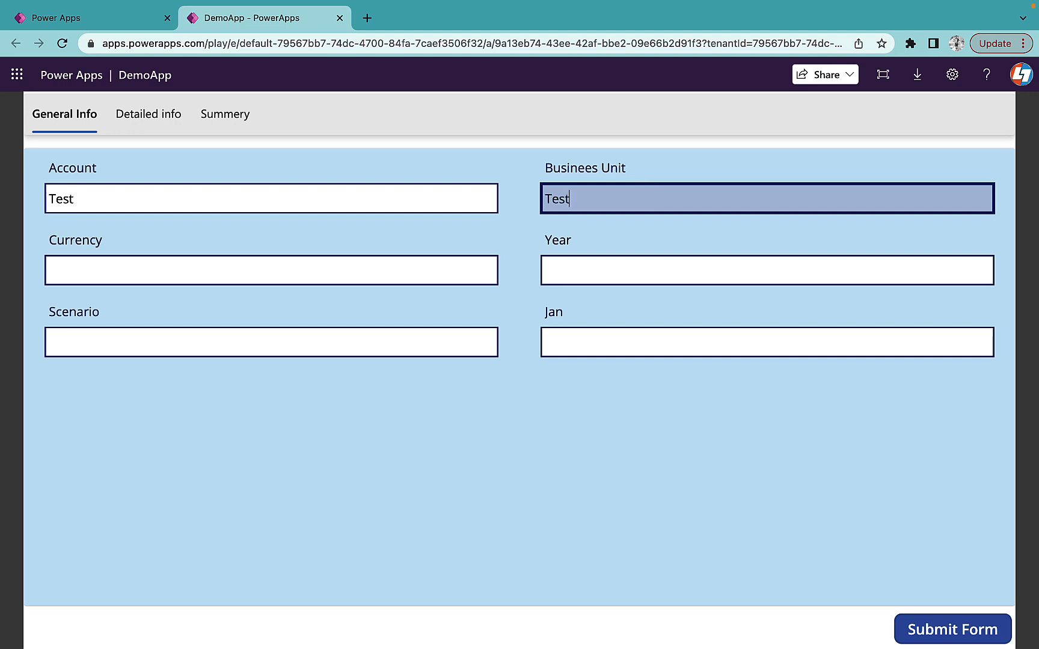
{"action": "left_click", "coordinate": [270, 270]}
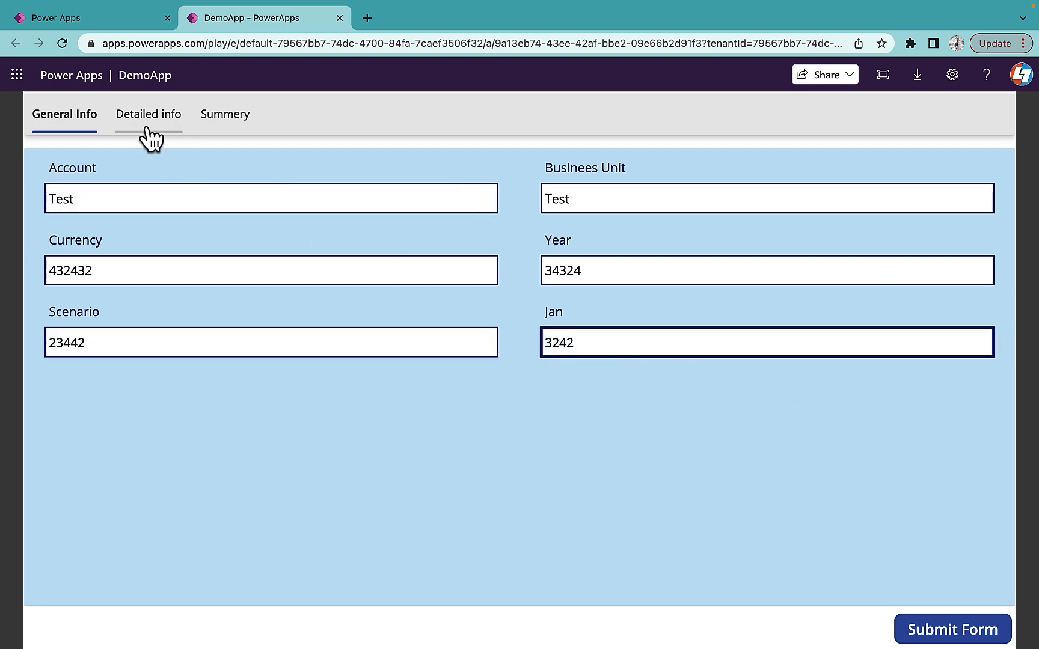
Enter 3423 in a Summery month field and submit the form
{"action": "left_click", "coordinate": [148, 114]}
{"action": "type", "text": "234"}
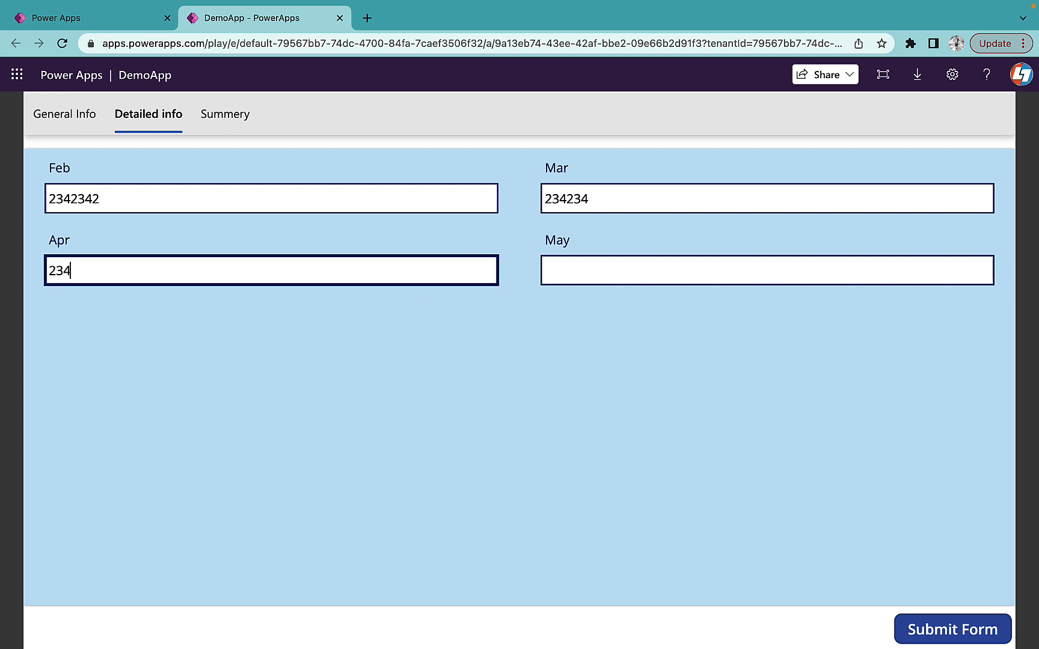
{"action": "left_click", "coordinate": [225, 115]}
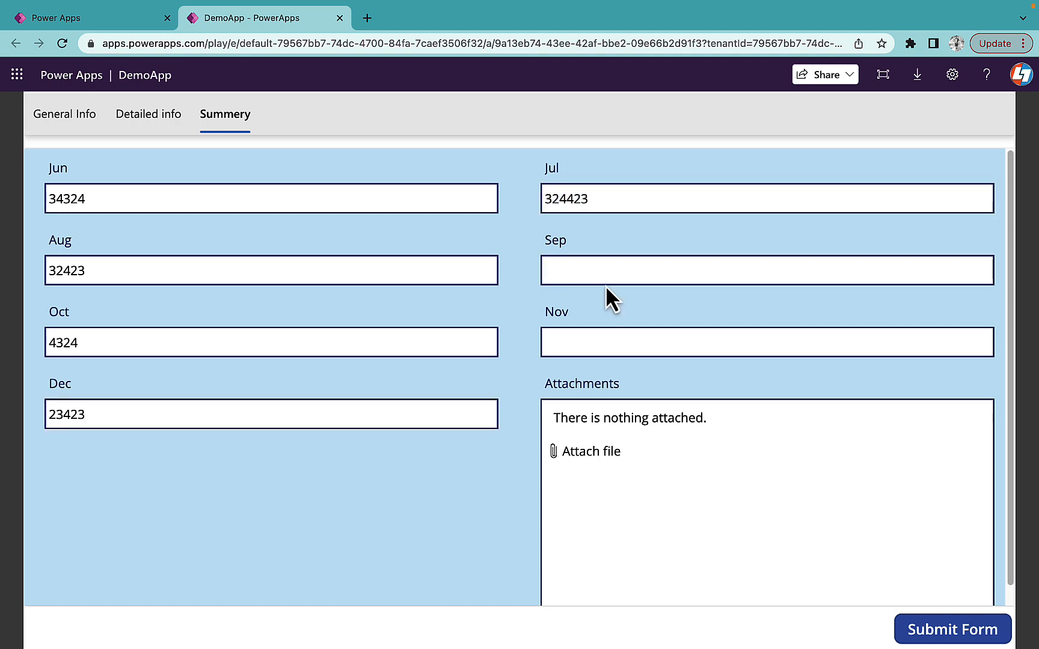
{"action": "type", "text": "3423"}
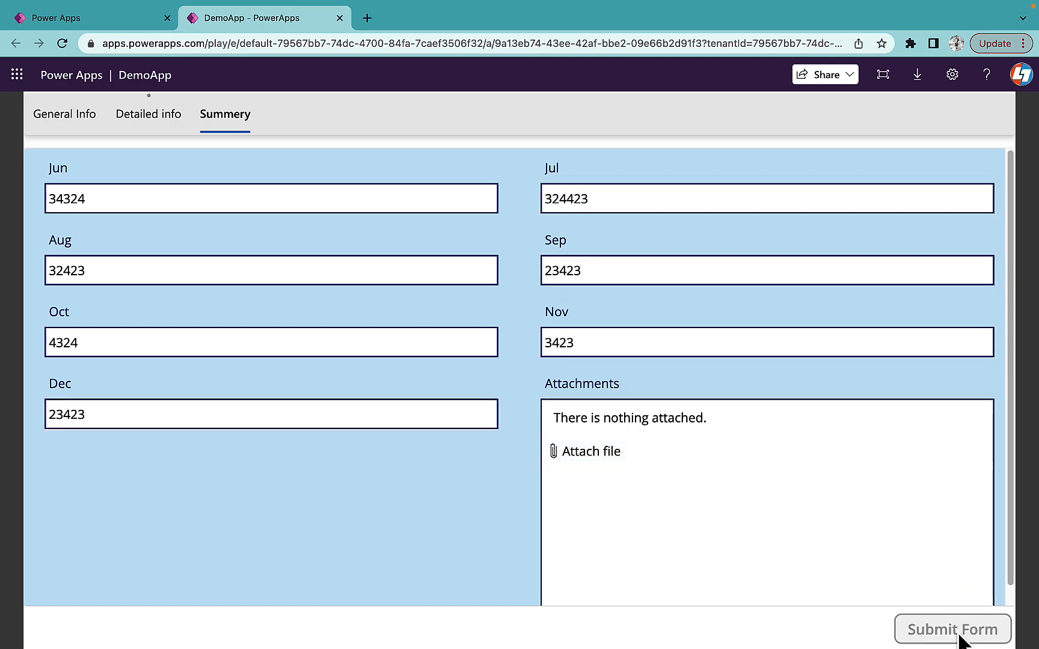
{"action": "left_click", "coordinate": [952, 629]}
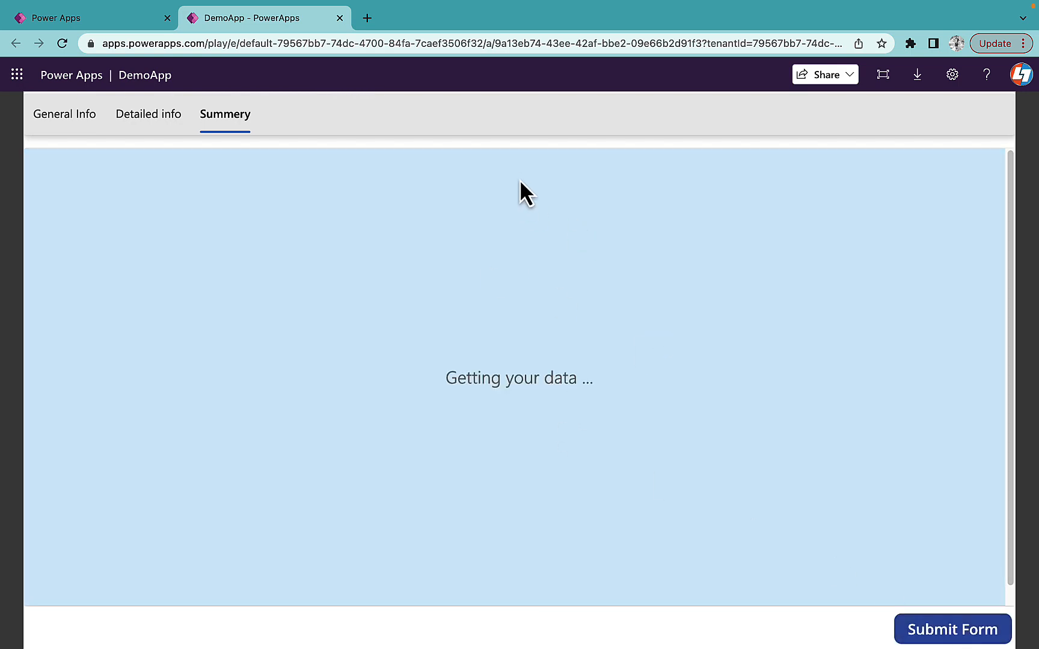
Switch to the SharePoint list and scroll to view the new Test record 355
{"action": "left_click", "coordinate": [437, 18]}
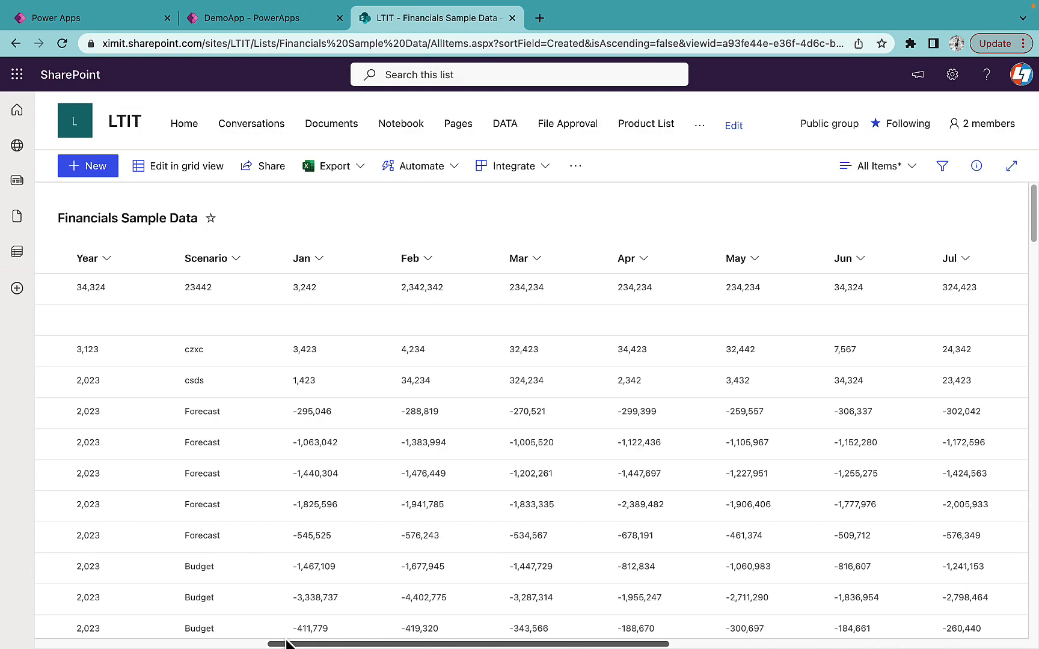
{"action": "scroll", "scroll_direction": "left", "scroll_amount": 3}
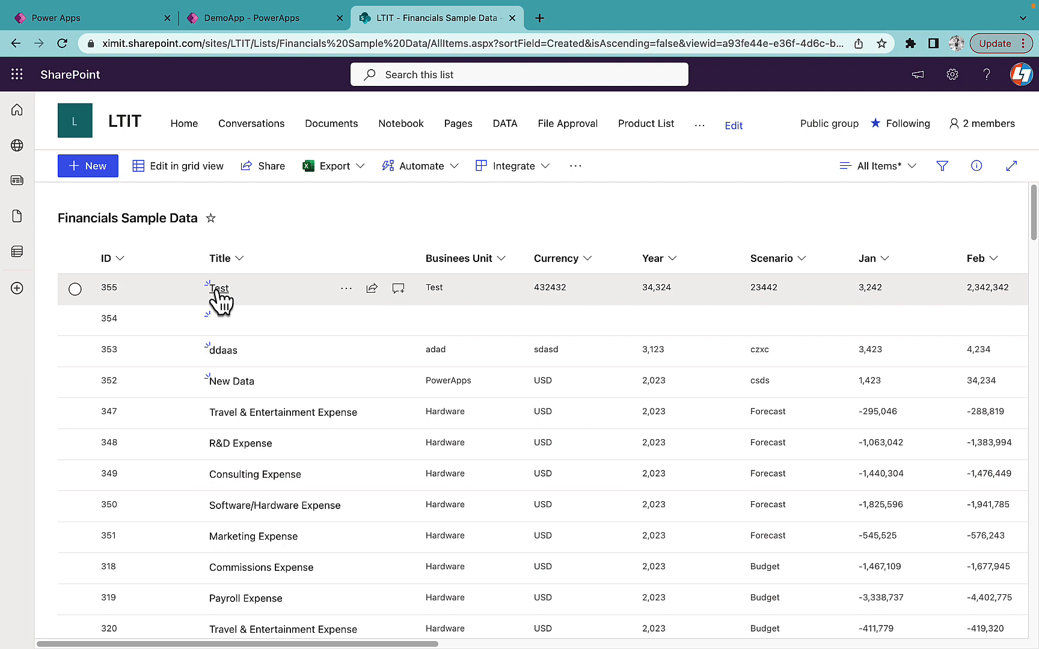
{"action": "mouse_move", "coordinate": [271, 103]}
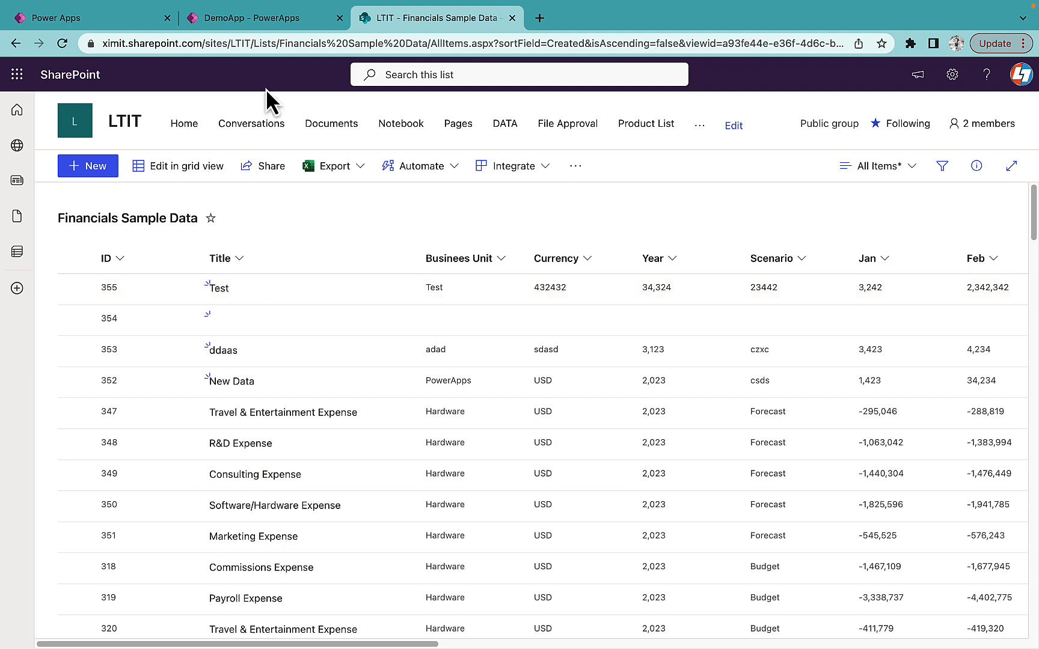
{"action": "mouse_move", "coordinate": [259, 18]}
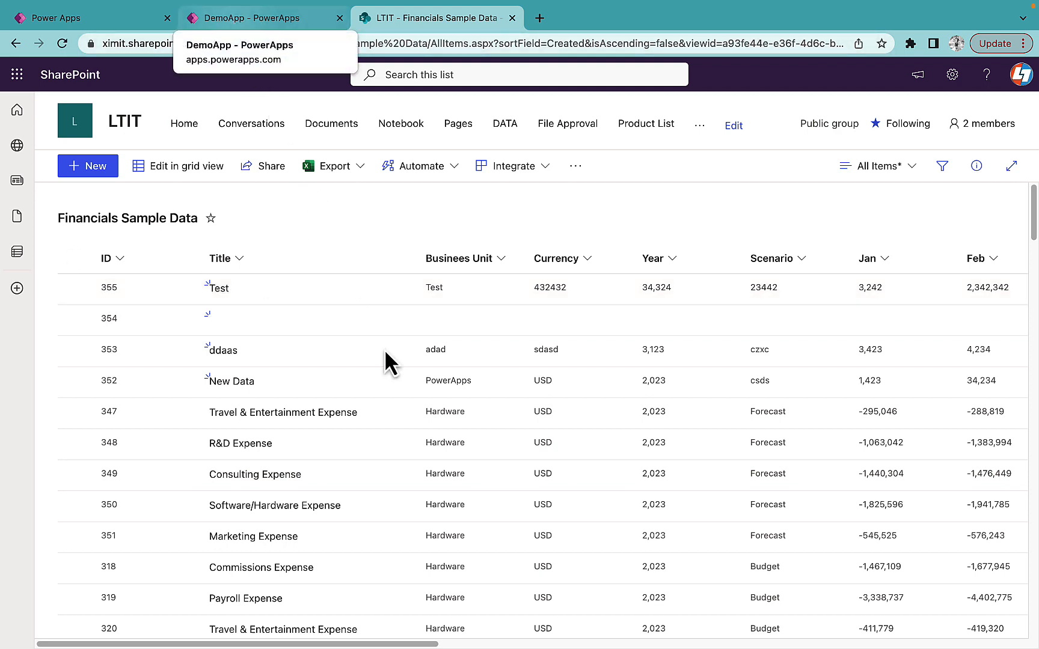